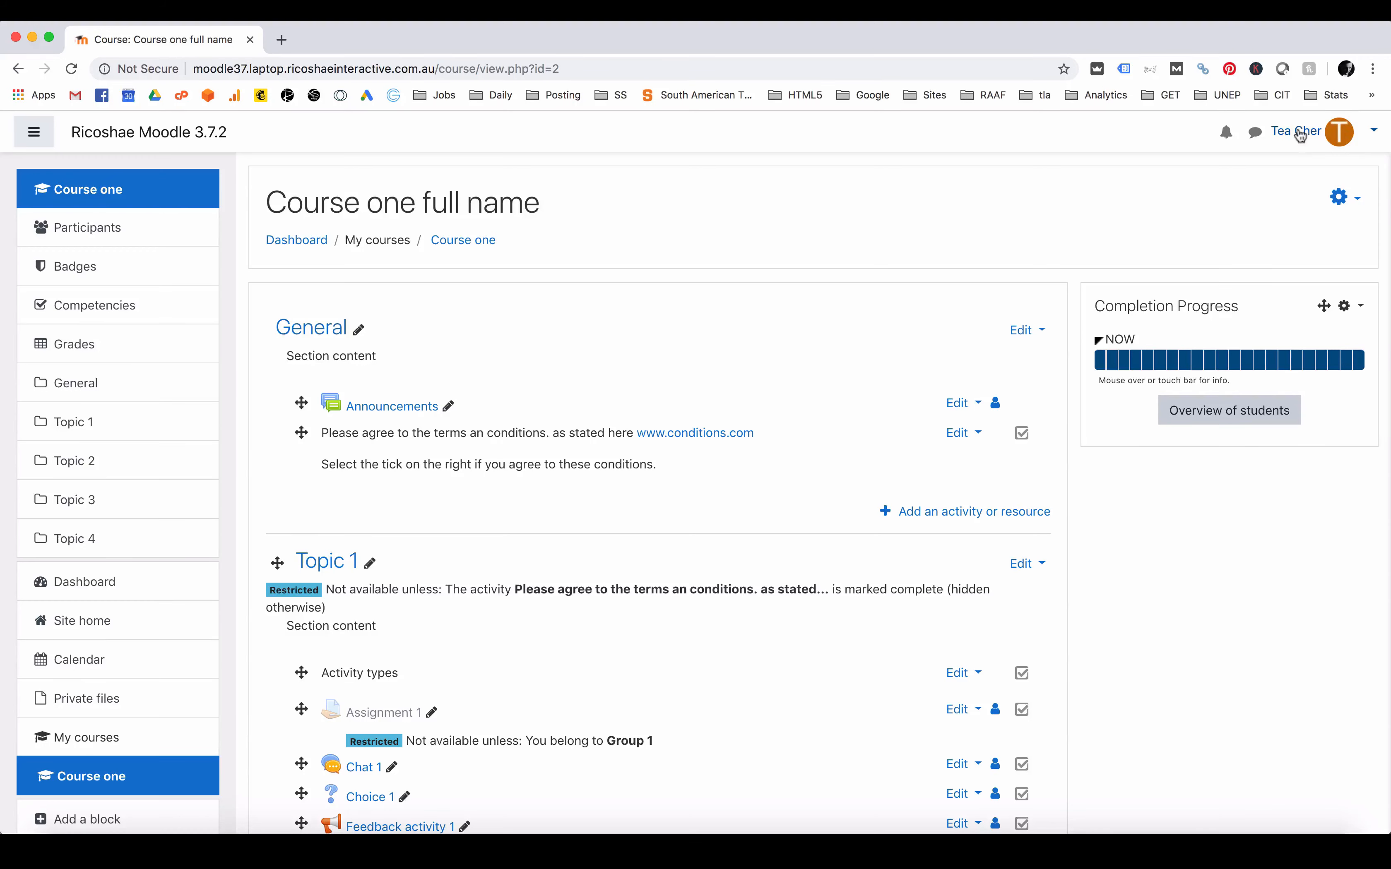
Step: Go to Grades to show Course one's grader report with Assignment 1 and Quiz 1 columns
{"action": "left_click", "coordinate": [75, 345]}
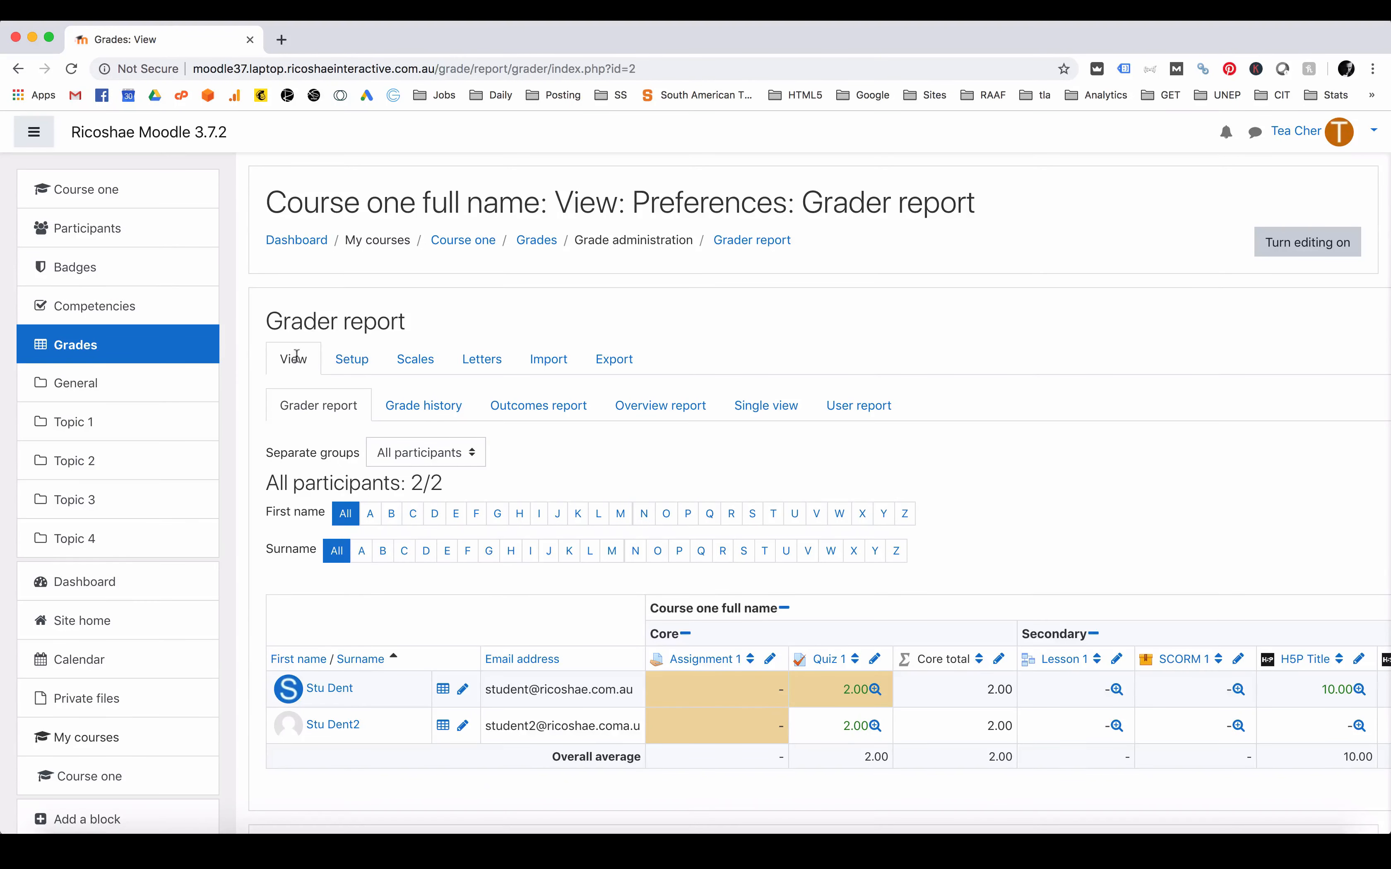
{"action": "mouse_move", "coordinate": [414, 359]}
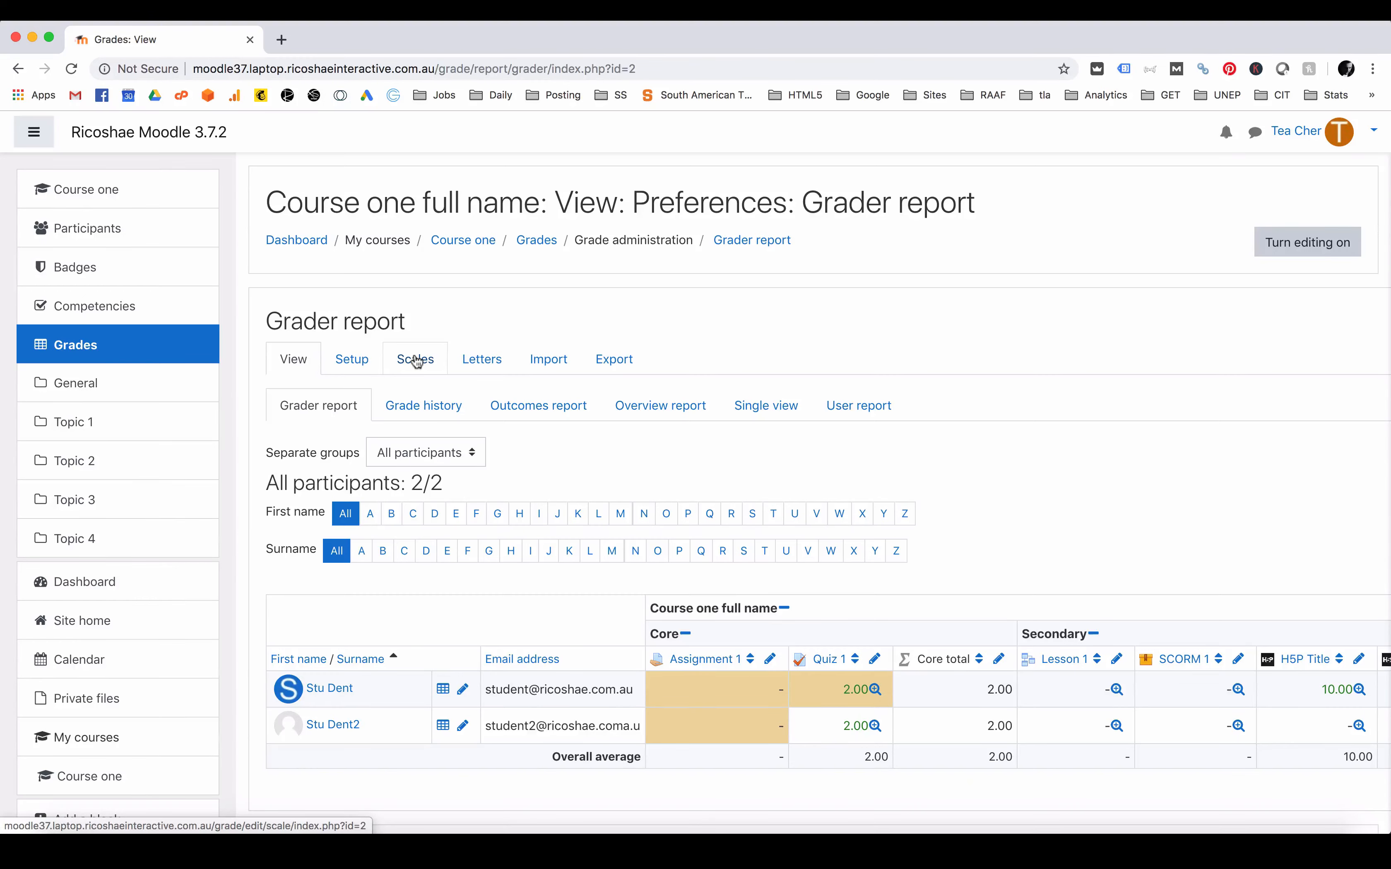
Step: Switch to the Scales view listing the two standard scales and no custom ones
{"action": "left_click", "coordinate": [414, 360]}
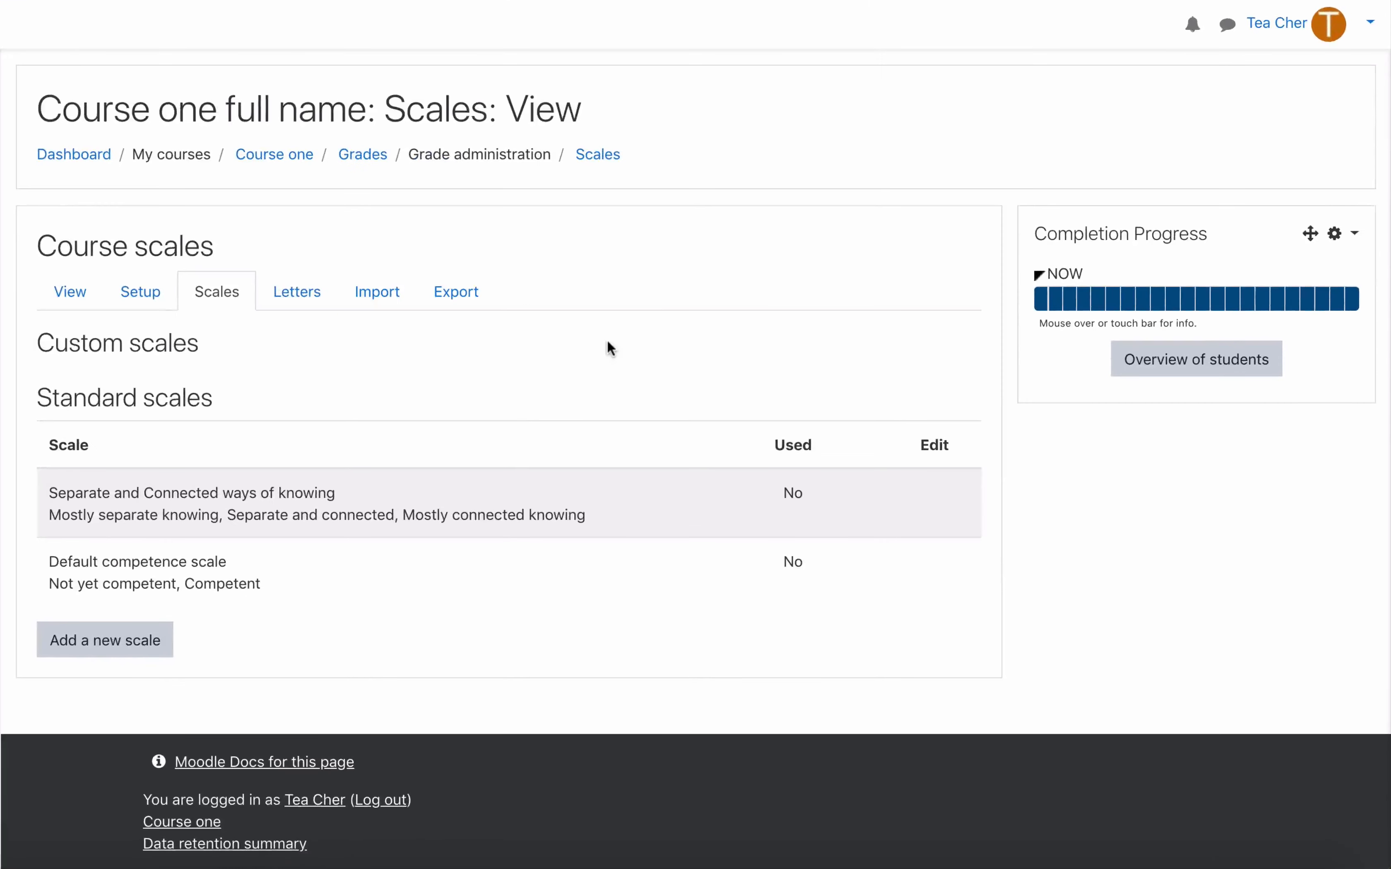
{"action": "mouse_move", "coordinate": [335, 391]}
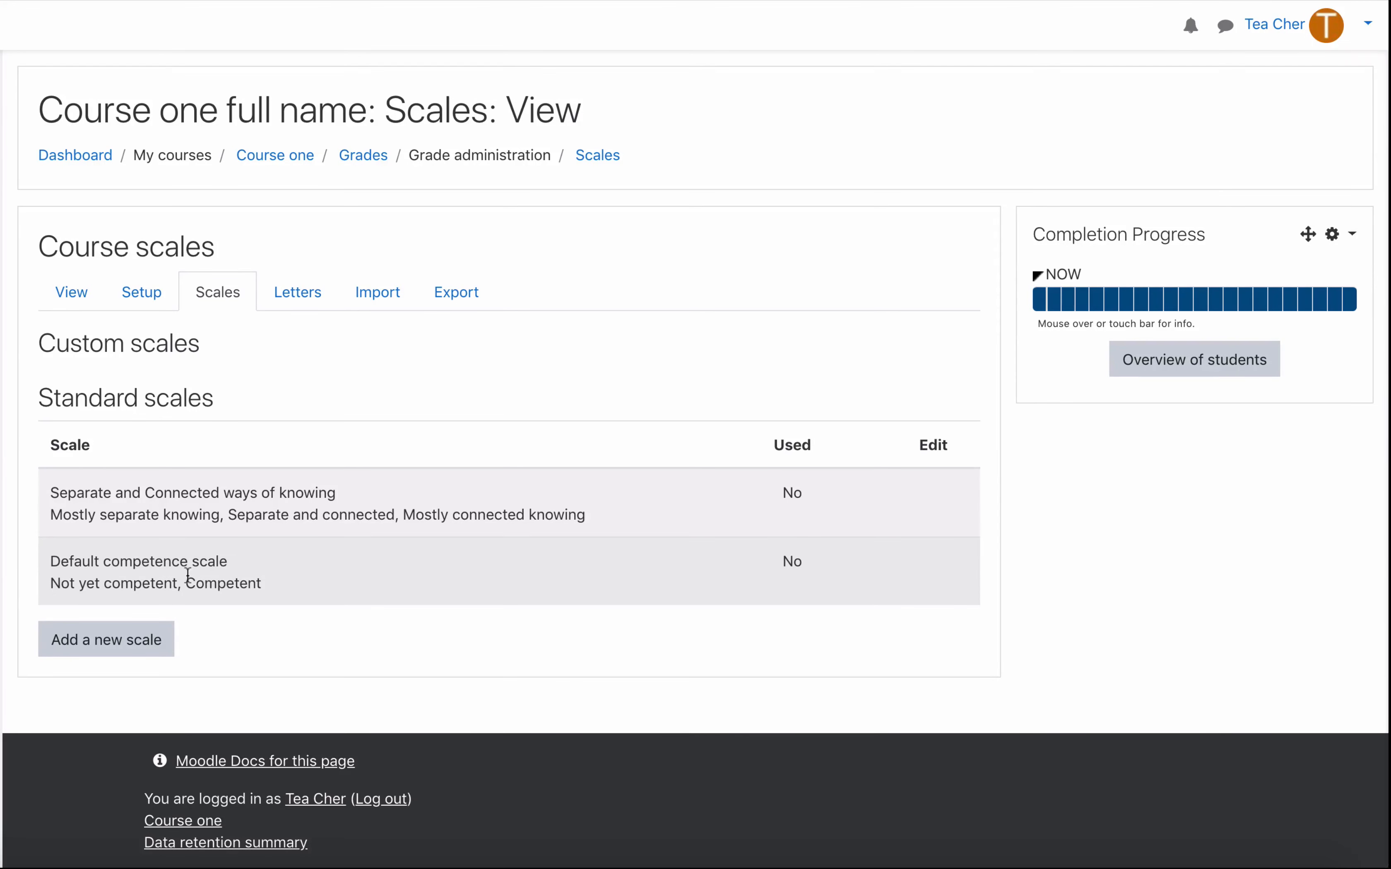
{"action": "mouse_move", "coordinate": [377, 580]}
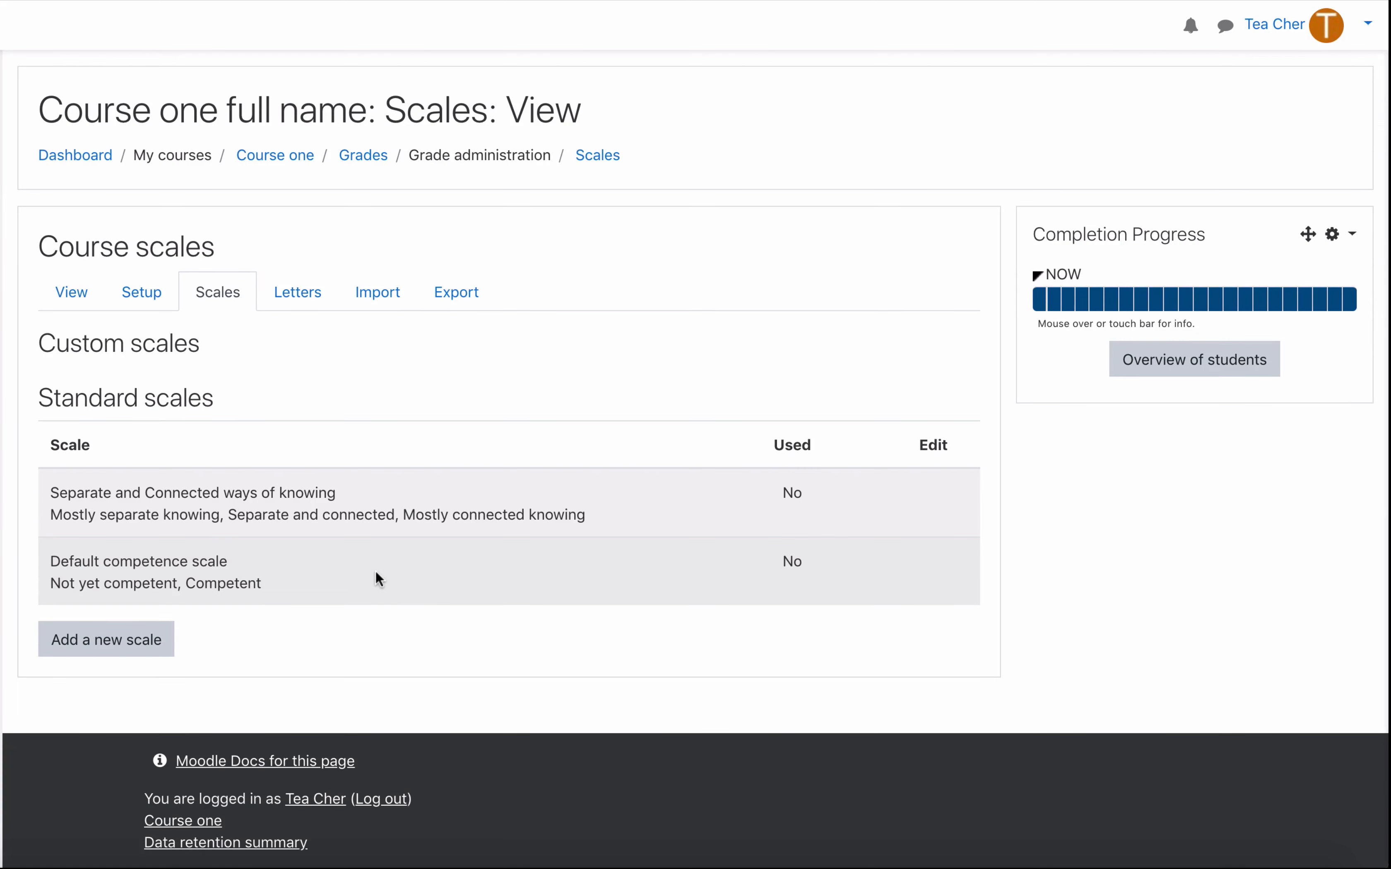
{"action": "mouse_move", "coordinate": [454, 436]}
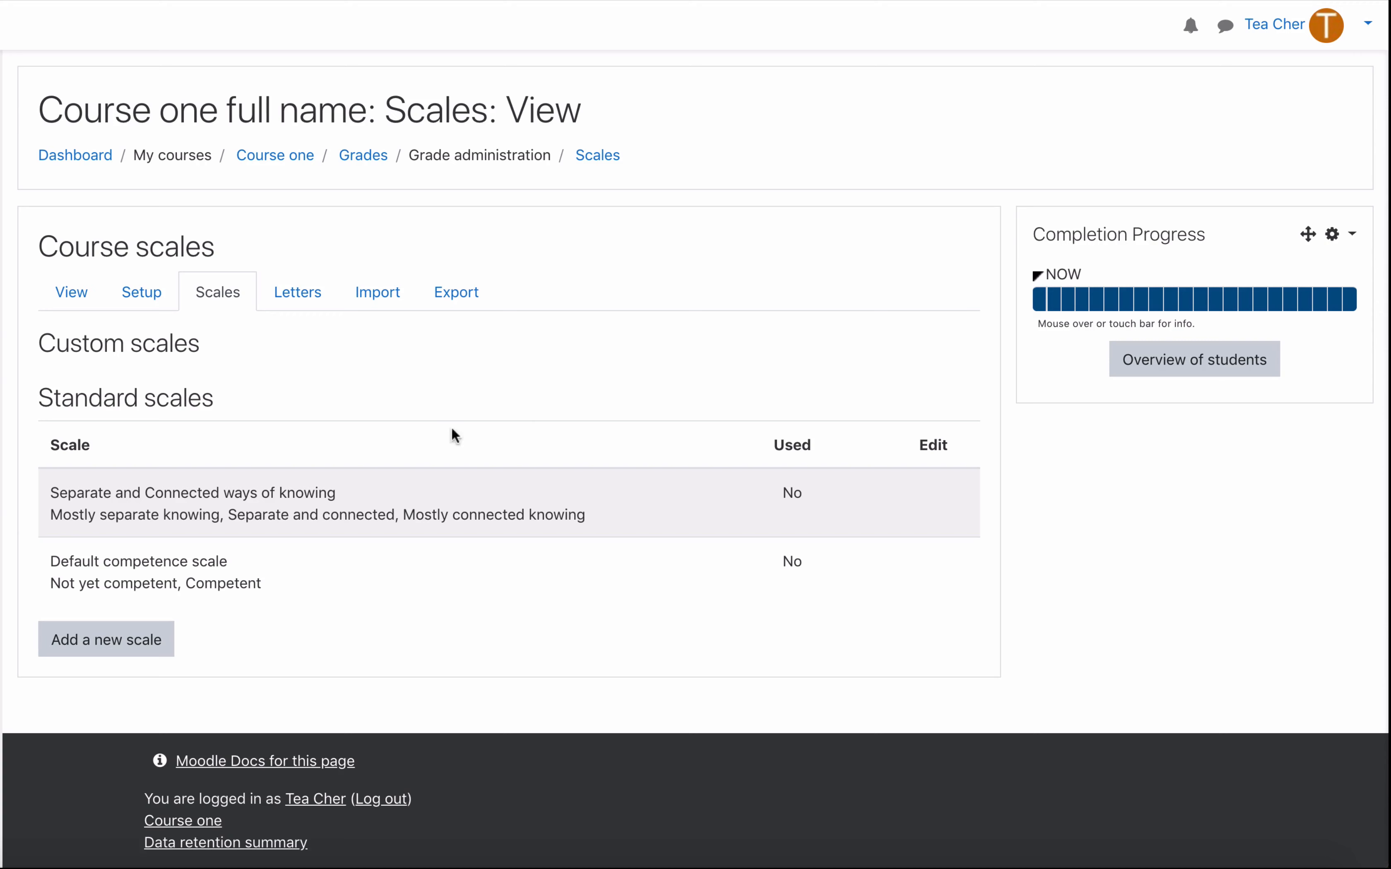
Step: Create a custom scale named 'Not yet competent, Competent, Exempt' with those three items and save it
{"action": "left_click", "coordinate": [106, 638]}
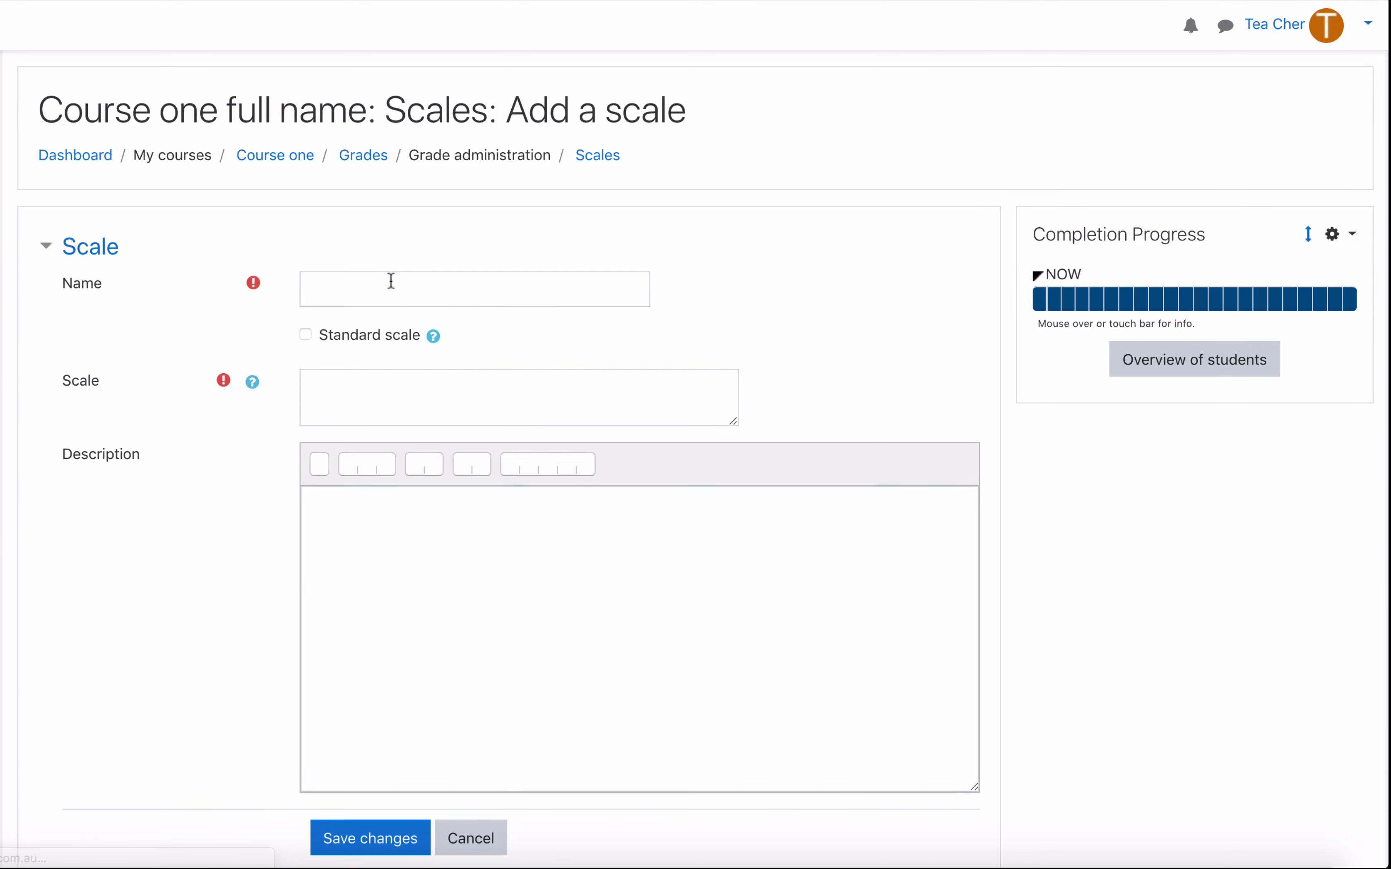
{"action": "type", "text": "Not yet competent, Competent, Exempt"}
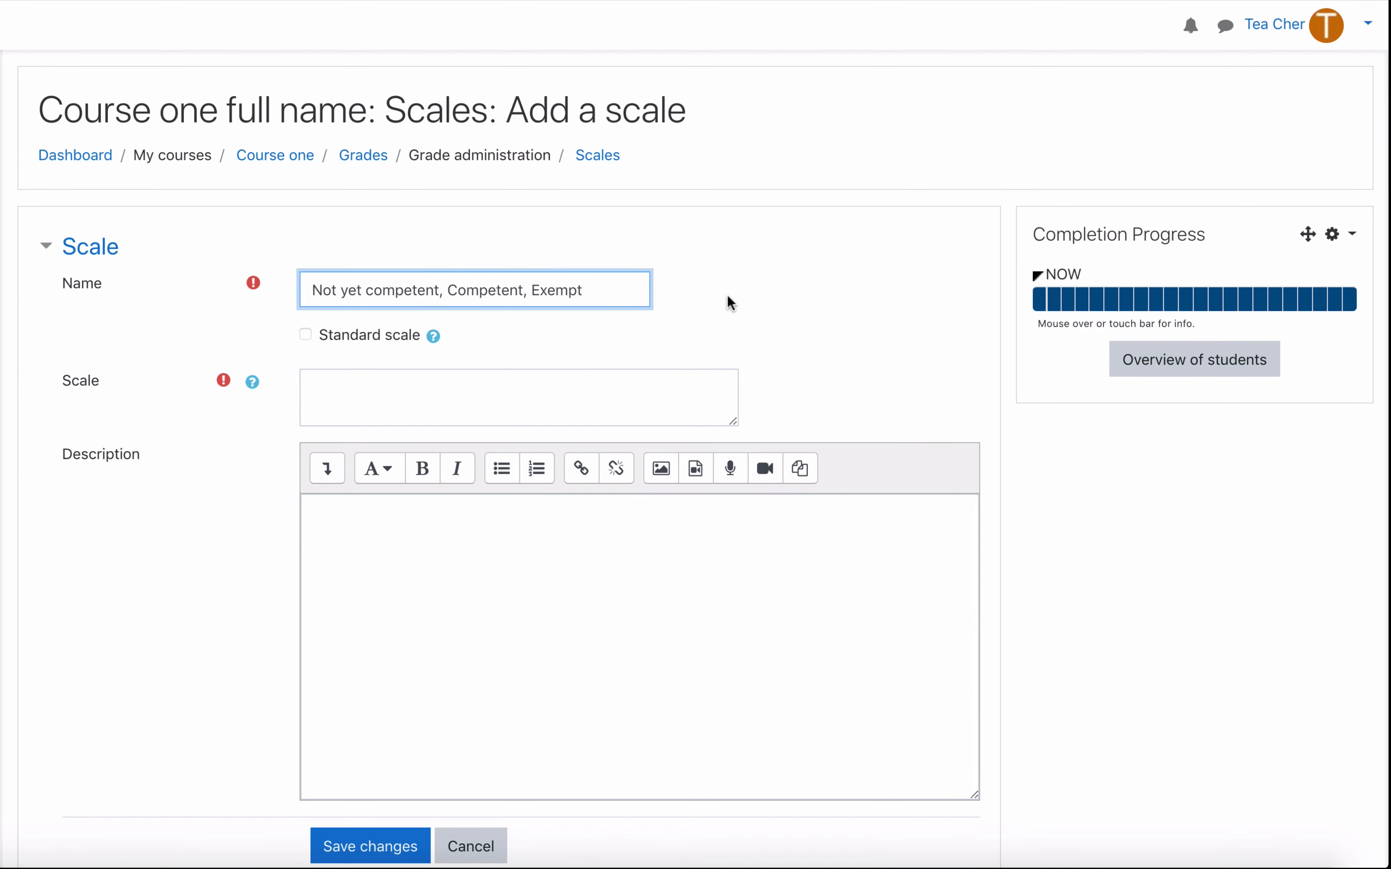
{"action": "left_click", "coordinate": [519, 398]}
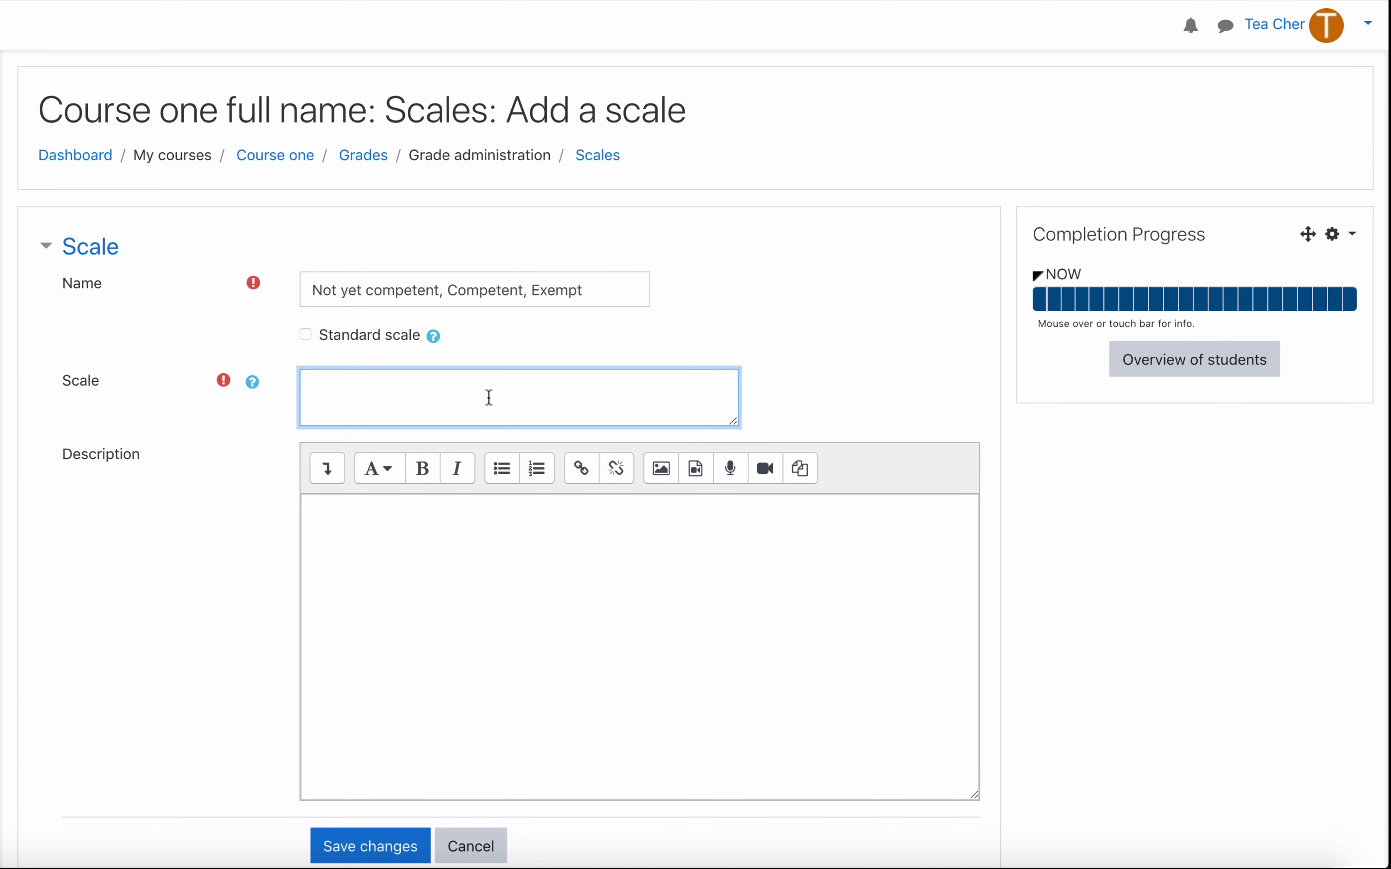
{"action": "type", "text": "Not yet competent, Competent, Exempt"}
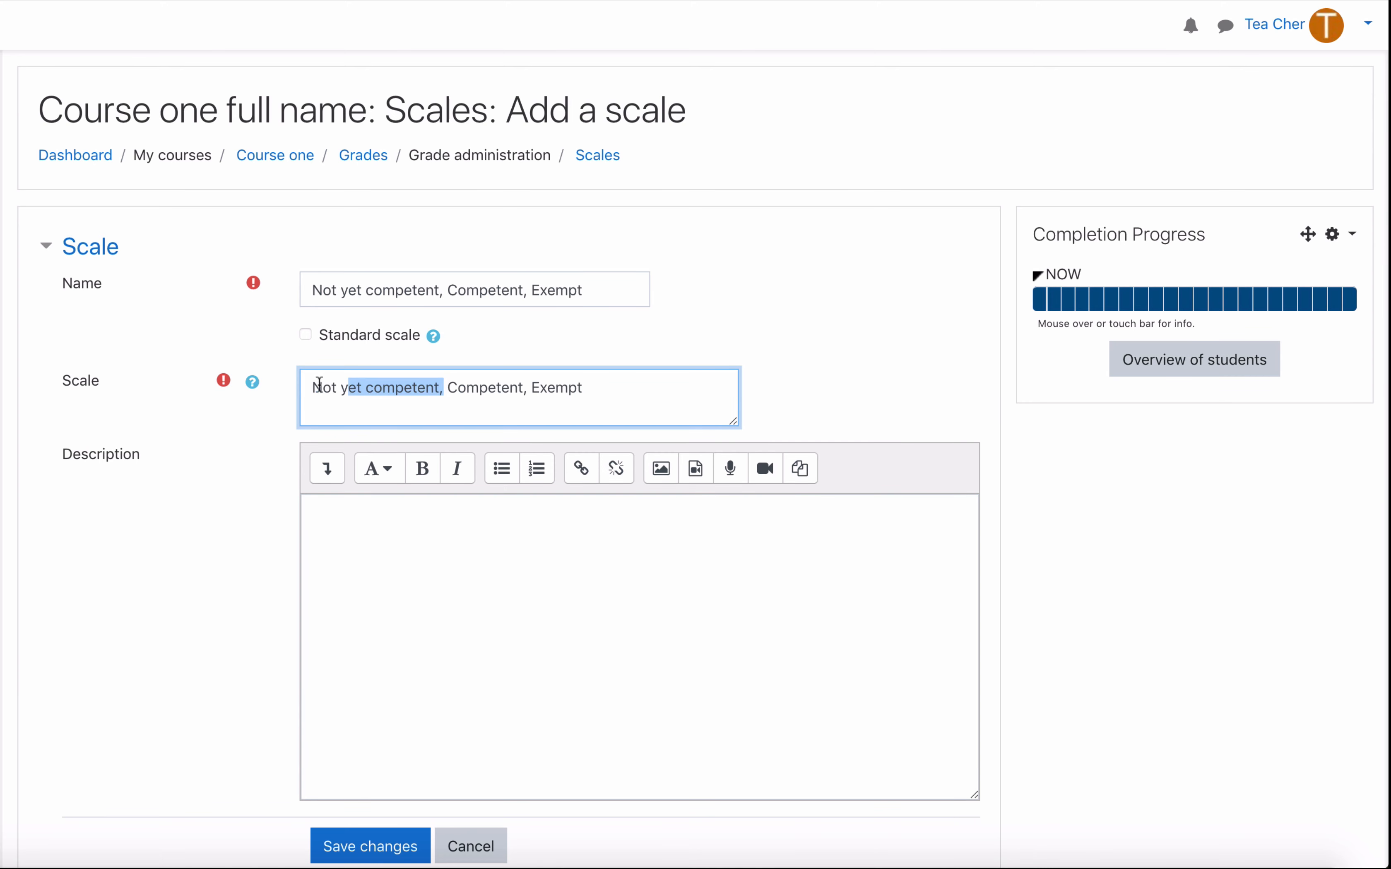
{"action": "double_click", "coordinate": [485, 387]}
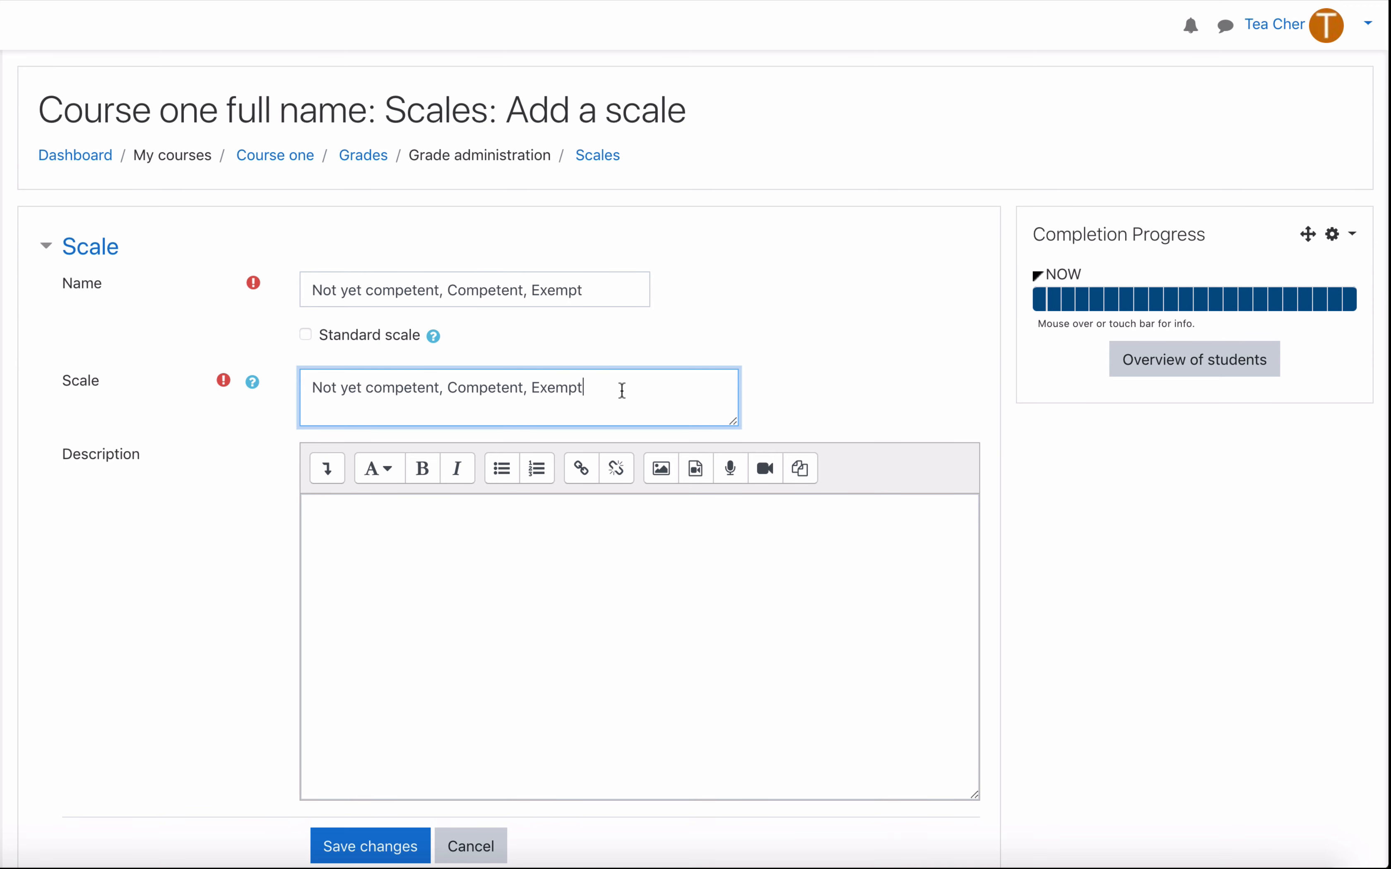
{"action": "double_click", "coordinate": [349, 387]}
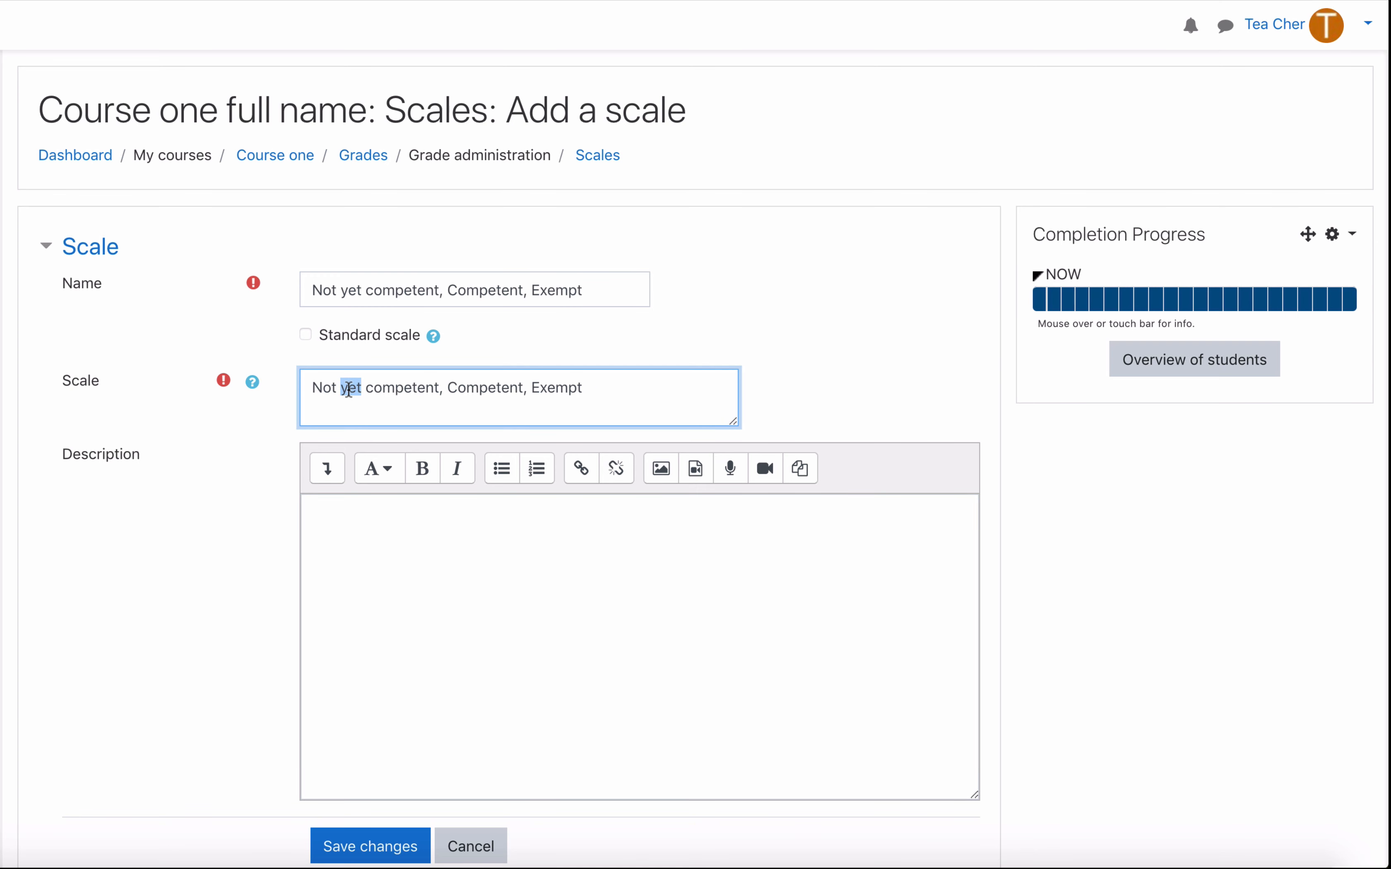
{"action": "double_click", "coordinate": [483, 387]}
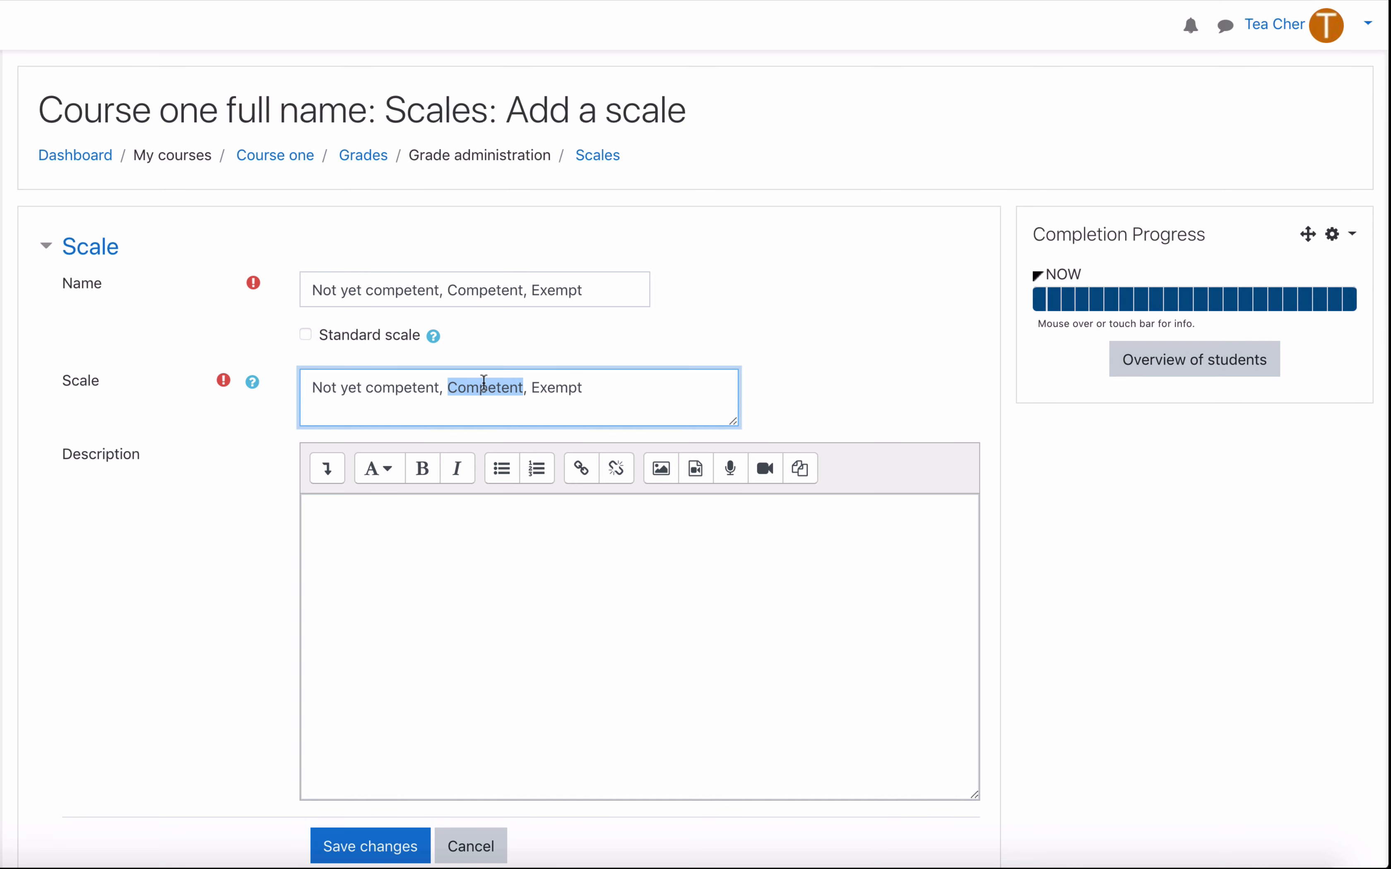
{"action": "double_click", "coordinate": [555, 388]}
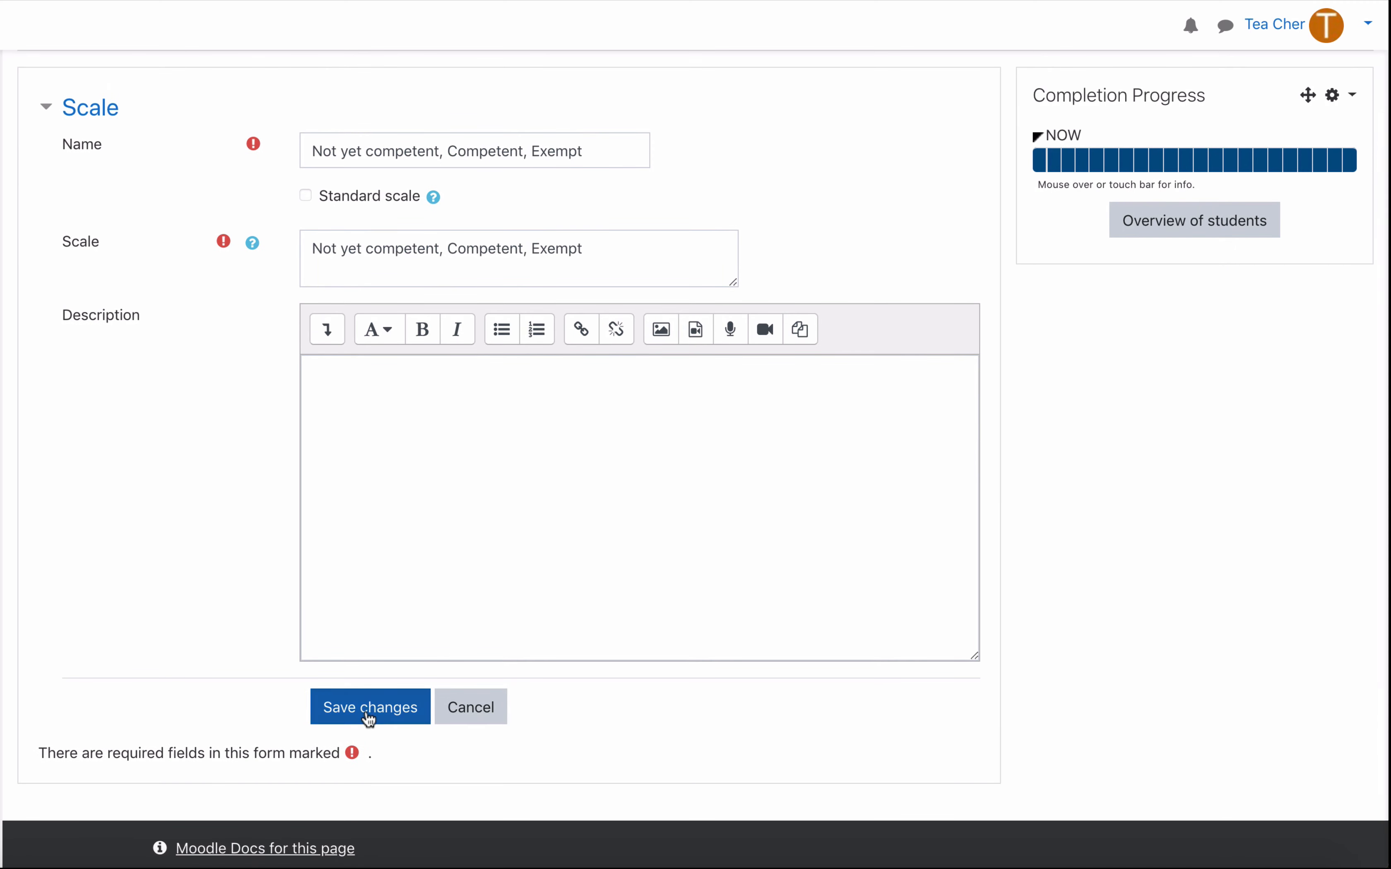
{"action": "left_click", "coordinate": [369, 707]}
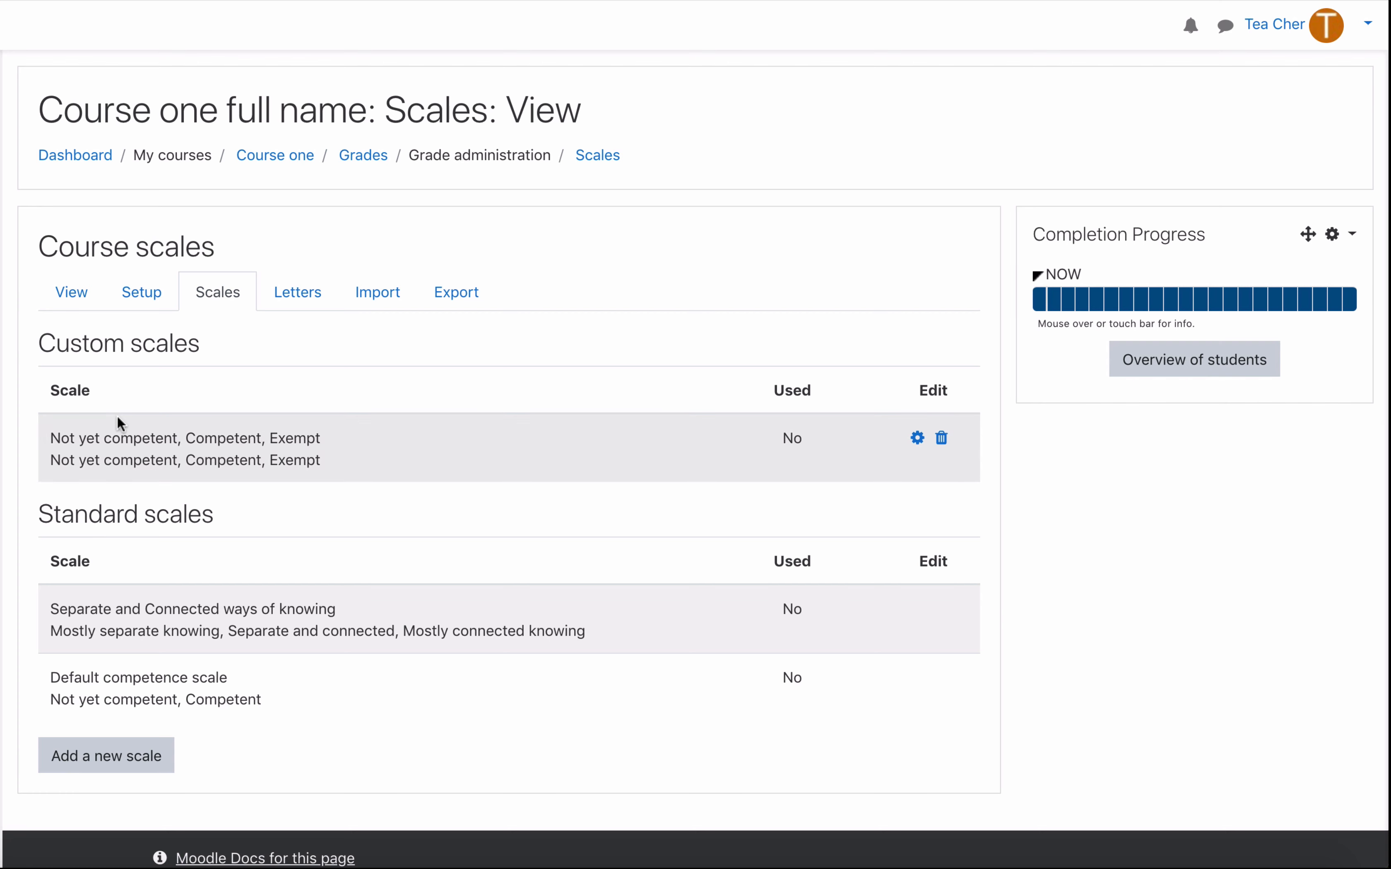
Step: From the grader report, use Assignment 1's gear menu to reach its Edit settings form
{"action": "left_click_drag", "start_coordinate": [53, 438], "coordinate": [284, 438]}
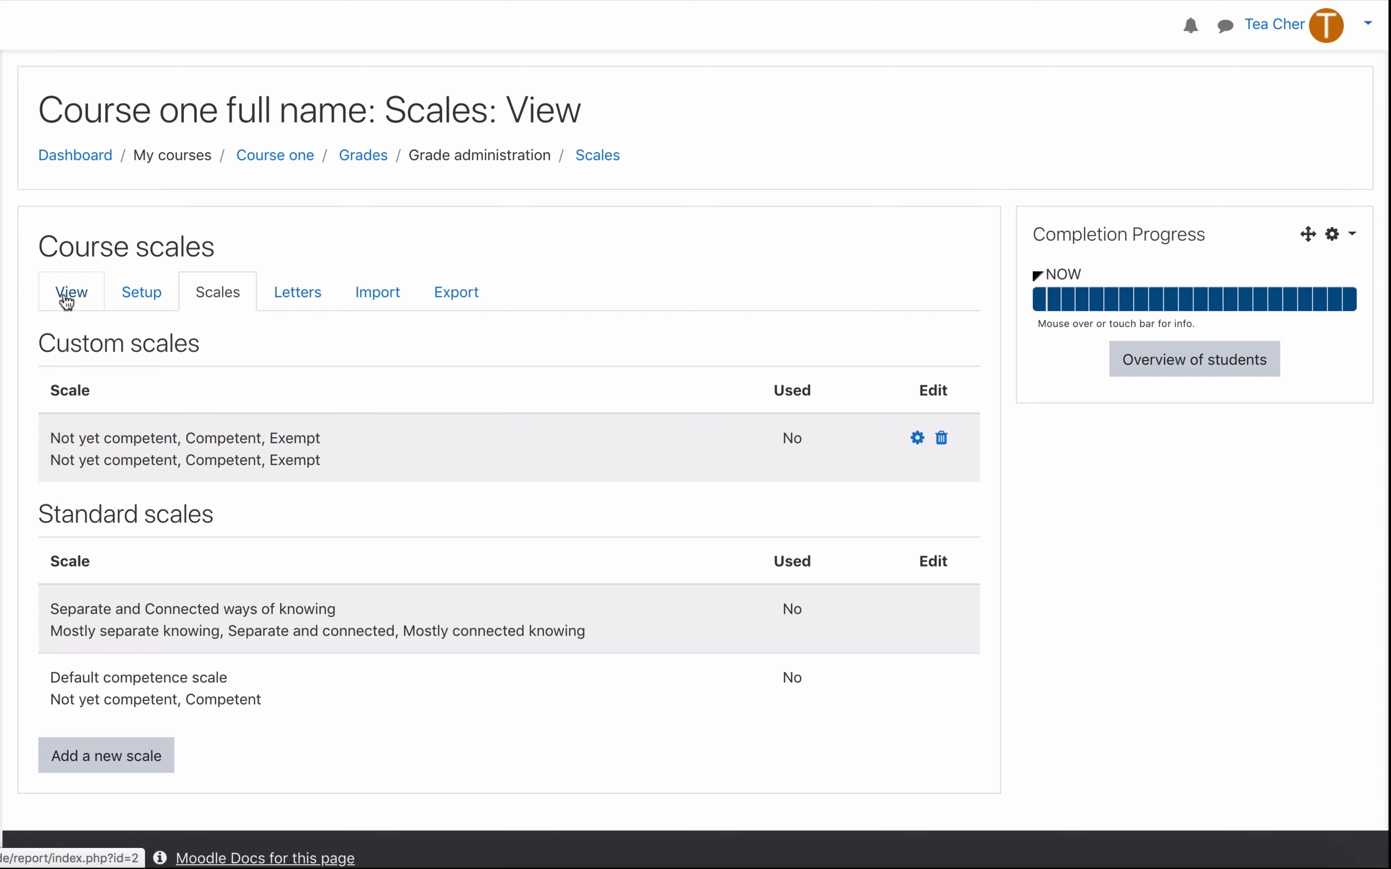
{"action": "left_click", "coordinate": [72, 292]}
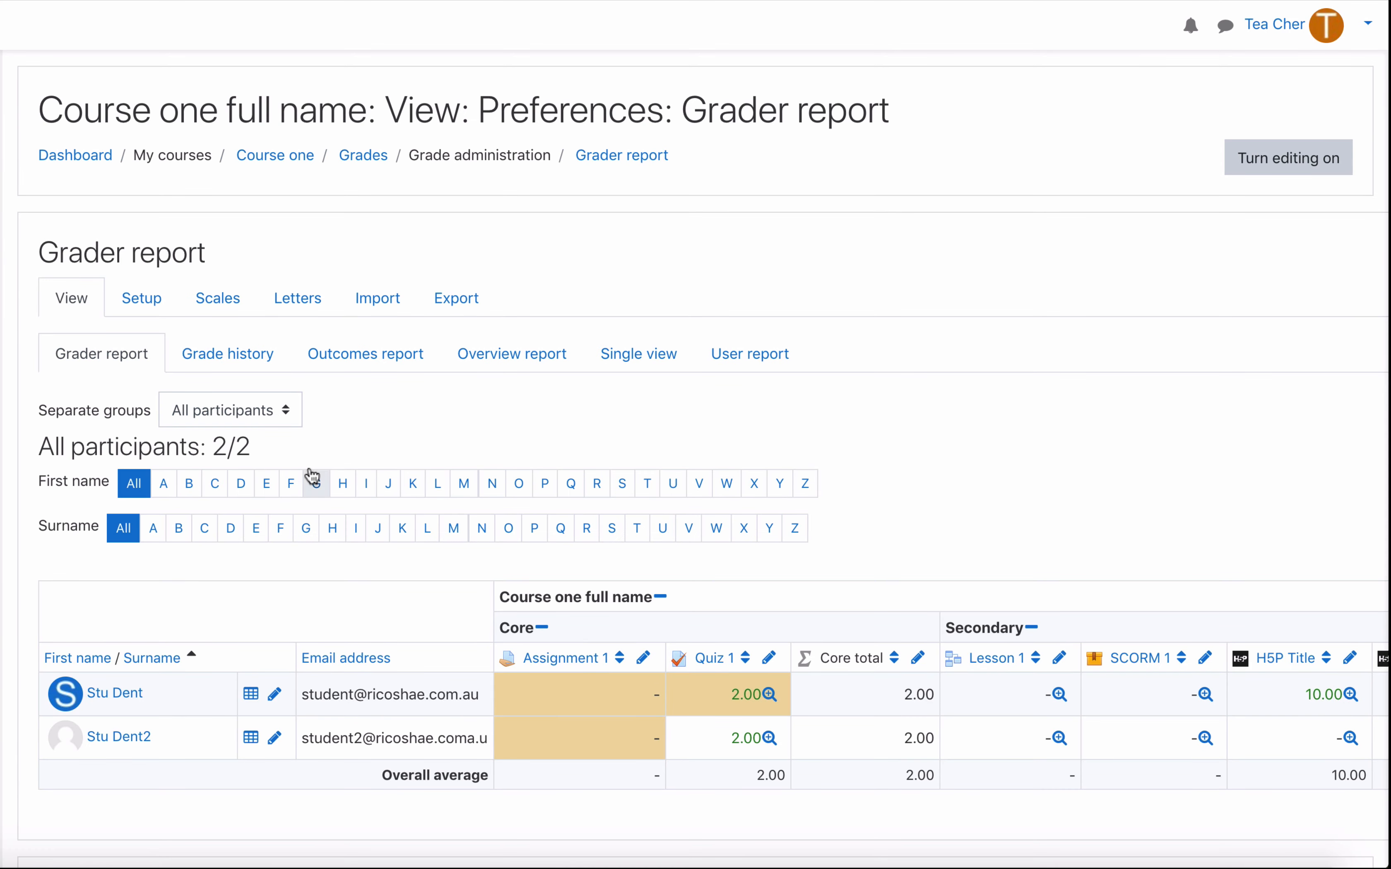
{"action": "mouse_move", "coordinate": [565, 658]}
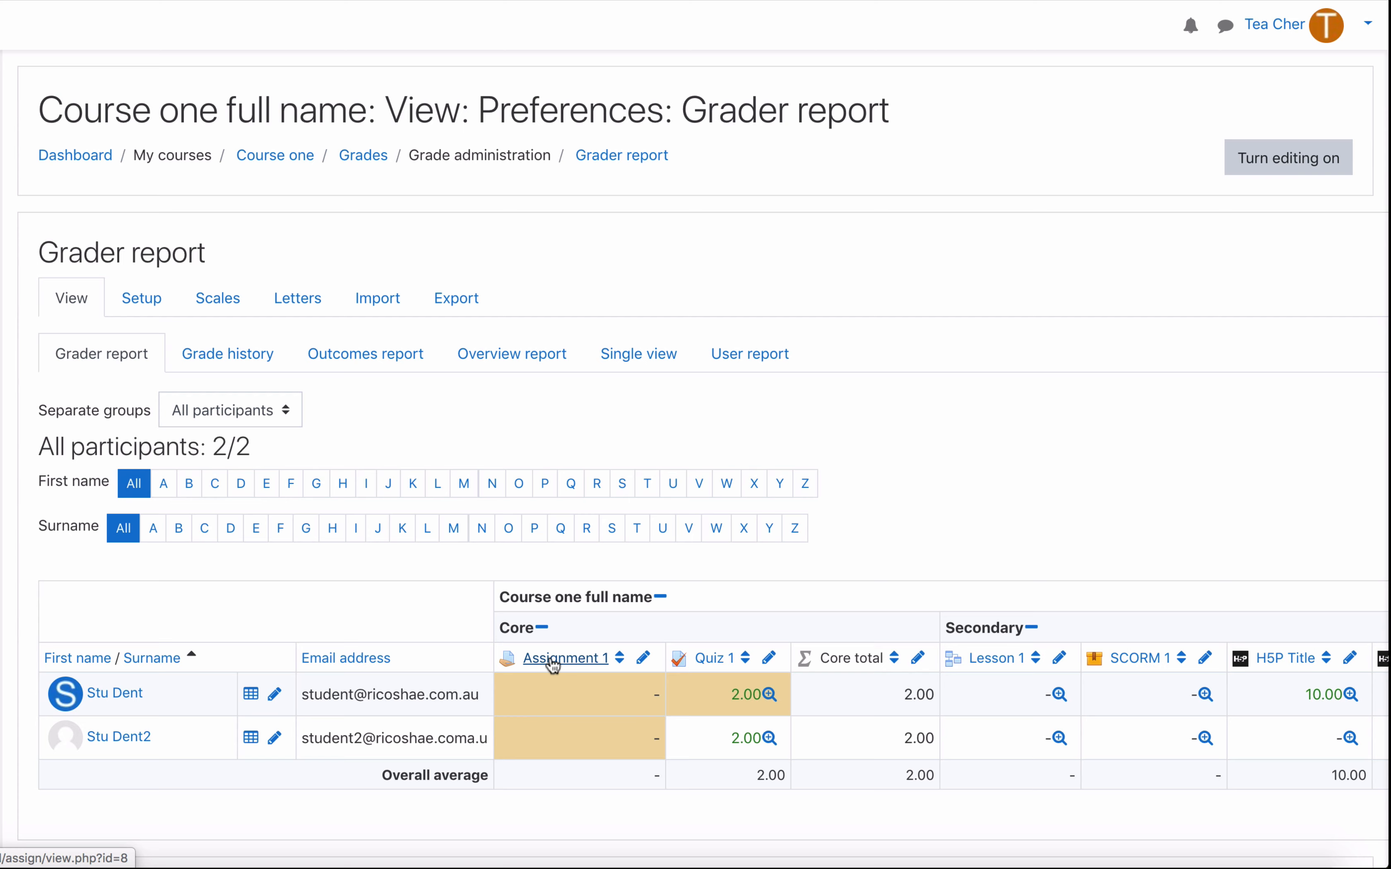
{"action": "left_click", "coordinate": [564, 659]}
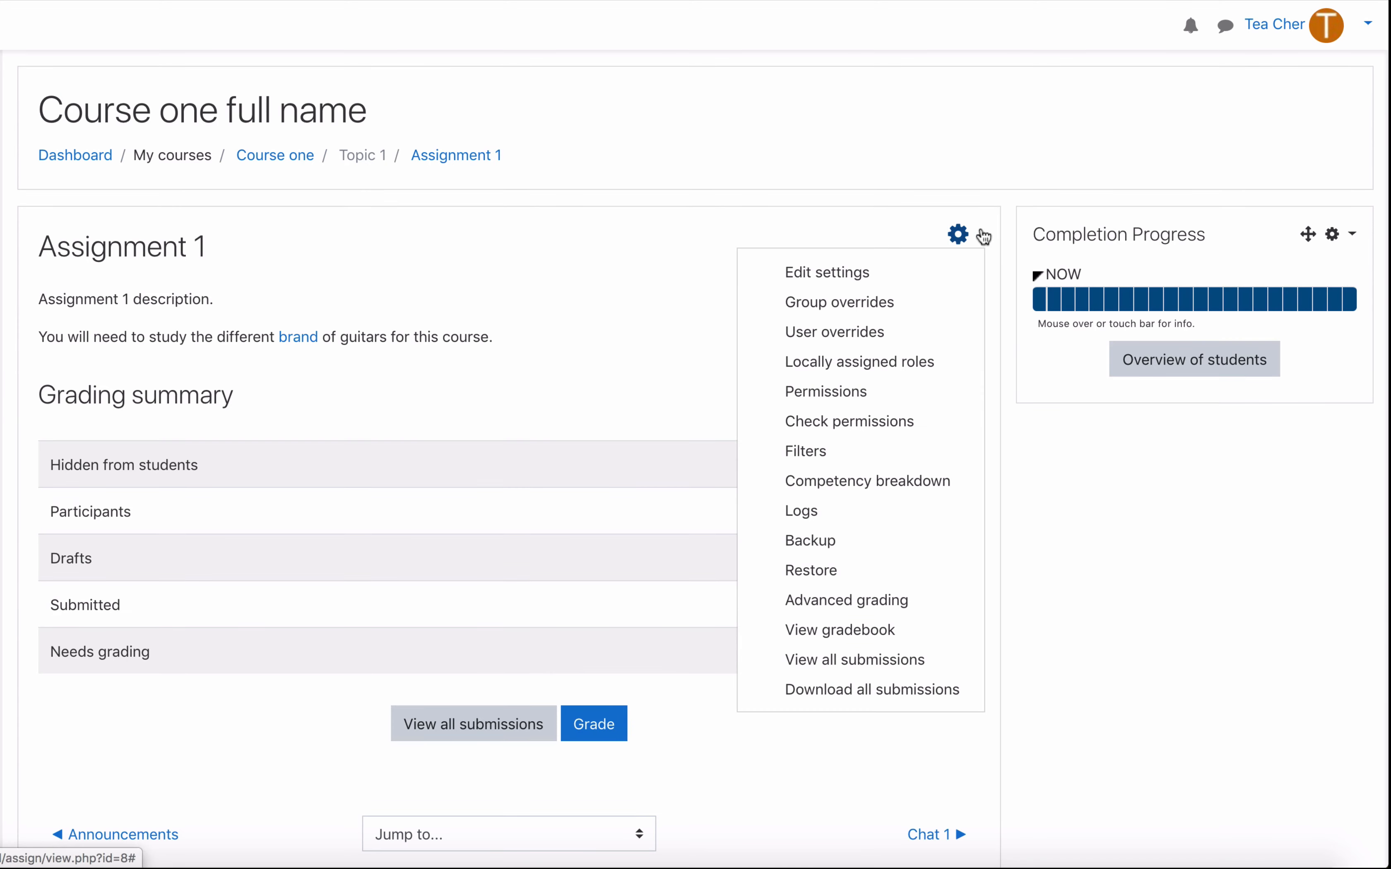
{"action": "left_click", "coordinate": [824, 272]}
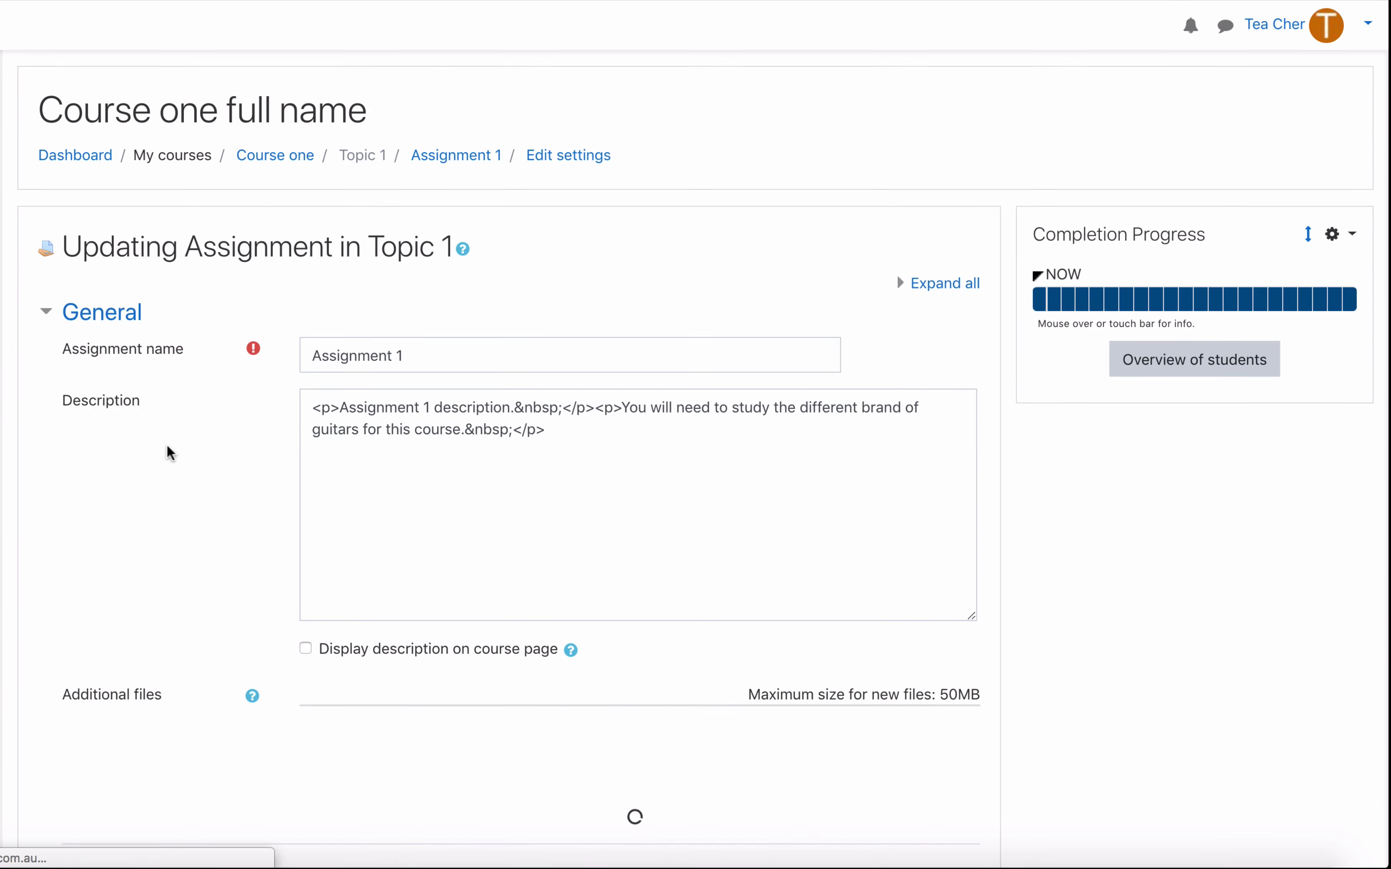
{"action": "scroll", "scroll_direction": "down", "scroll_amount": 3}
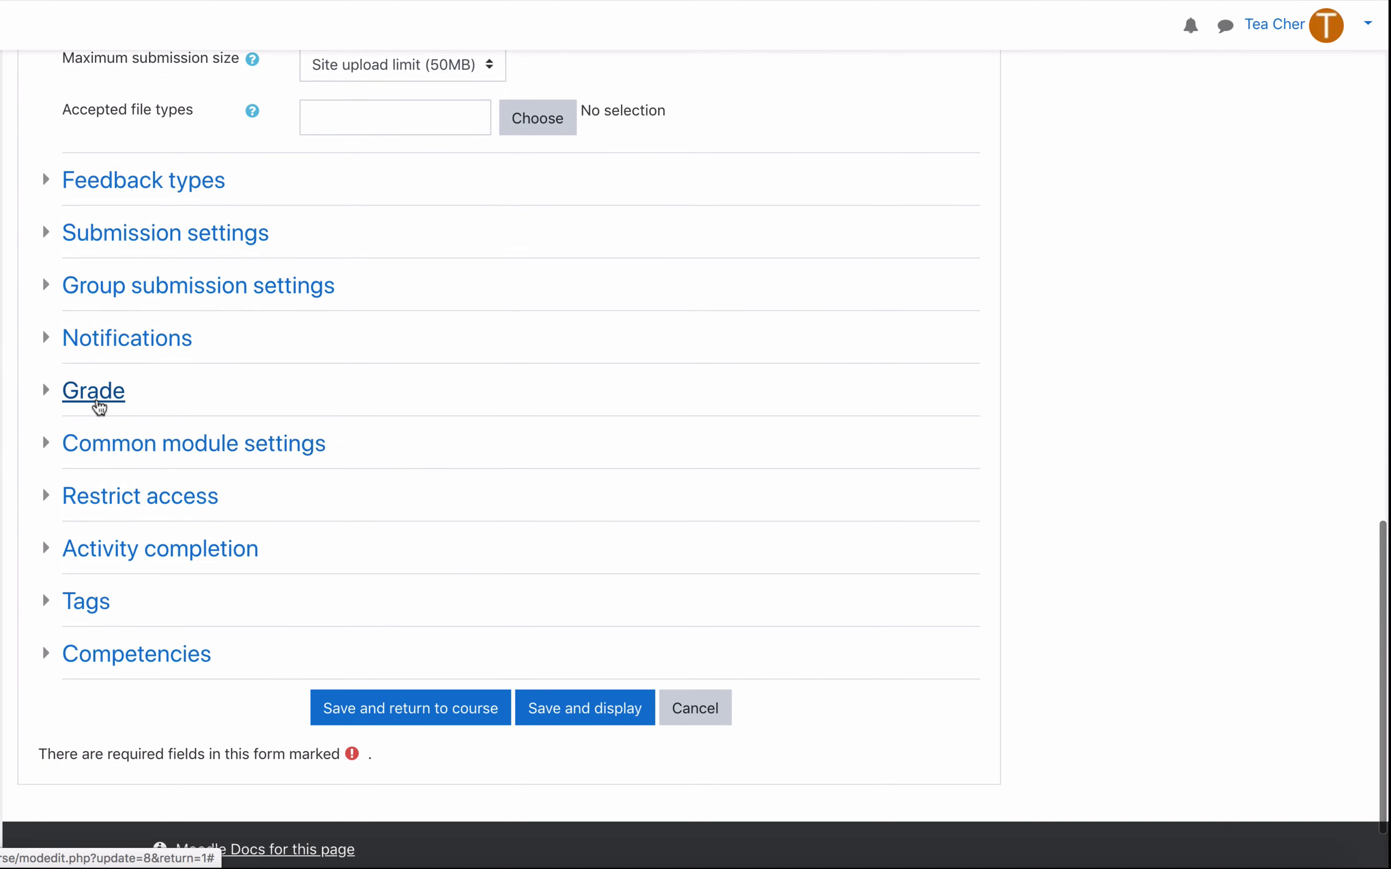
Step: Set Assignment 1's grade Type to Scale using 'Not yet competent, Competent, Exempt' and save
{"action": "left_click", "coordinate": [93, 390]}
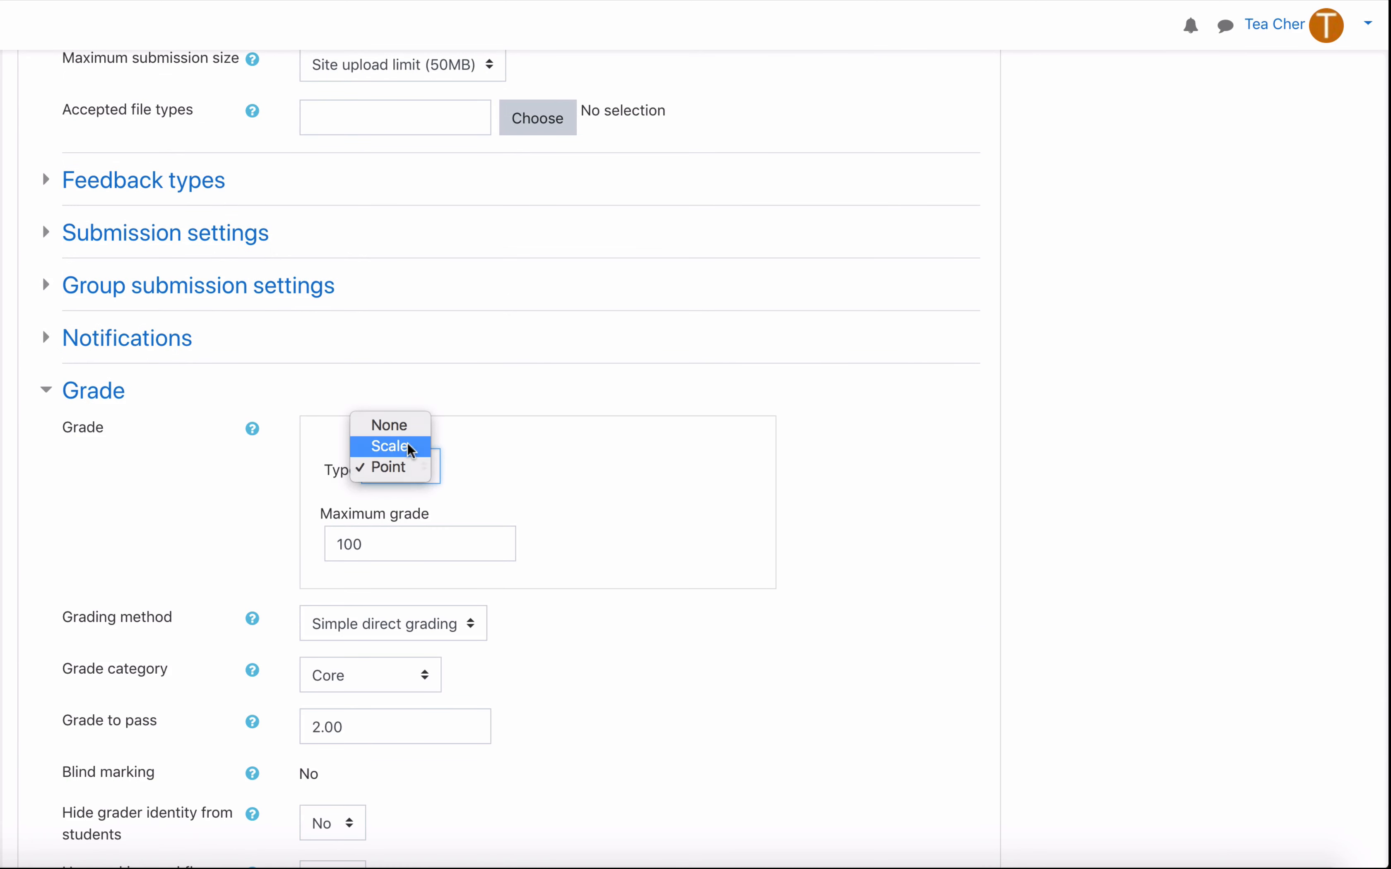
{"action": "left_click", "coordinate": [390, 446]}
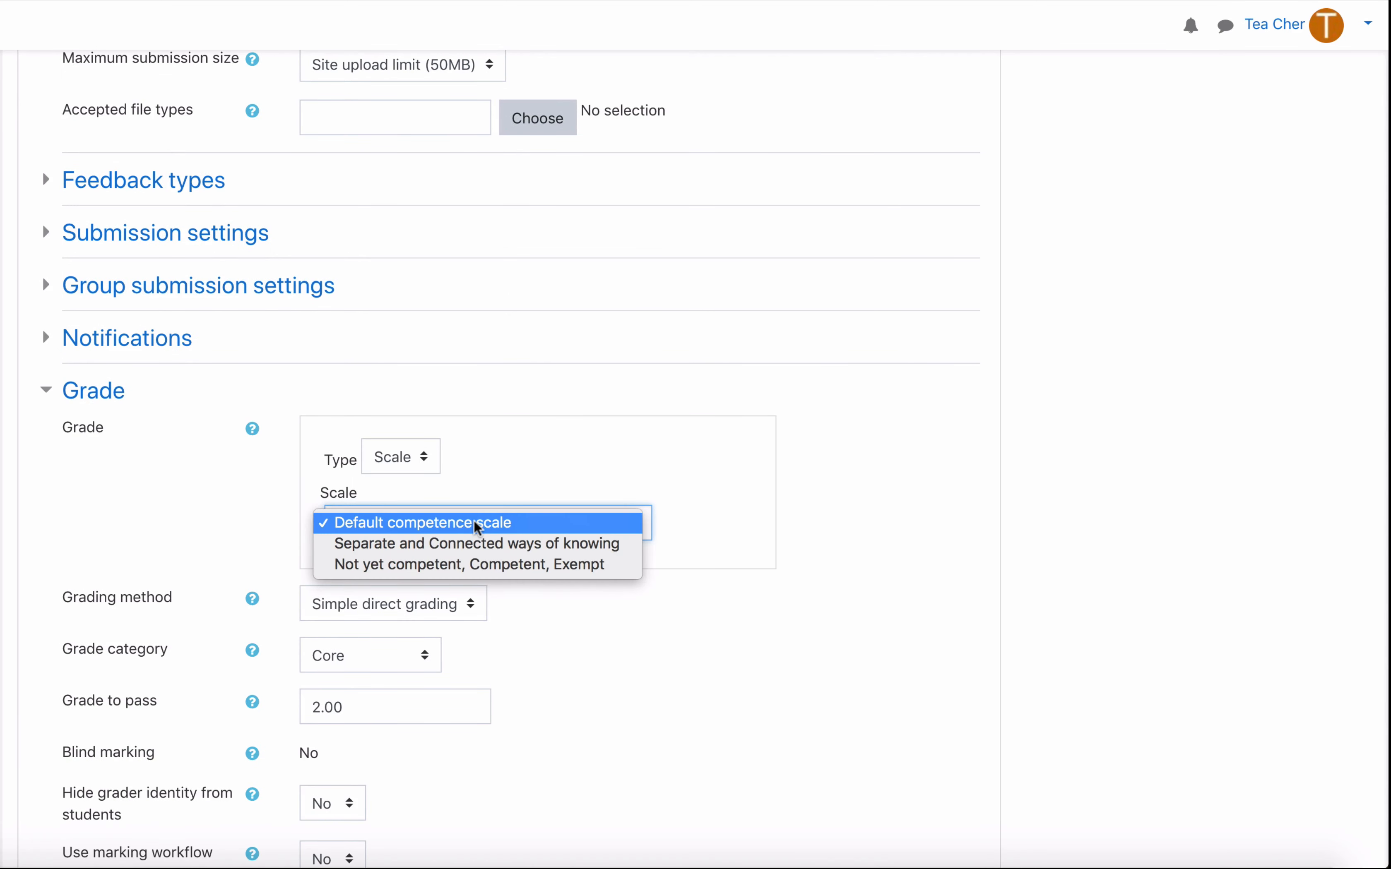
{"action": "mouse_move", "coordinate": [465, 564]}
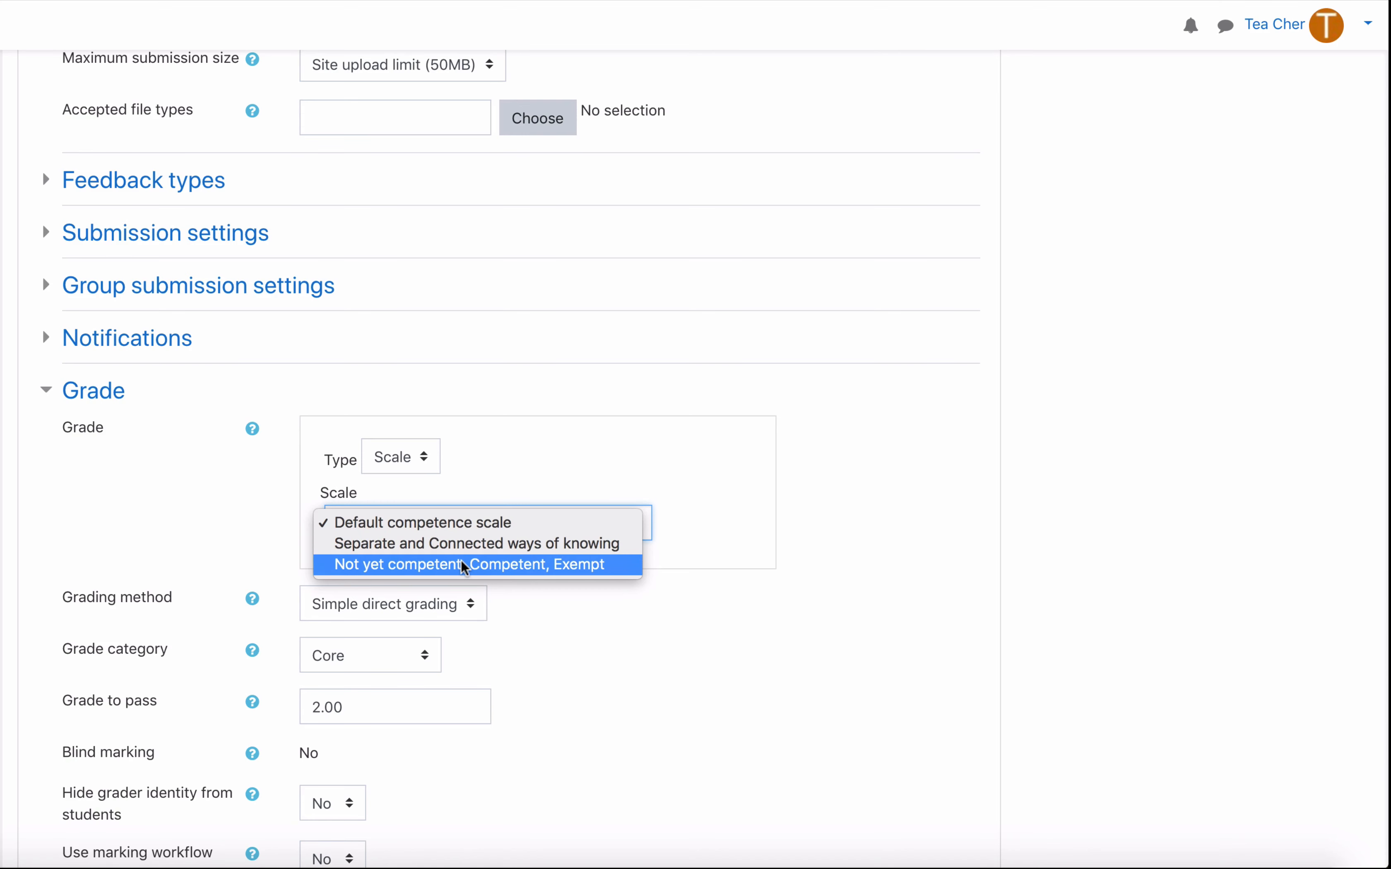
{"action": "left_click", "coordinate": [472, 564]}
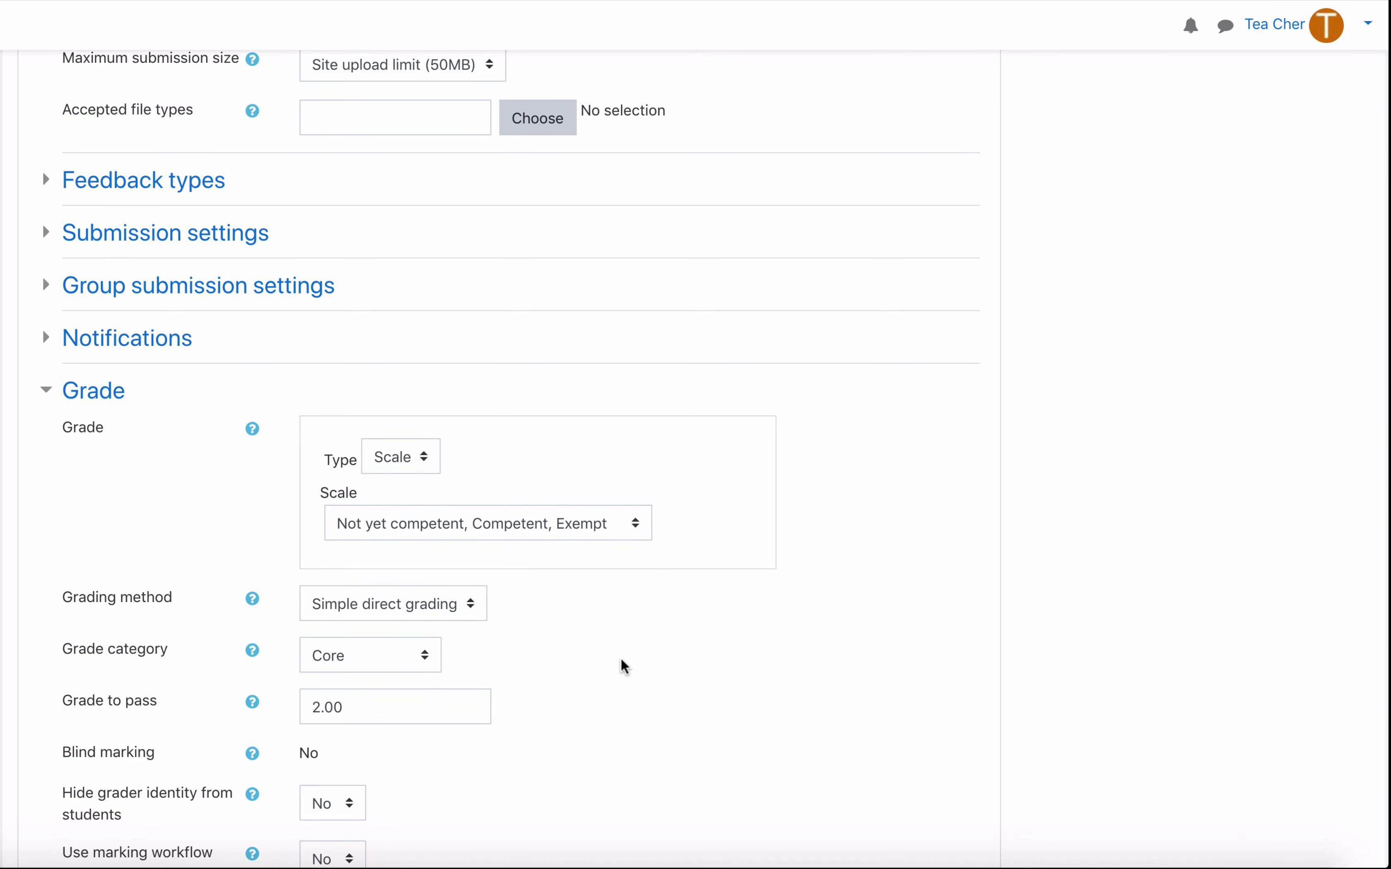
{"action": "mouse_move", "coordinate": [569, 464]}
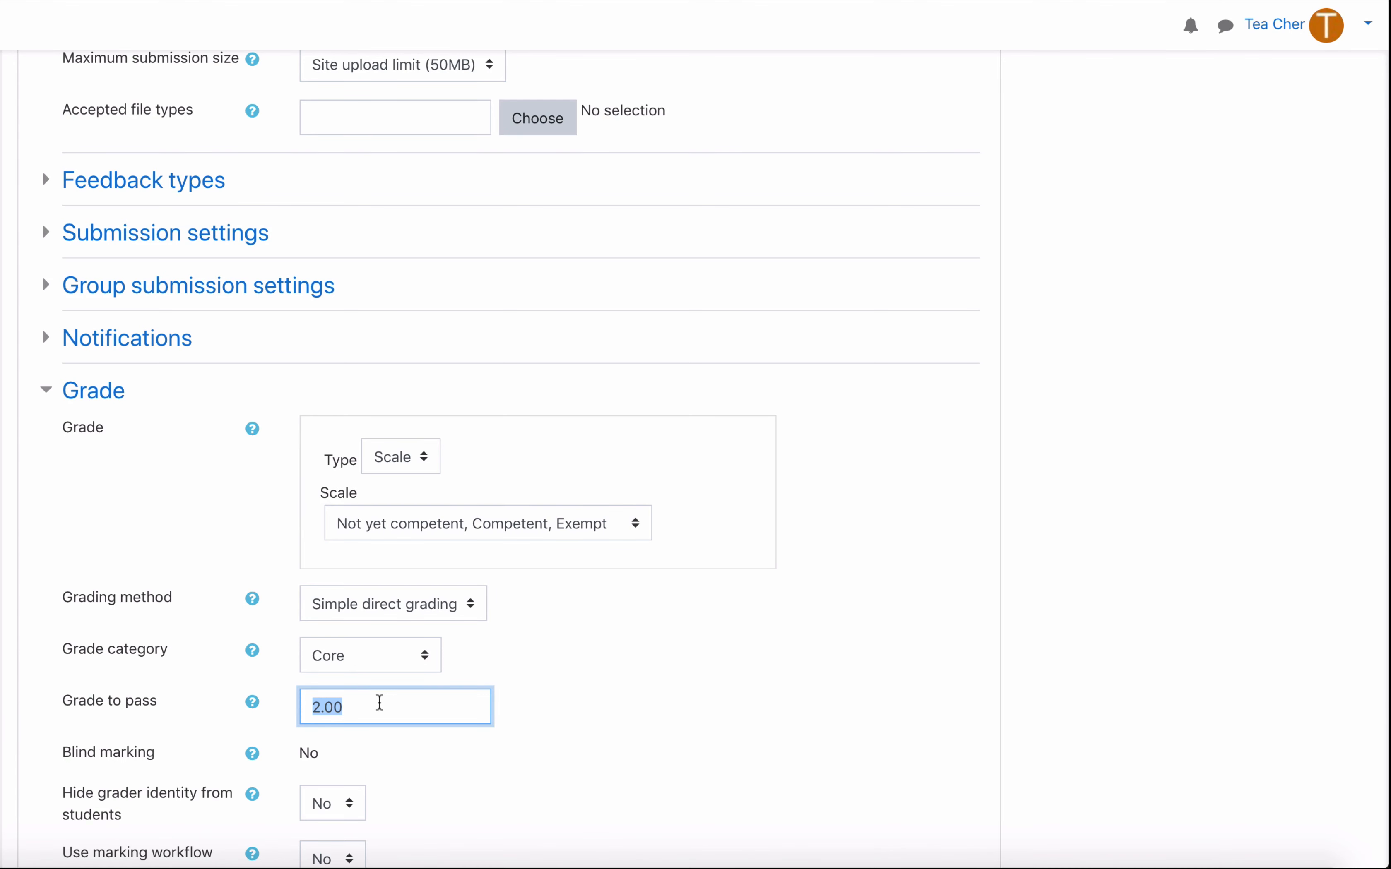
{"action": "mouse_move", "coordinate": [504, 529]}
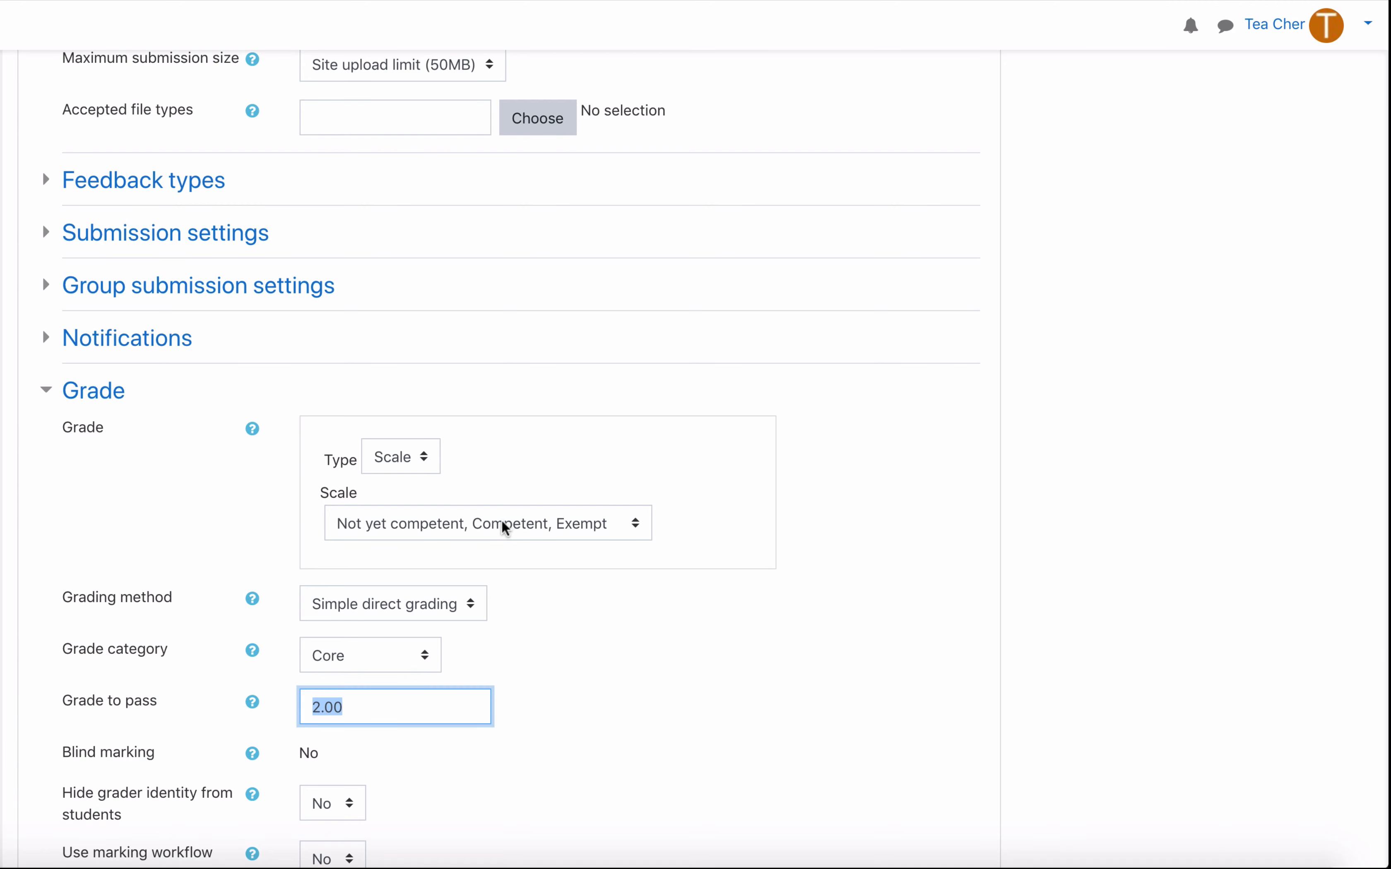
{"action": "mouse_move", "coordinate": [475, 548]}
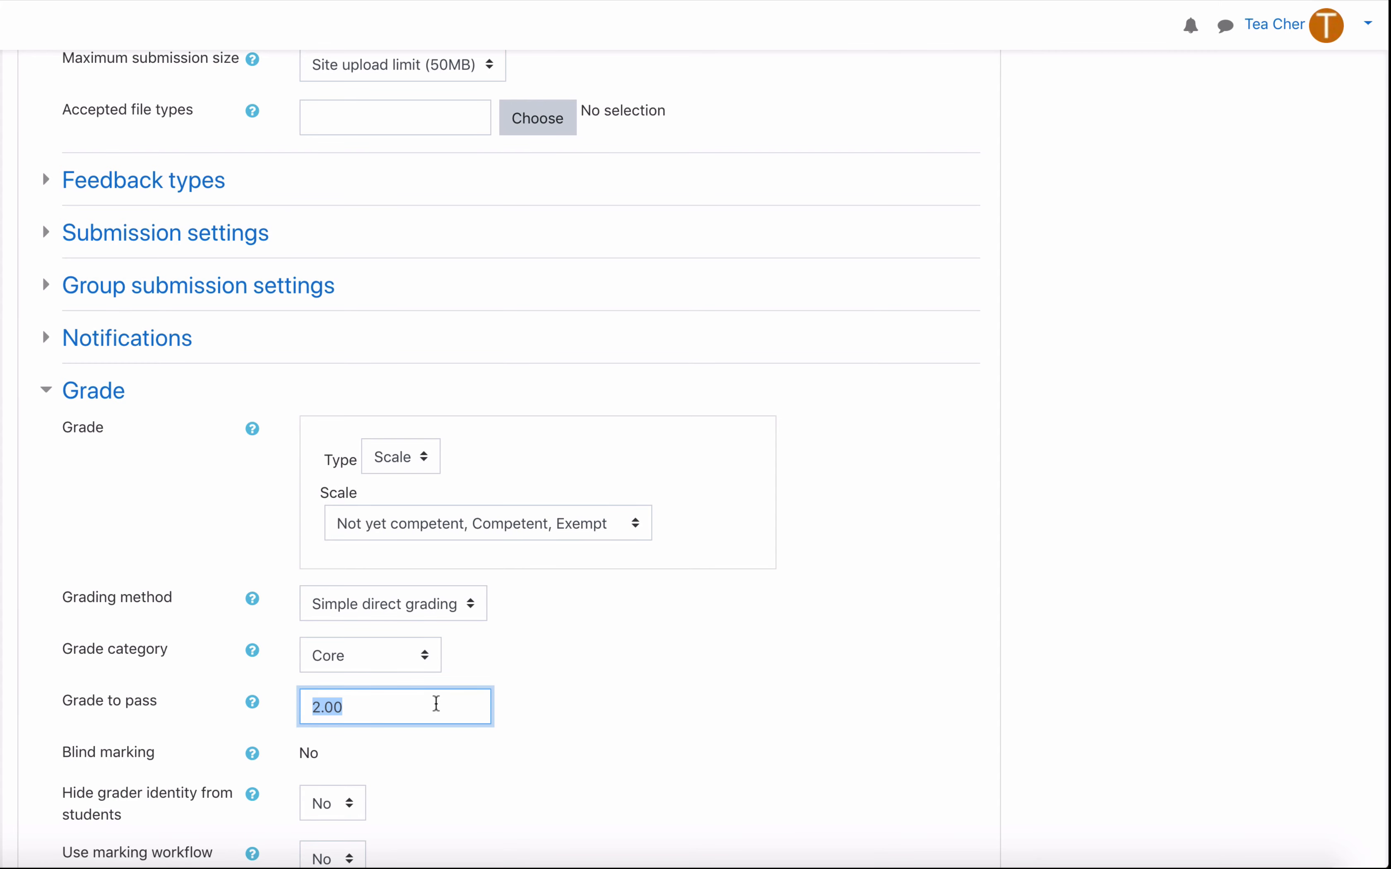
{"action": "scroll", "scroll_direction": "down", "scroll_amount": 3}
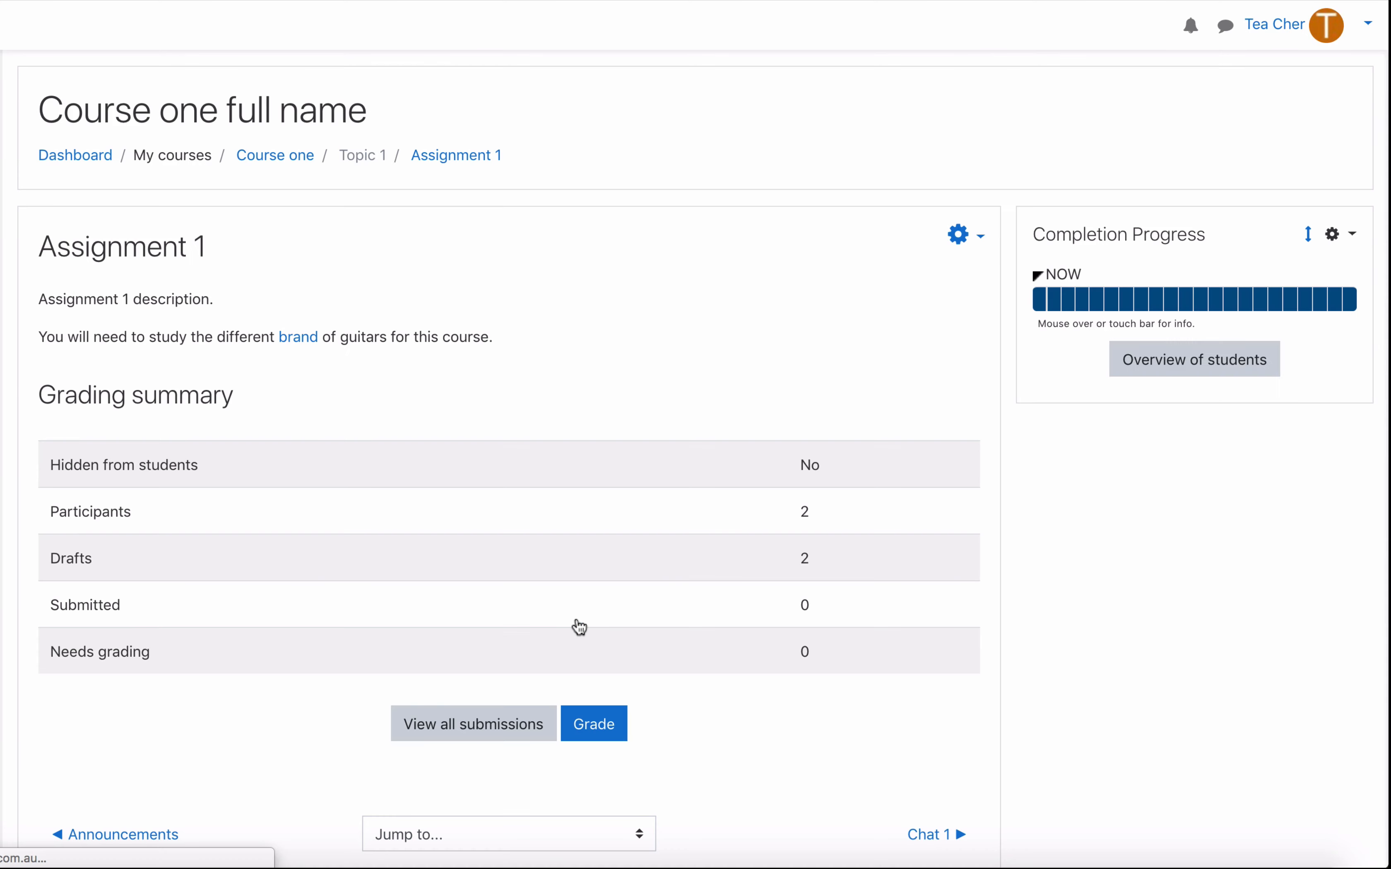
{"action": "mouse_move", "coordinate": [1306, 233]}
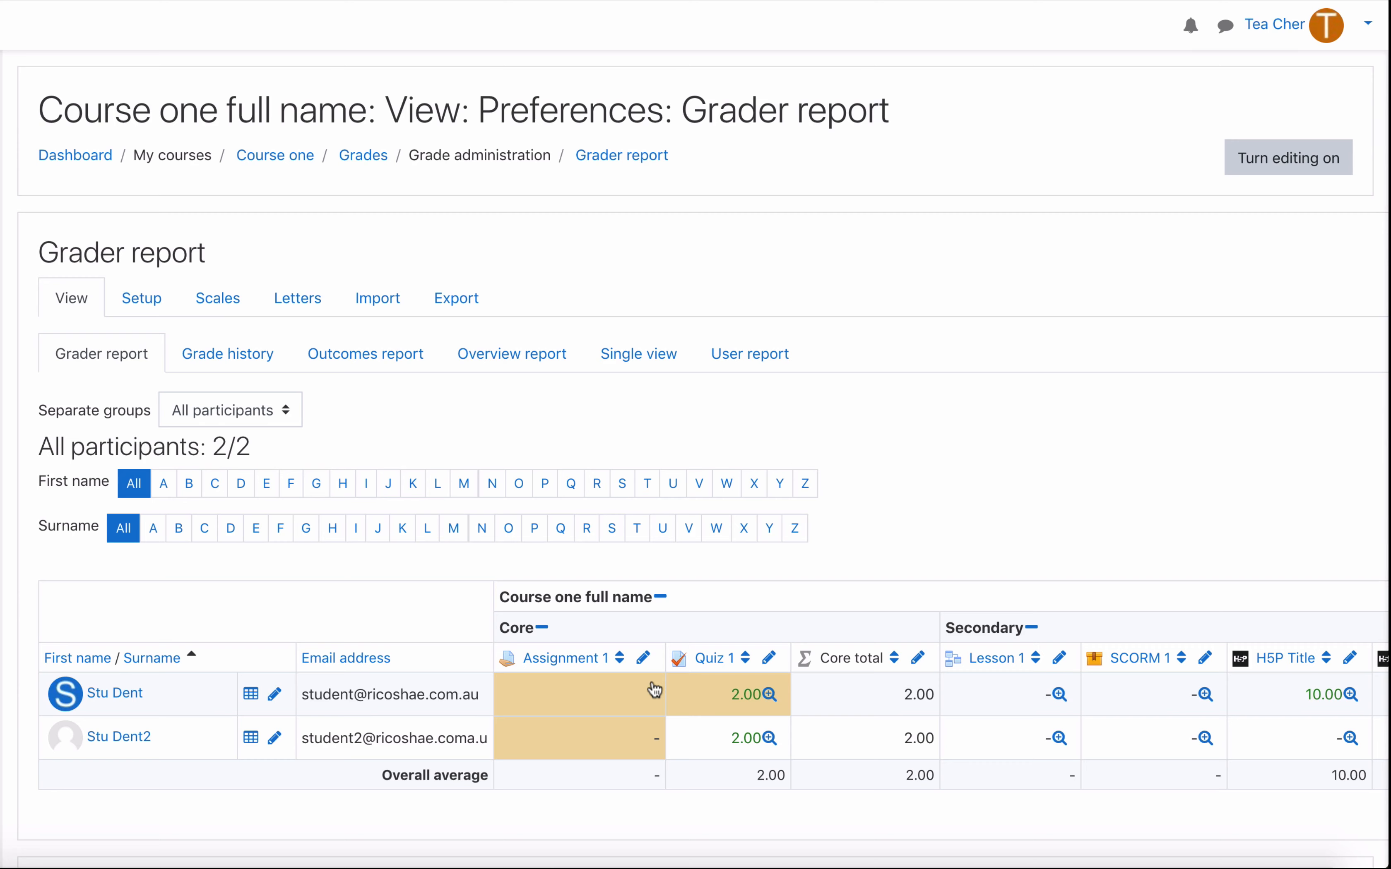
{"action": "mouse_move", "coordinate": [652, 695]}
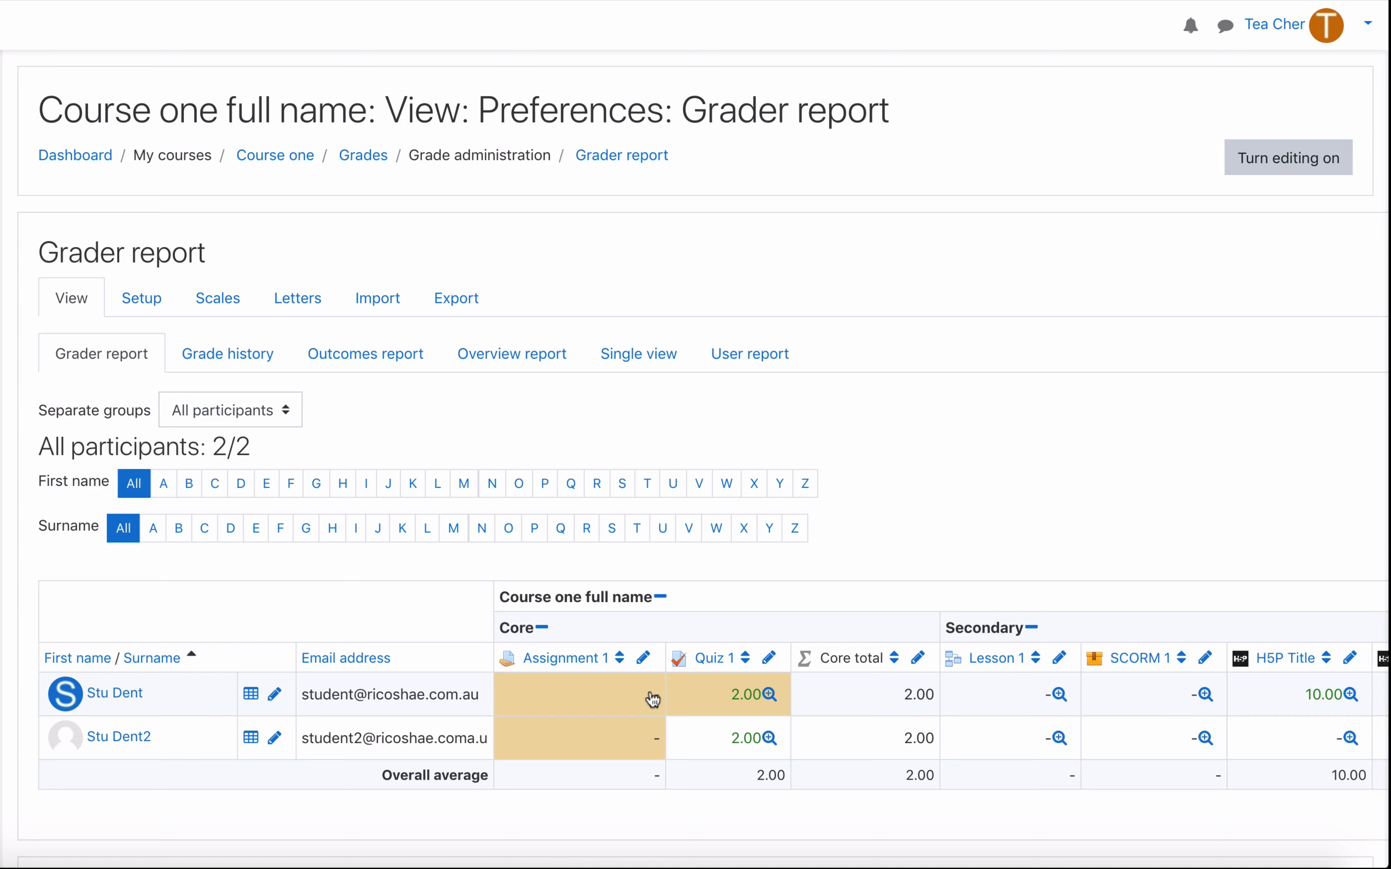
Step: Grade Assignment 1 as Not yet competent for Stu Dent and Competent for Stu Dent2
{"action": "left_click", "coordinate": [580, 695]}
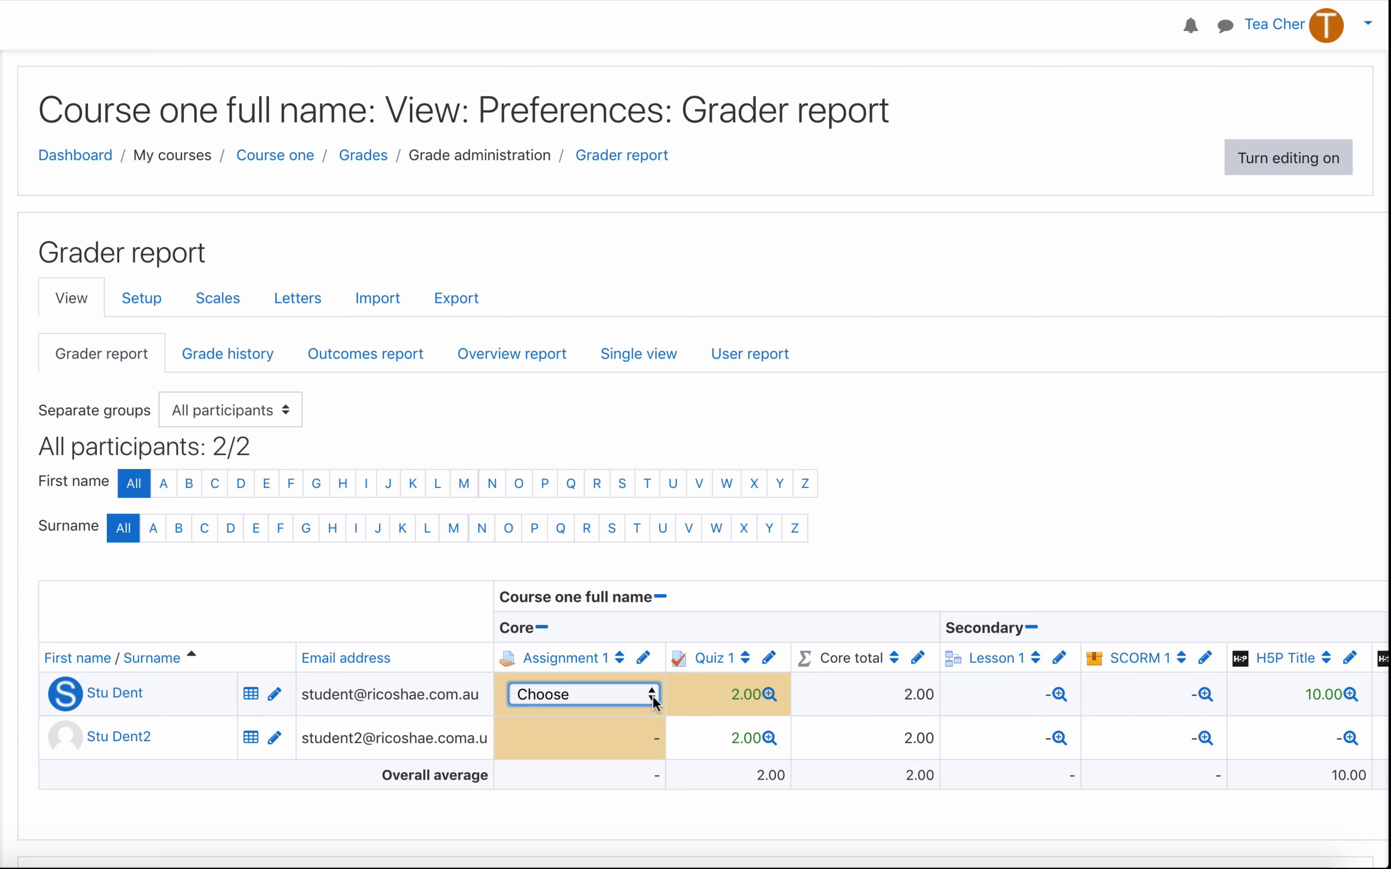
{"action": "left_click", "coordinate": [581, 694]}
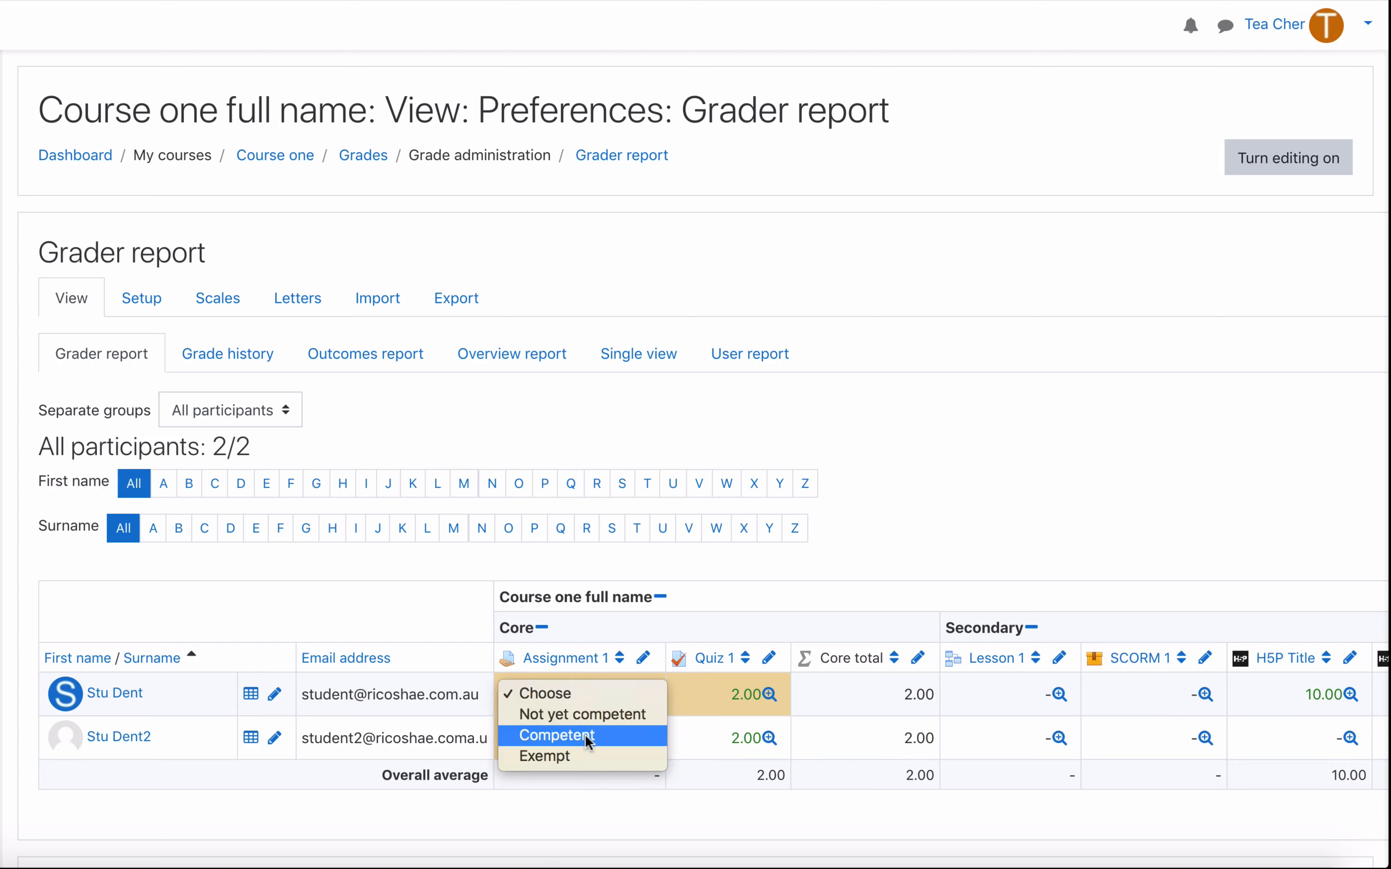
{"action": "left_click", "coordinate": [582, 716]}
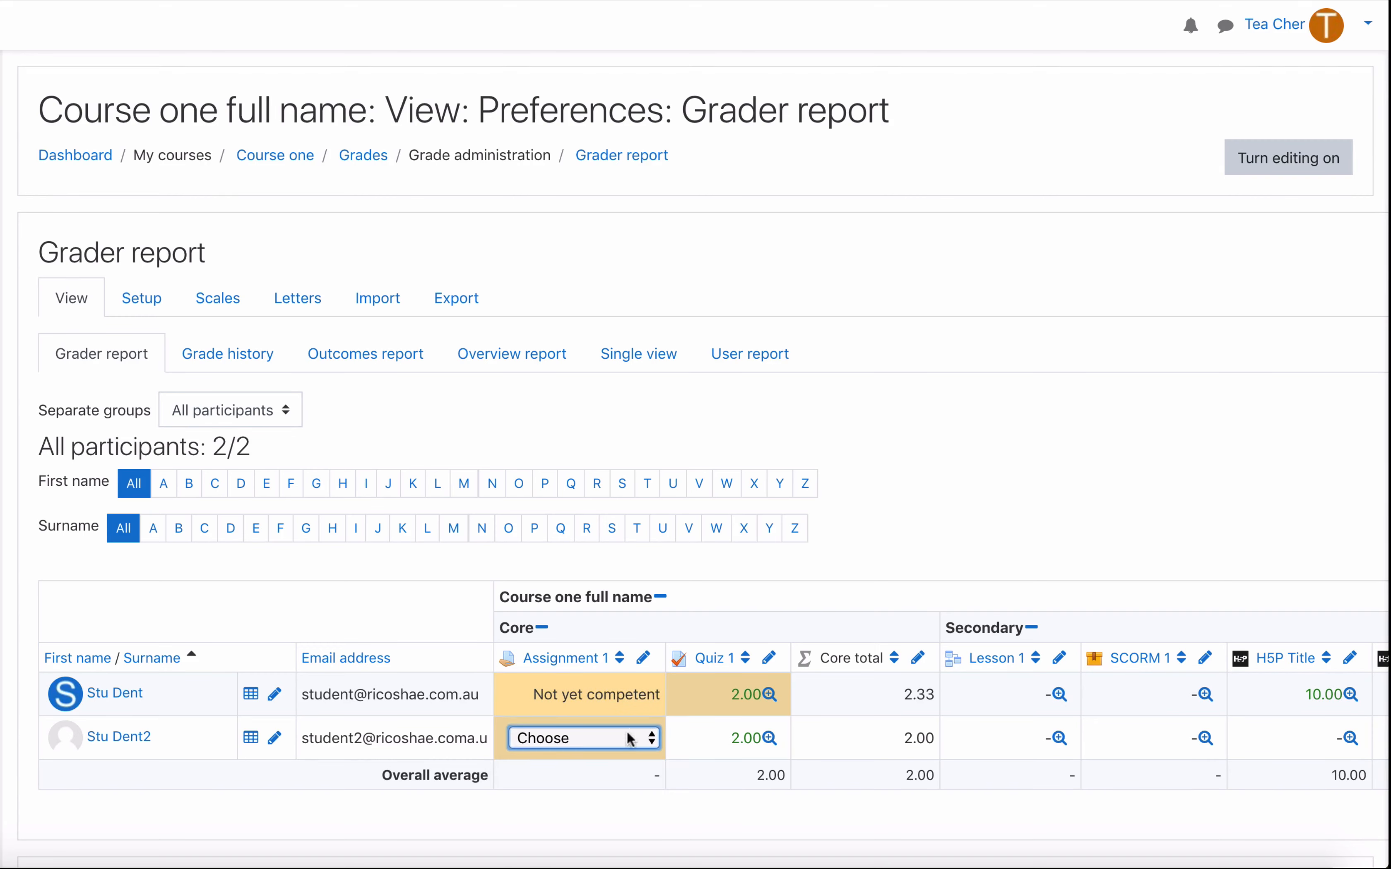
{"action": "left_click", "coordinate": [581, 737]}
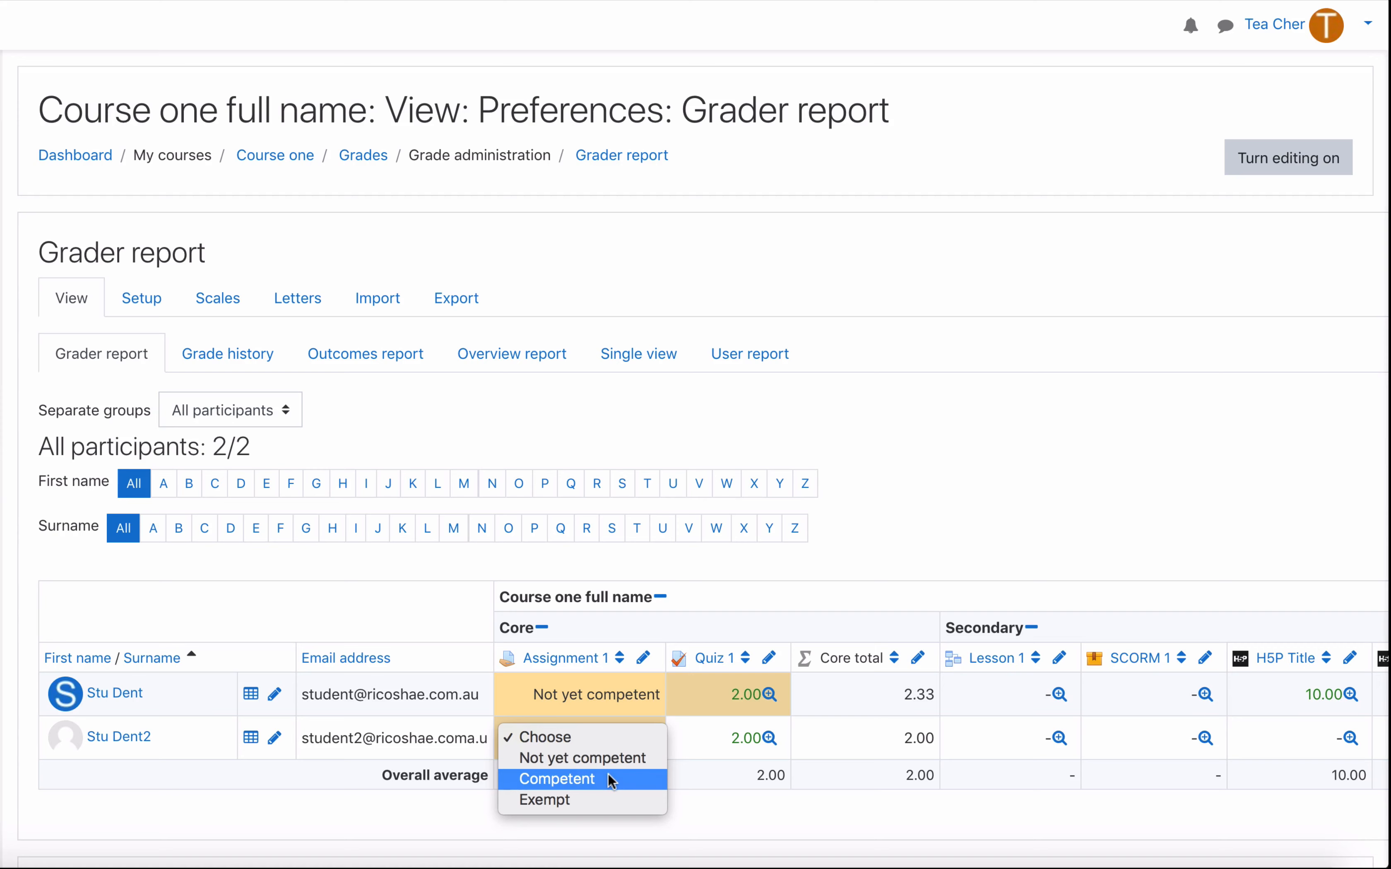
{"action": "left_click", "coordinate": [557, 779]}
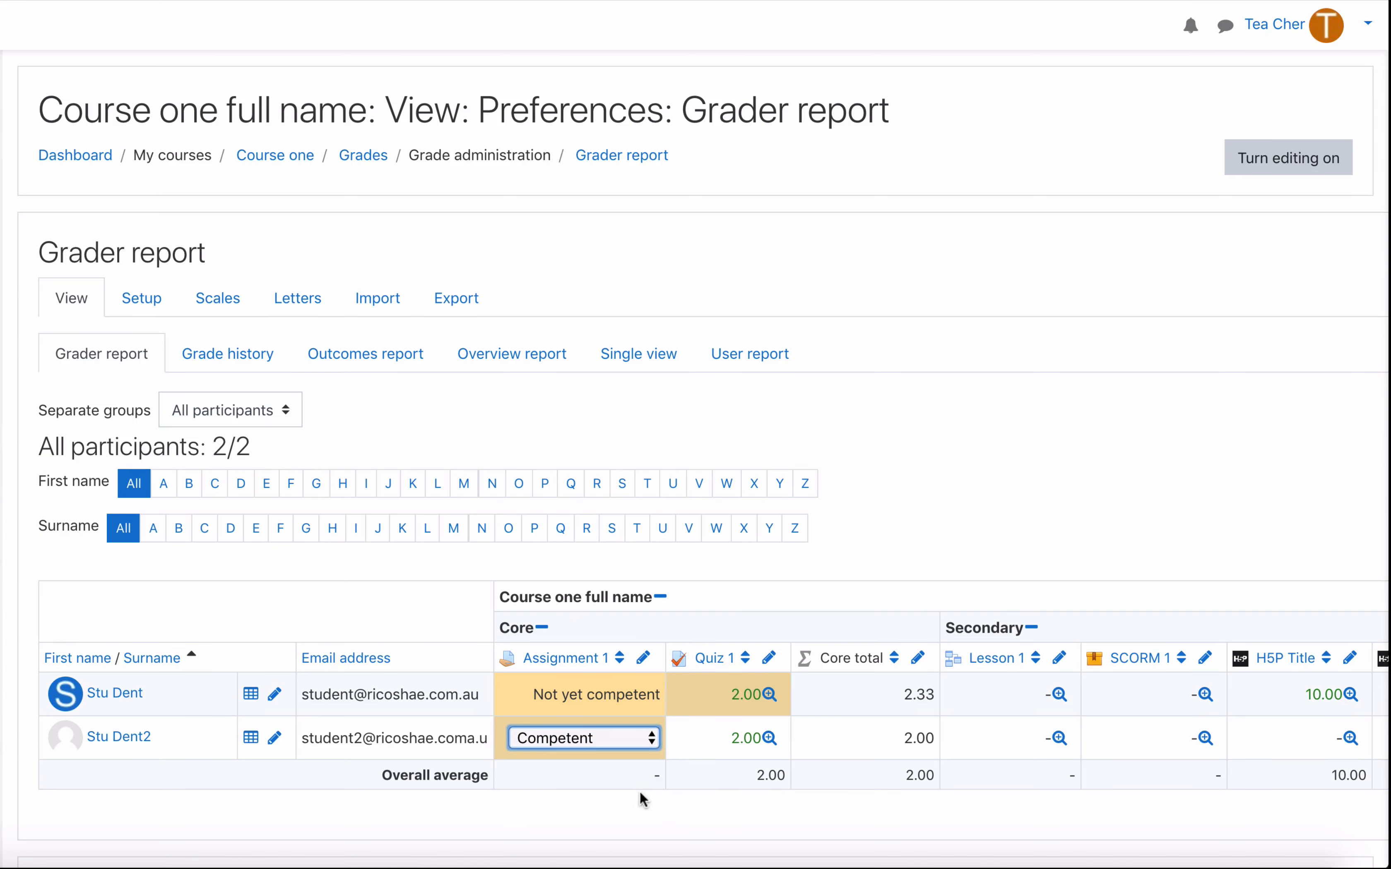
{"action": "left_click", "coordinate": [745, 745]}
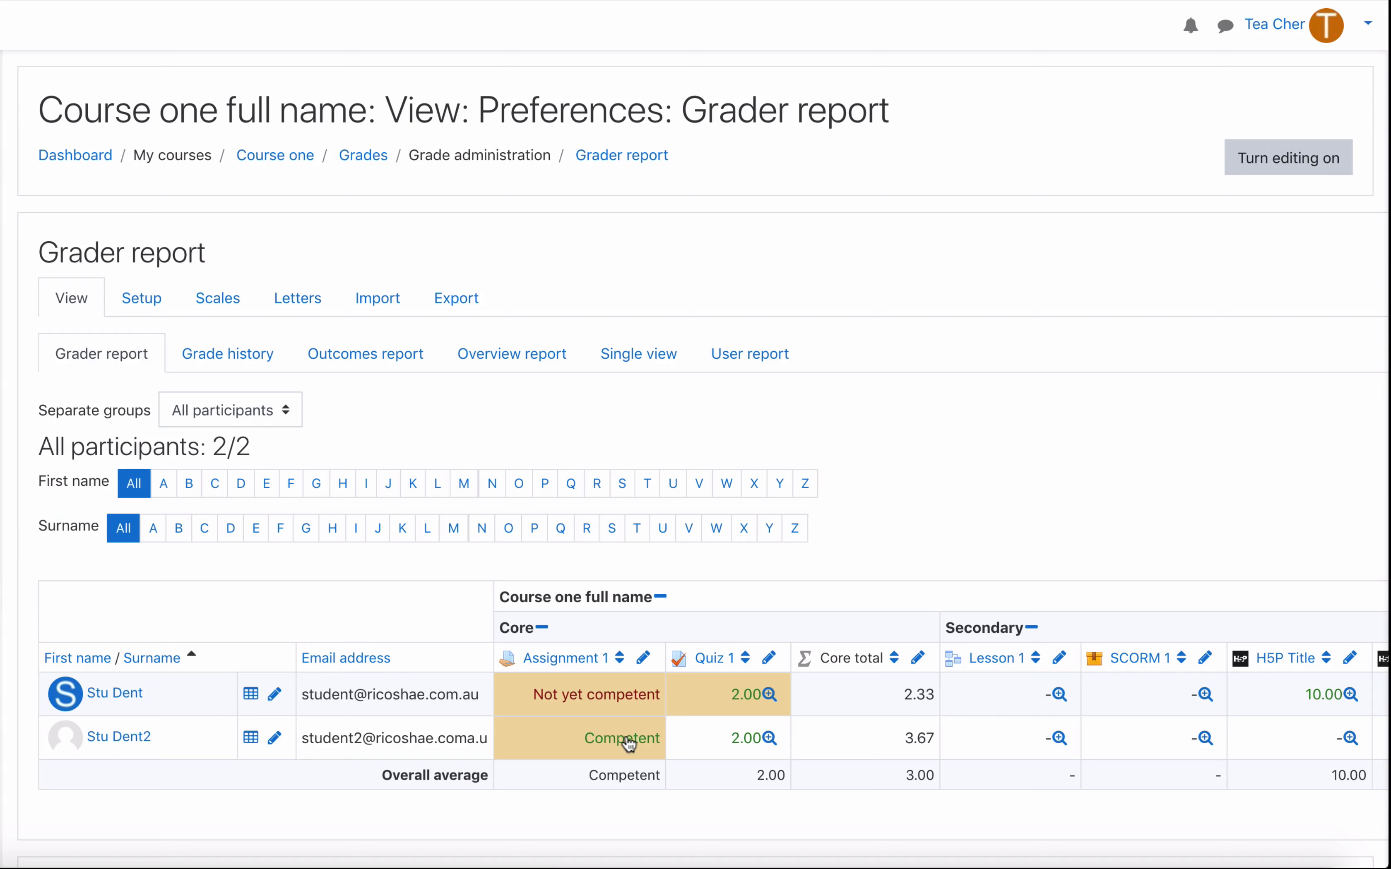
{"action": "mouse_move", "coordinate": [540, 700]}
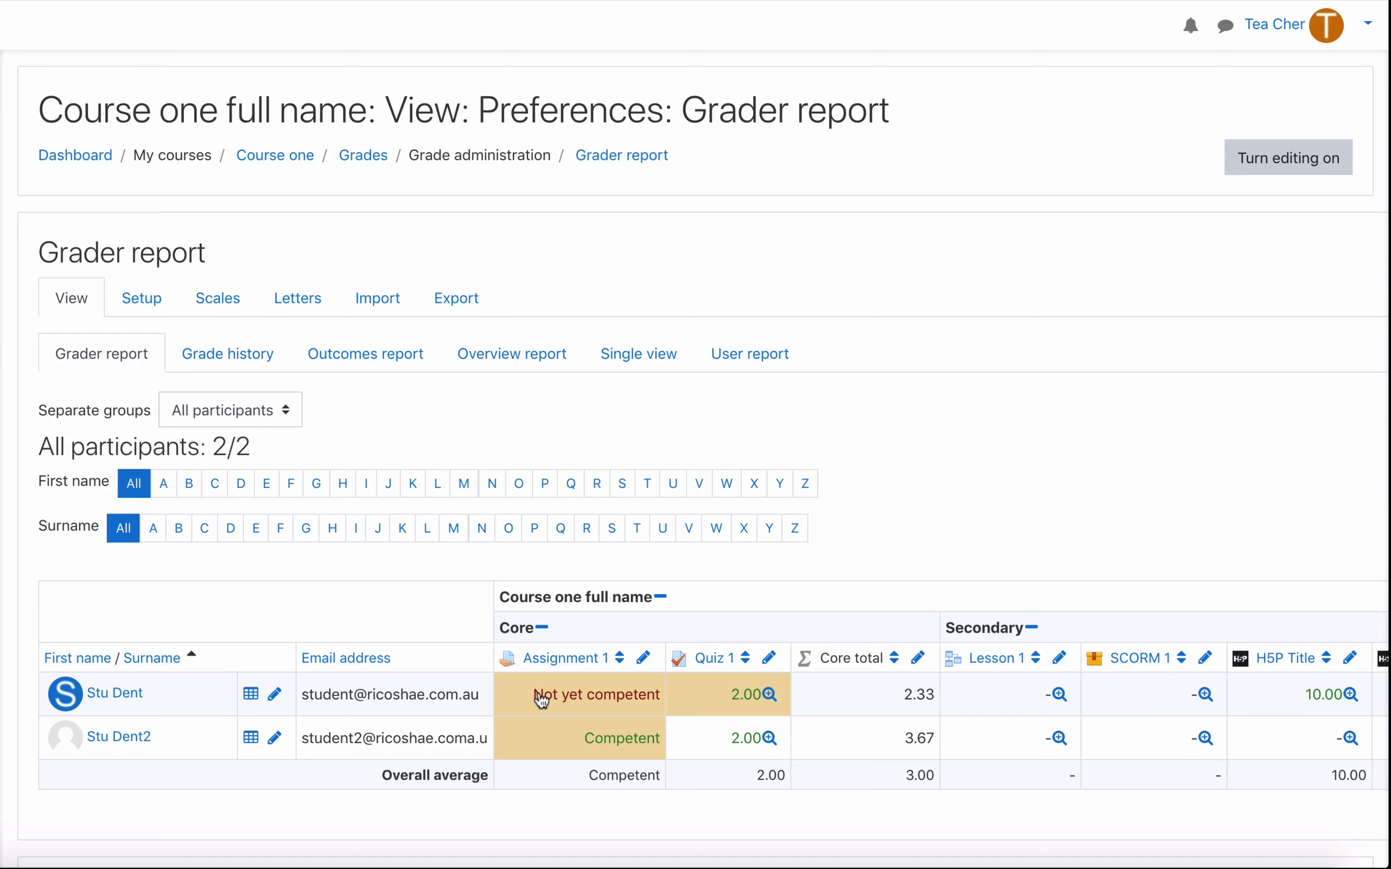
{"action": "mouse_move", "coordinate": [616, 704]}
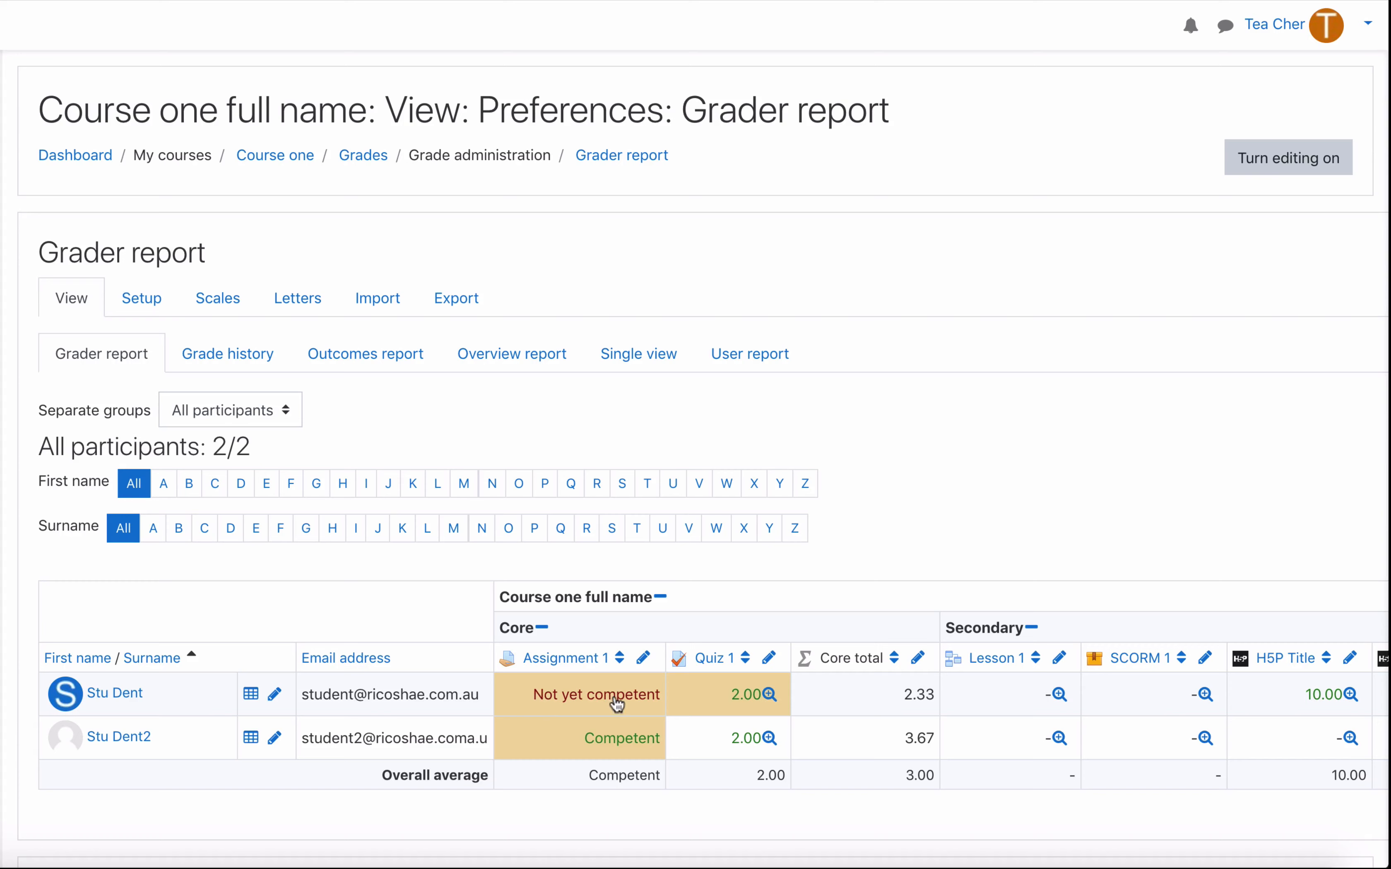
{"action": "mouse_move", "coordinate": [601, 746]}
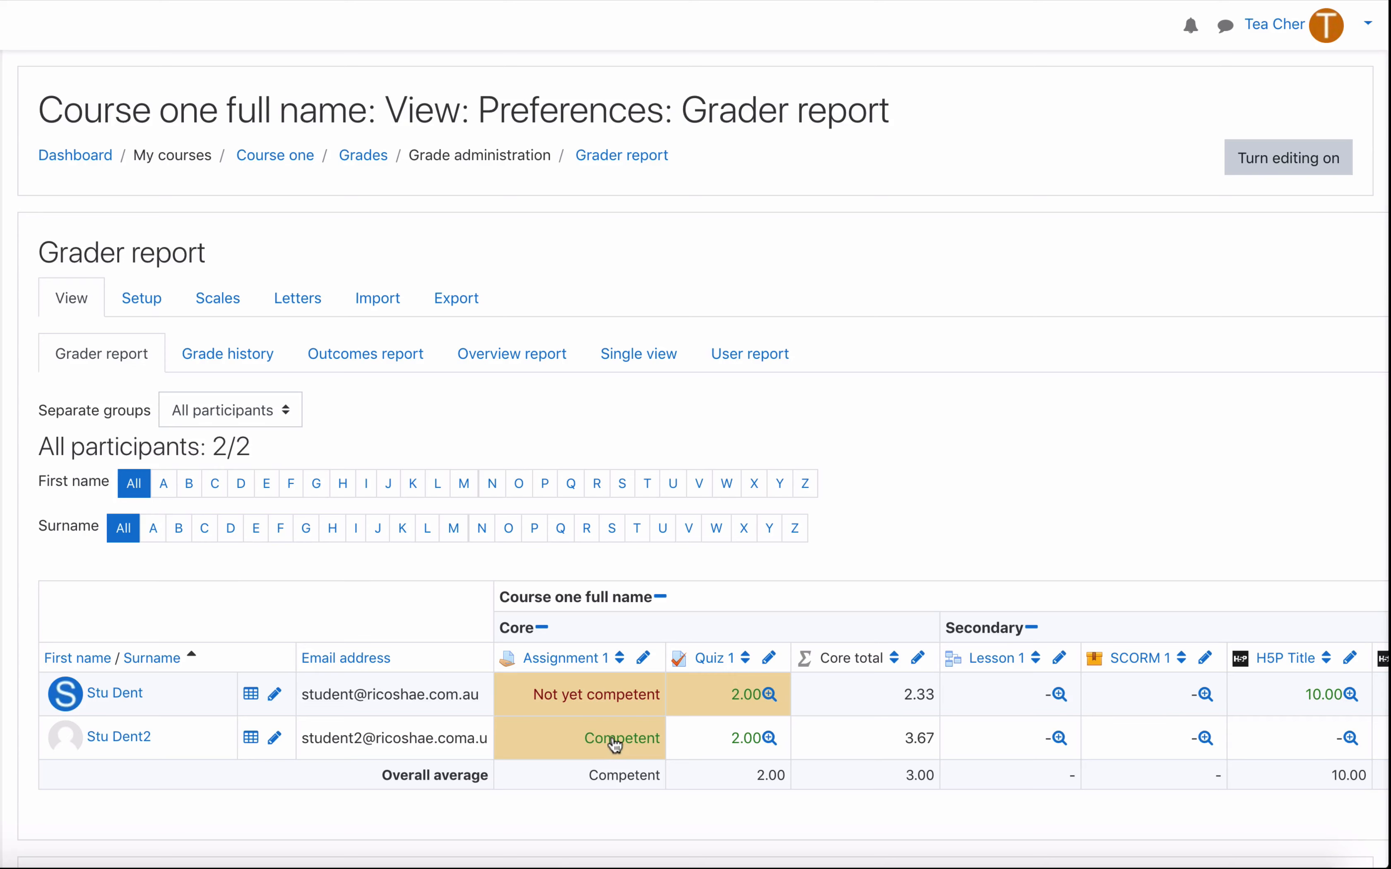
{"action": "mouse_move", "coordinate": [918, 496]}
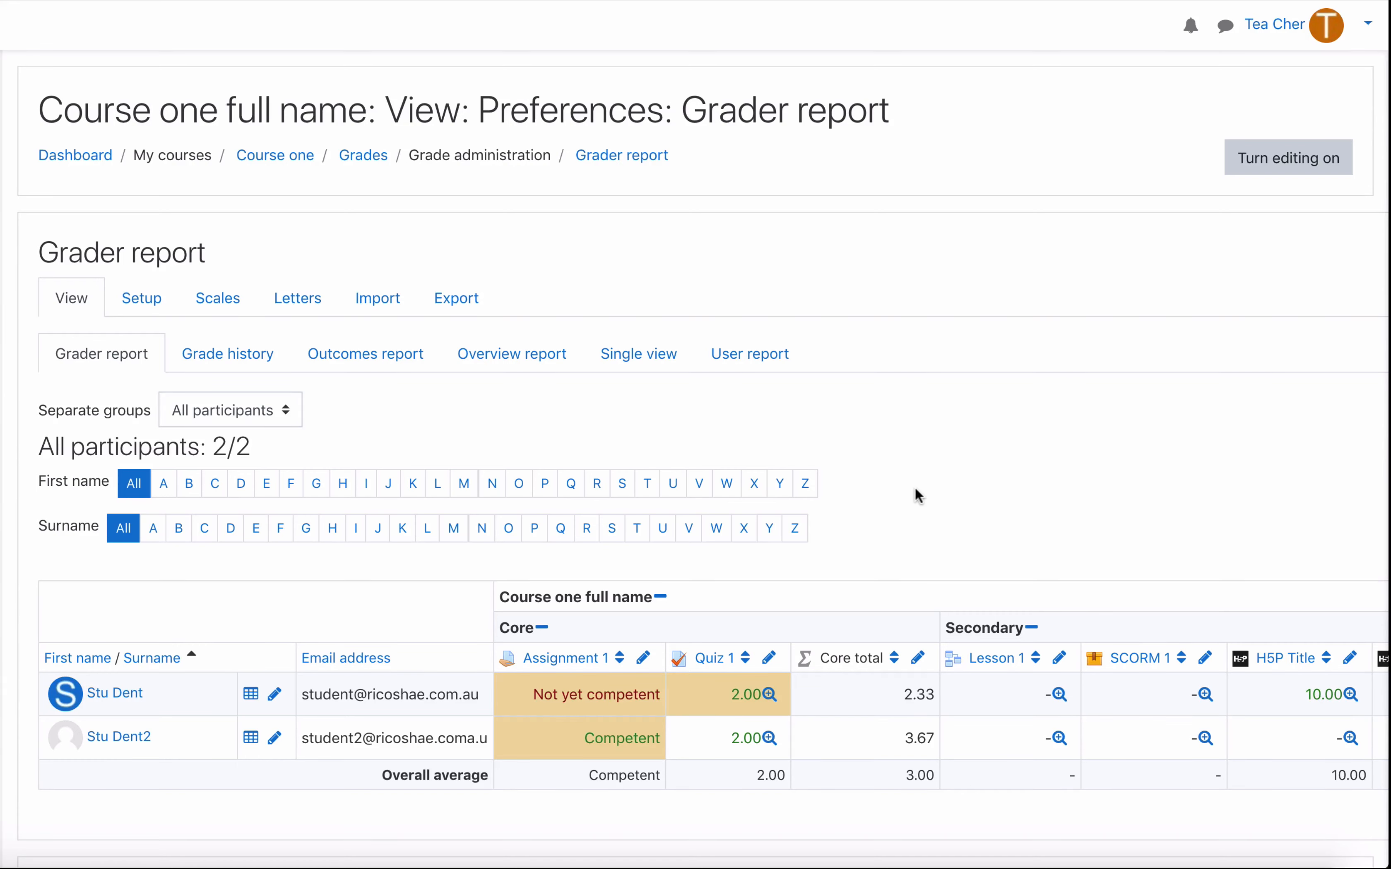
Step: Show Stu Dent's user report and highlight Assignment 1's Not yet competent 0.00 % value
{"action": "left_click", "coordinate": [748, 353]}
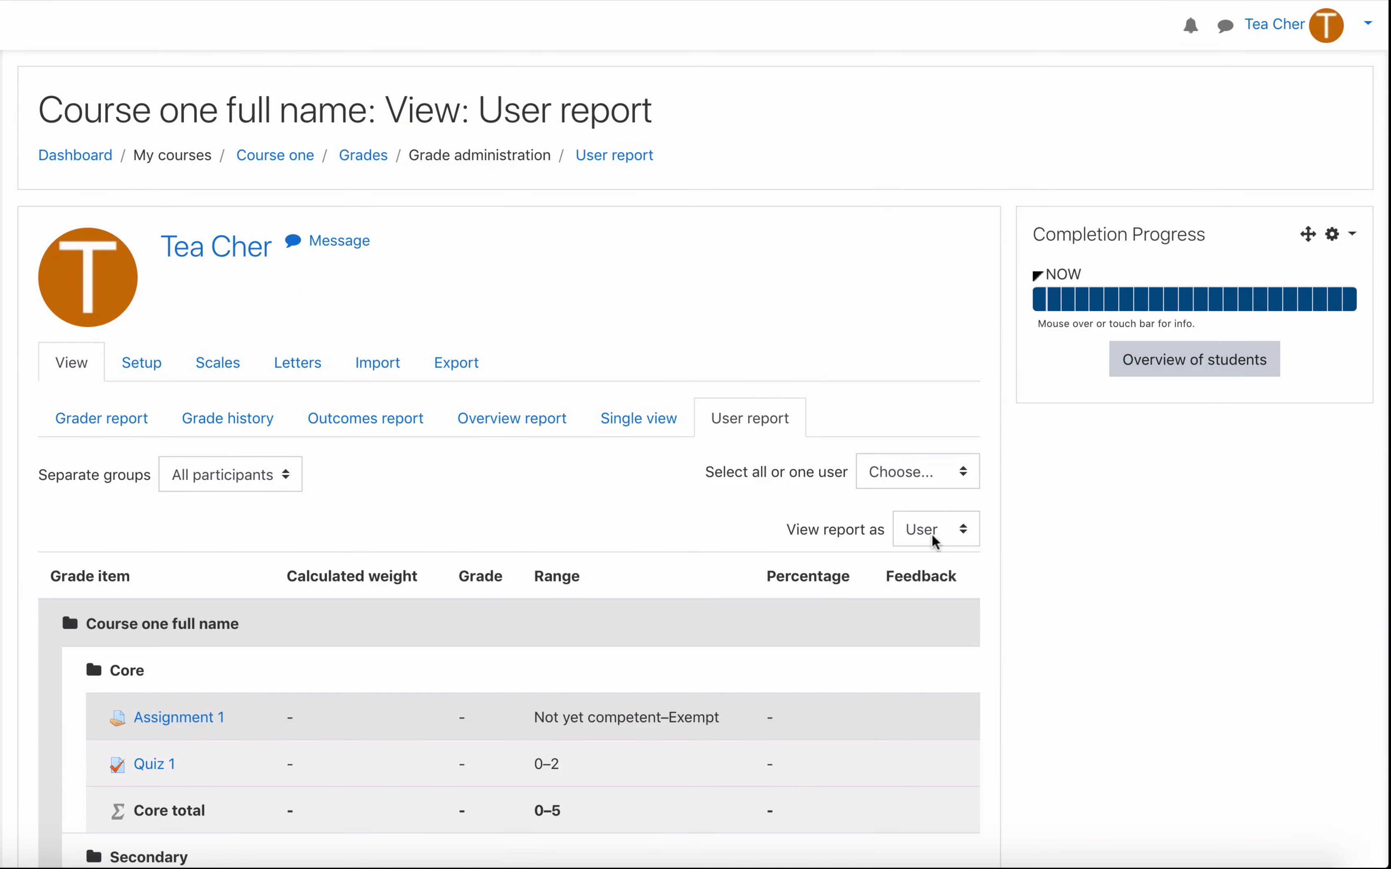
{"action": "left_click", "coordinate": [917, 471]}
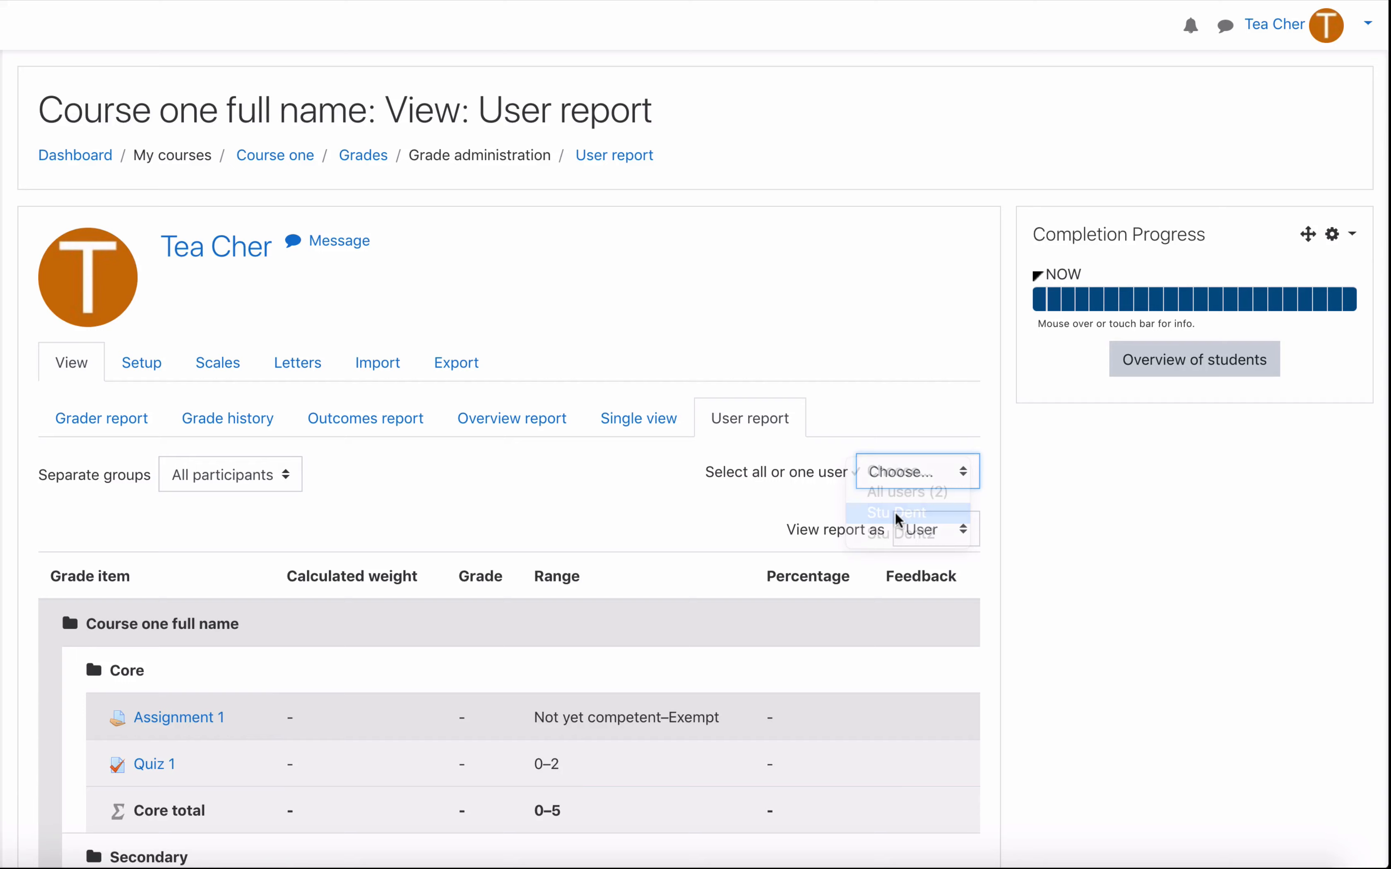
{"action": "left_click", "coordinate": [897, 513]}
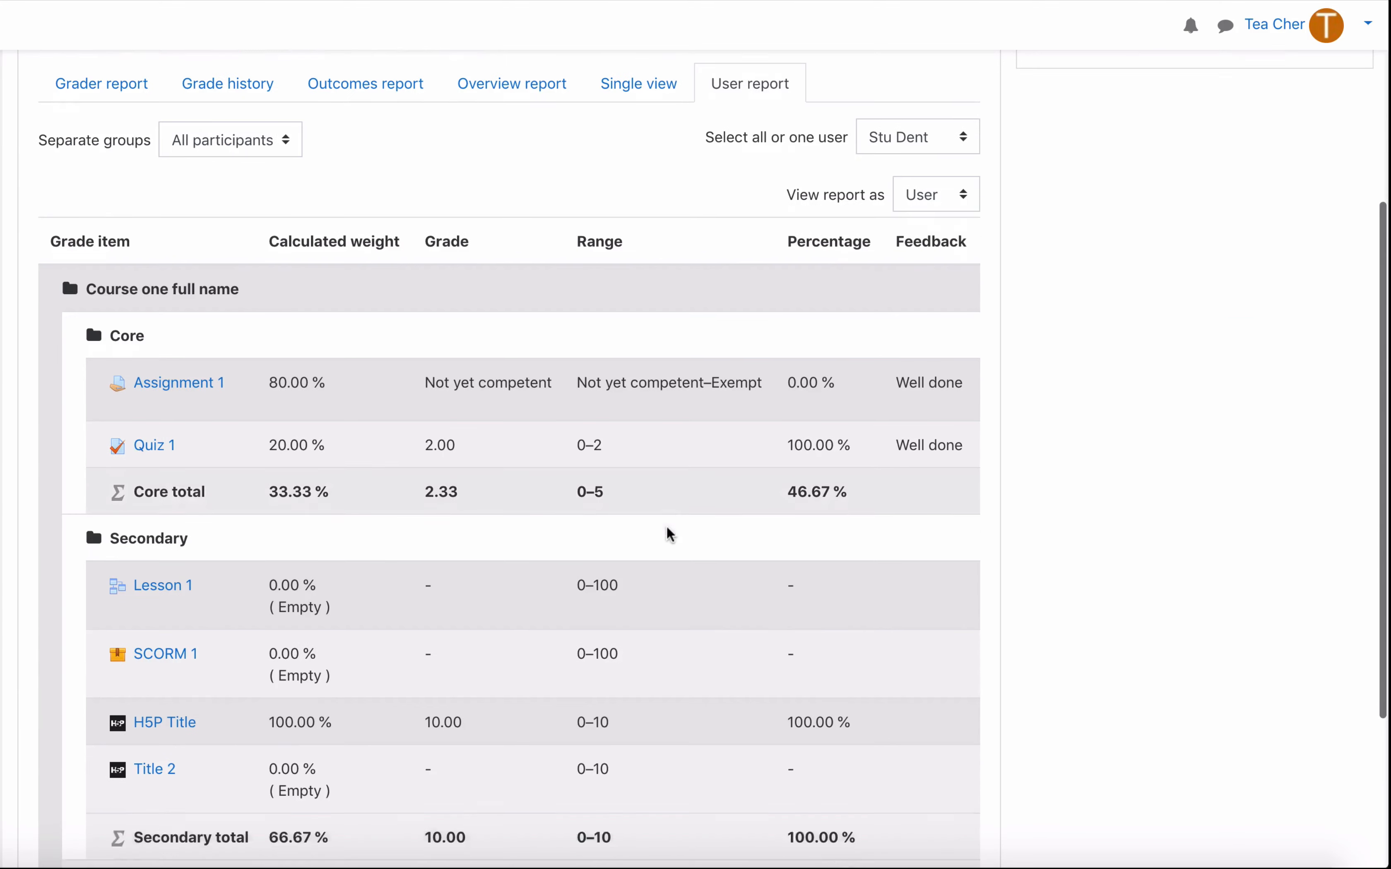
{"action": "scroll", "scroll_direction": "down", "scroll_amount": 3}
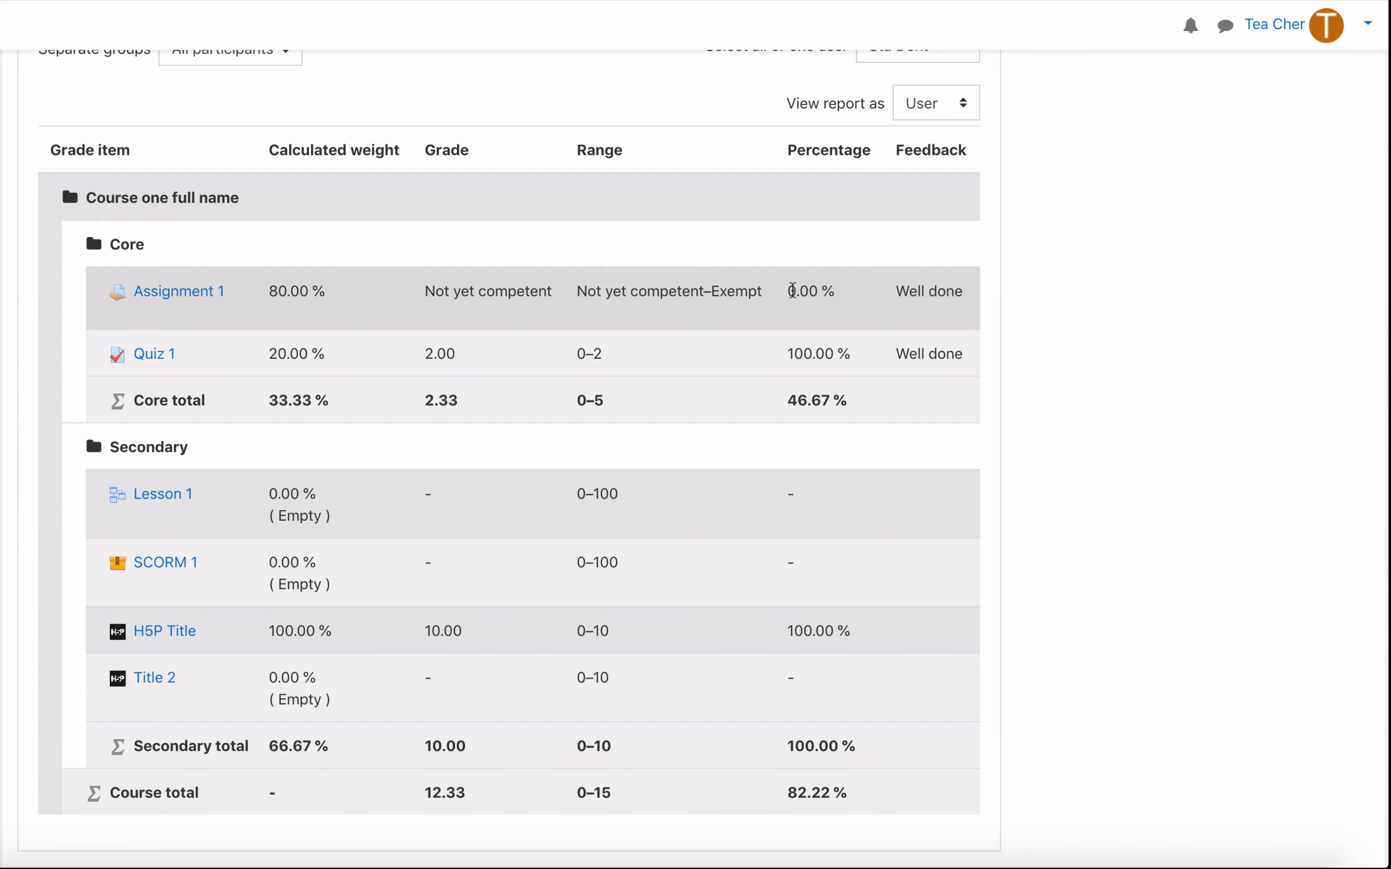
{"action": "double_click", "coordinate": [808, 291]}
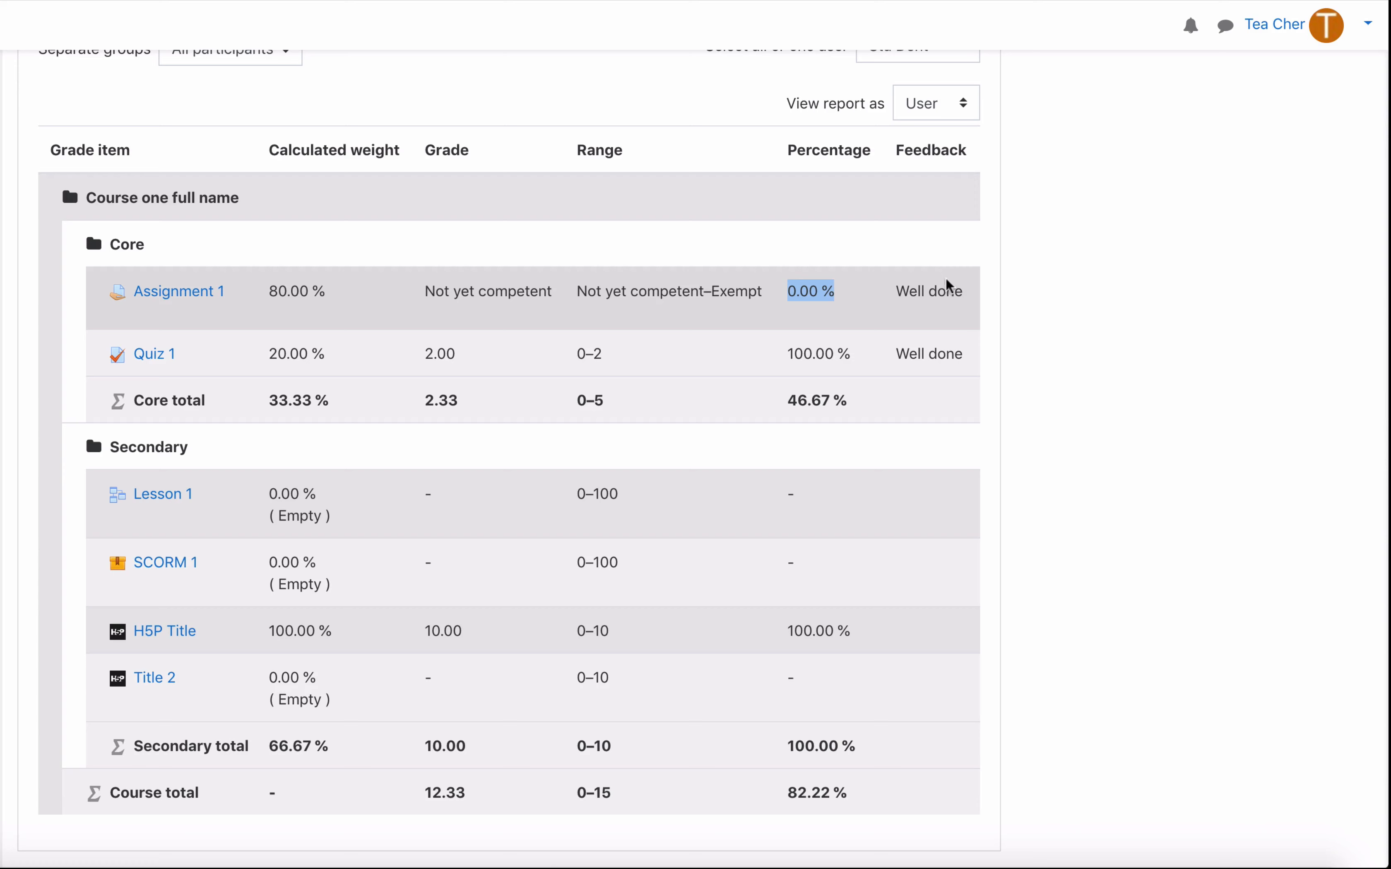
{"action": "double_click", "coordinate": [929, 290]}
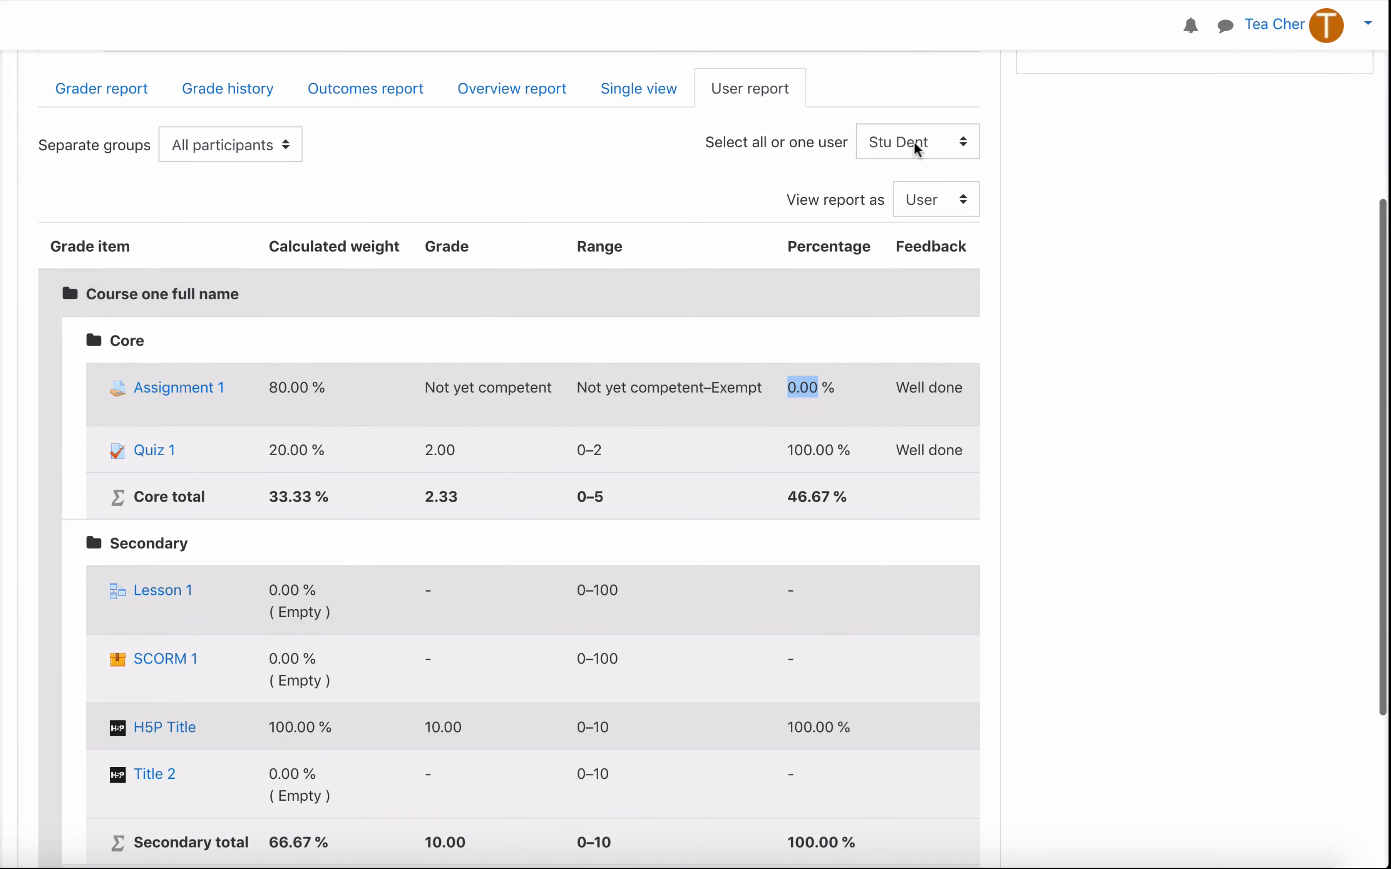
Step: Switch the user report to Stu Dent2, showing Assignment 1 Competent at 50.00 %
{"action": "left_click", "coordinate": [916, 142]}
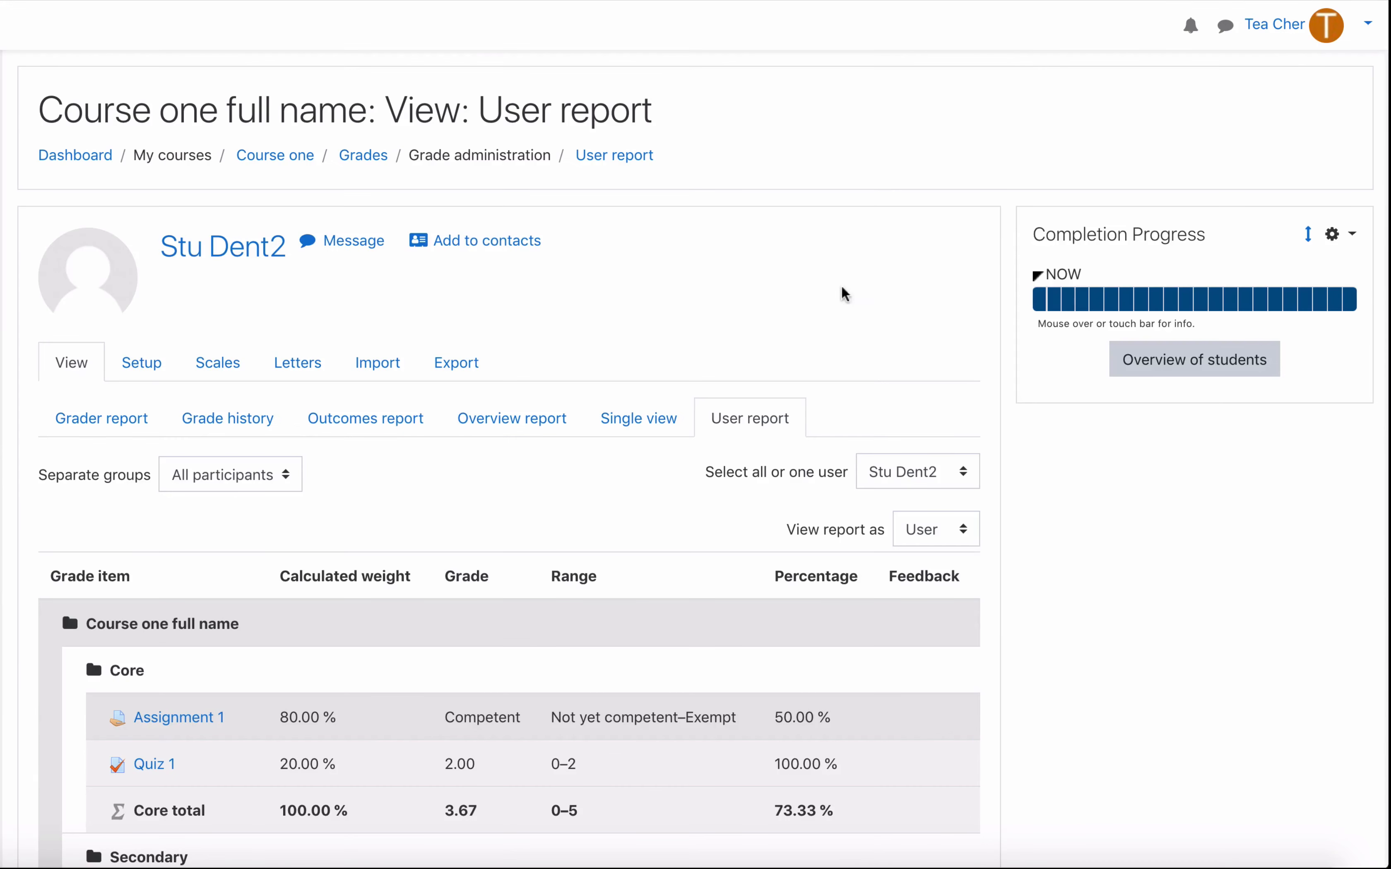
{"action": "scroll", "scroll_direction": "down", "scroll_amount": 3}
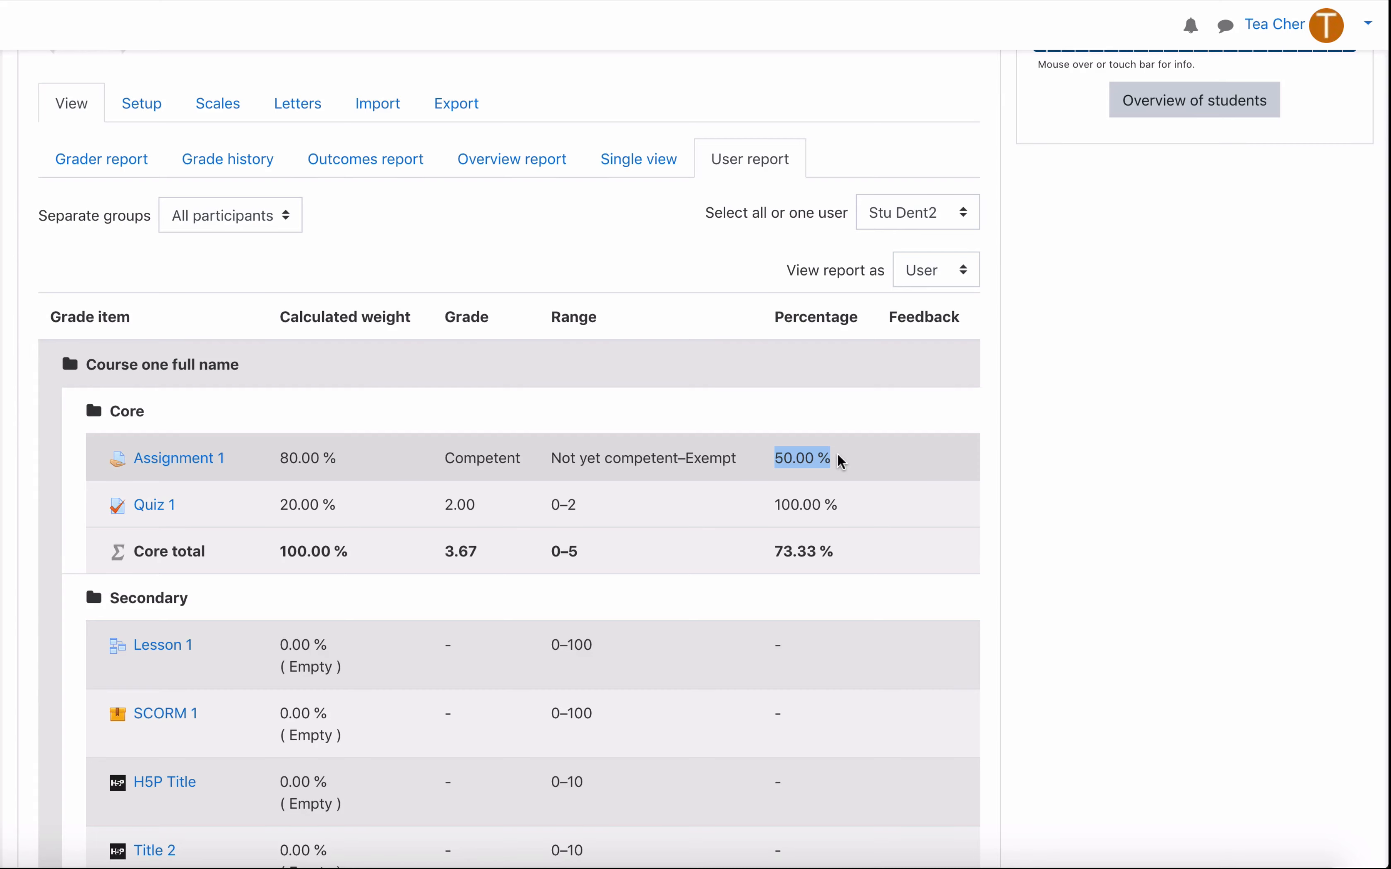
Step: Back in the grader report, change Stu Dent's Assignment 1 grade to Exempt
{"action": "left_click", "coordinate": [101, 159]}
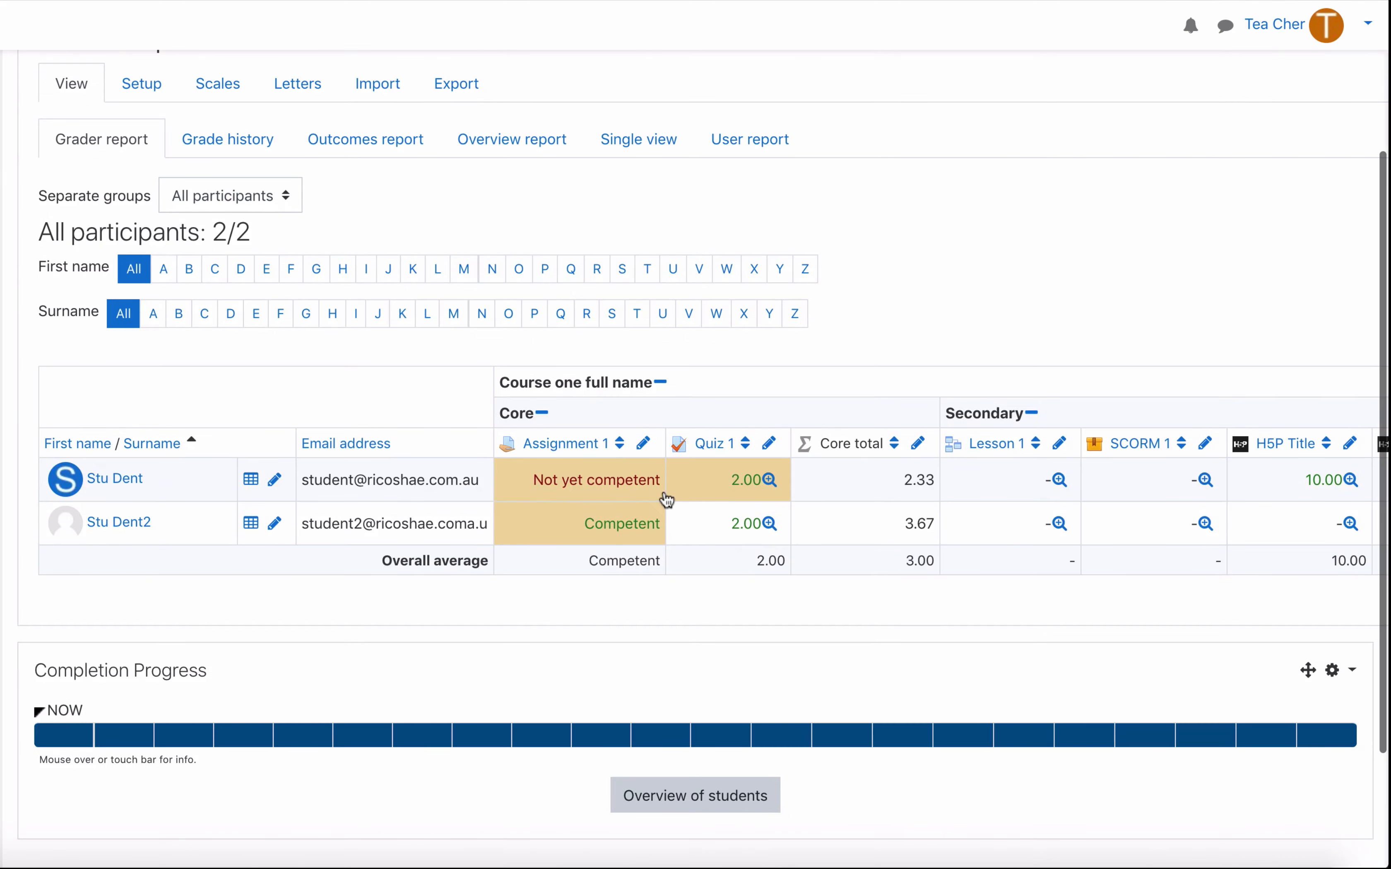
{"action": "left_click", "coordinate": [597, 480]}
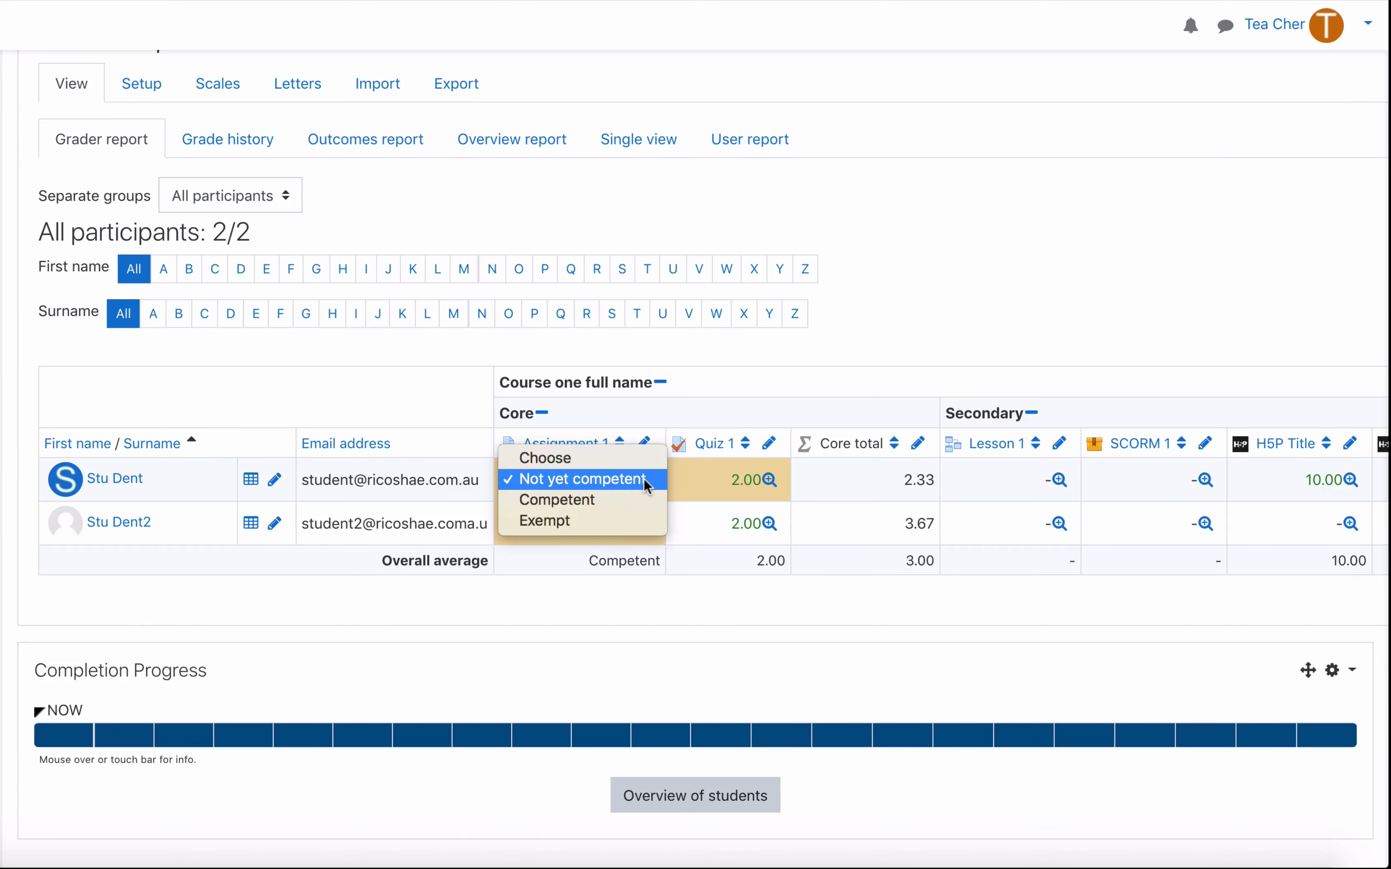
{"action": "left_click", "coordinate": [546, 521]}
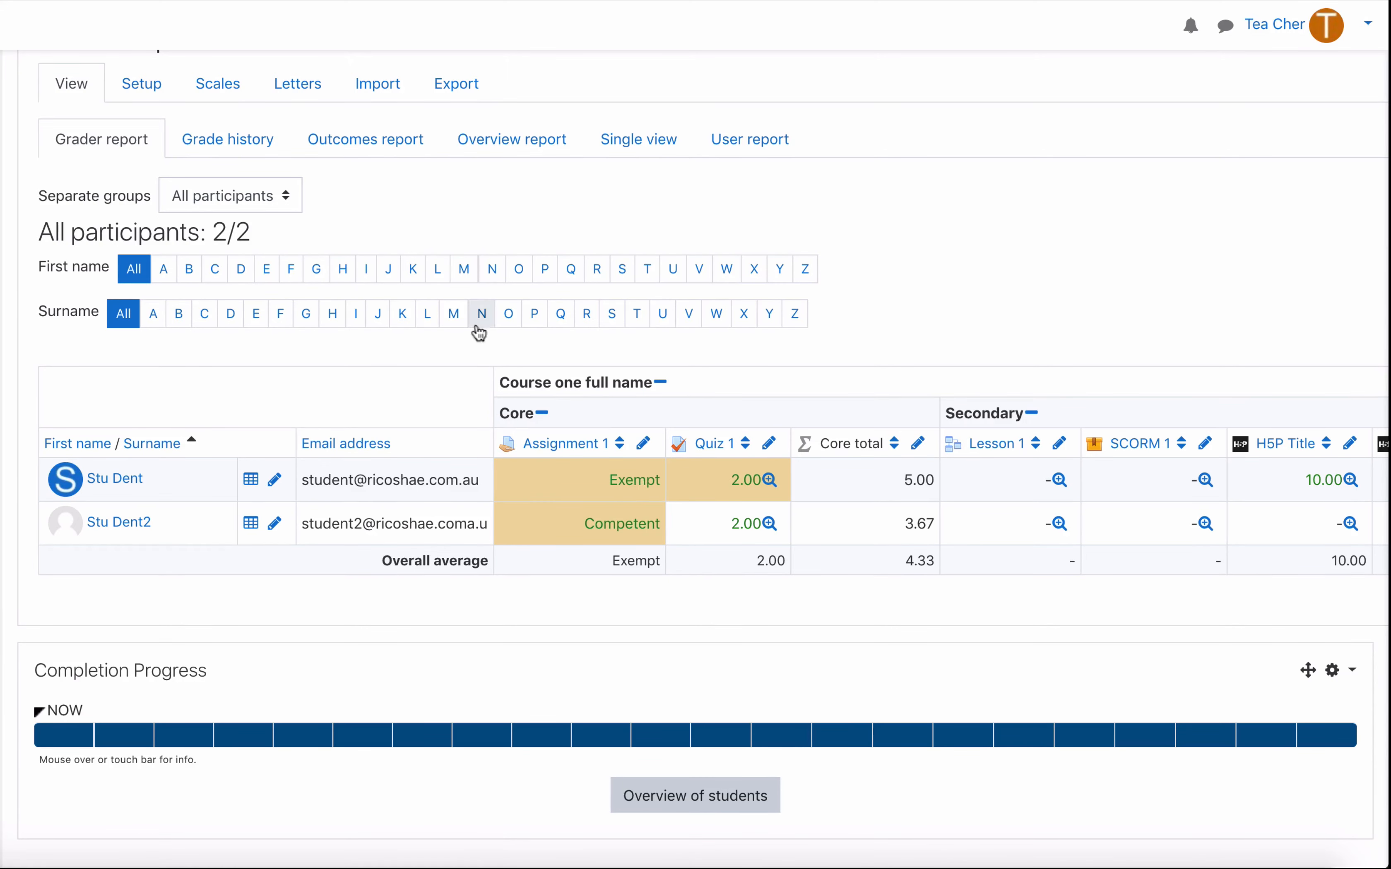
Step: Check Stu Dent's user report shows Exempt at 100.00 % with Well done feedback, then view Scales
{"action": "left_click", "coordinate": [748, 139]}
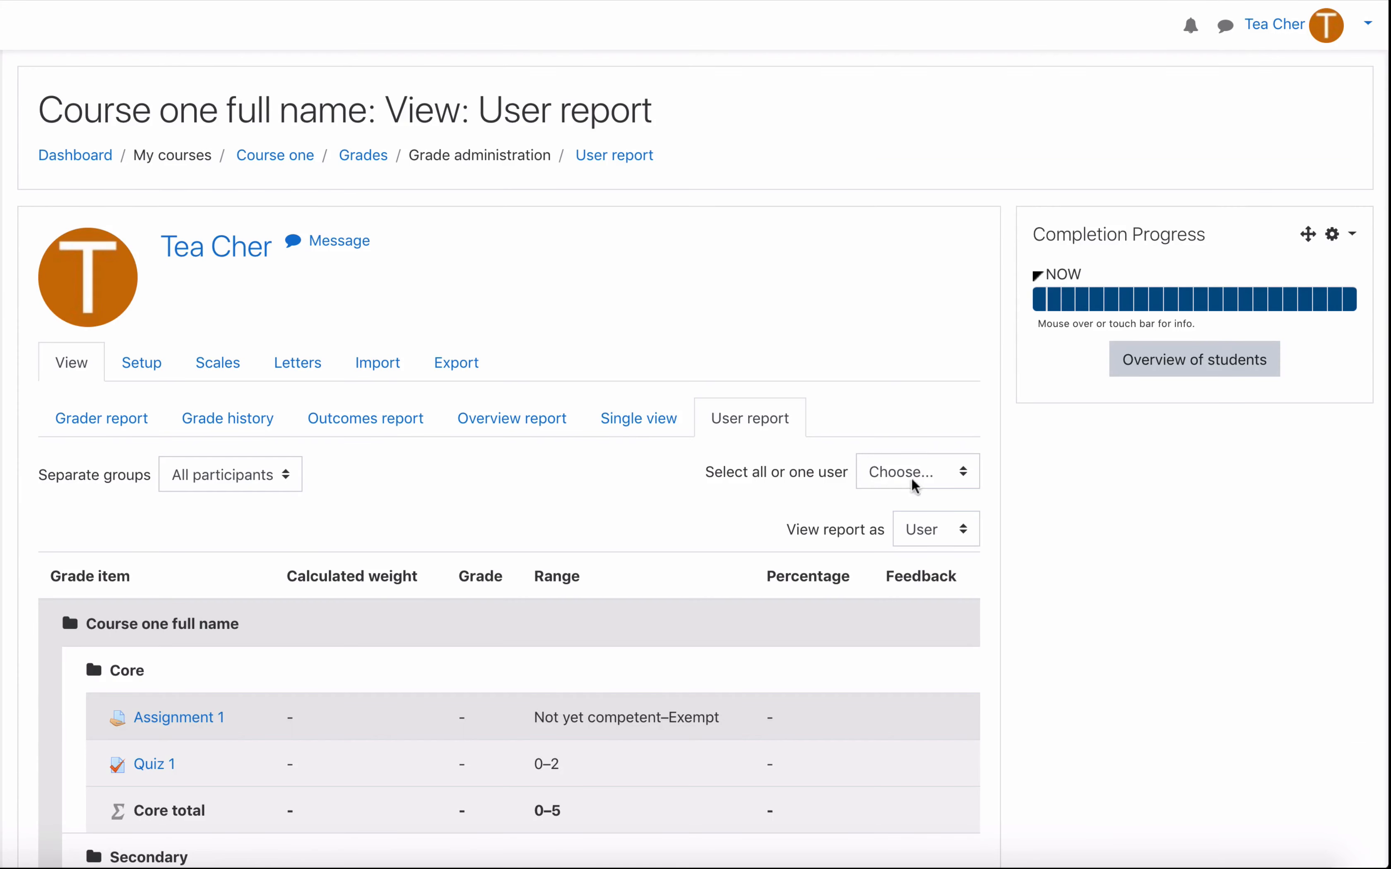
{"action": "left_click", "coordinate": [917, 471]}
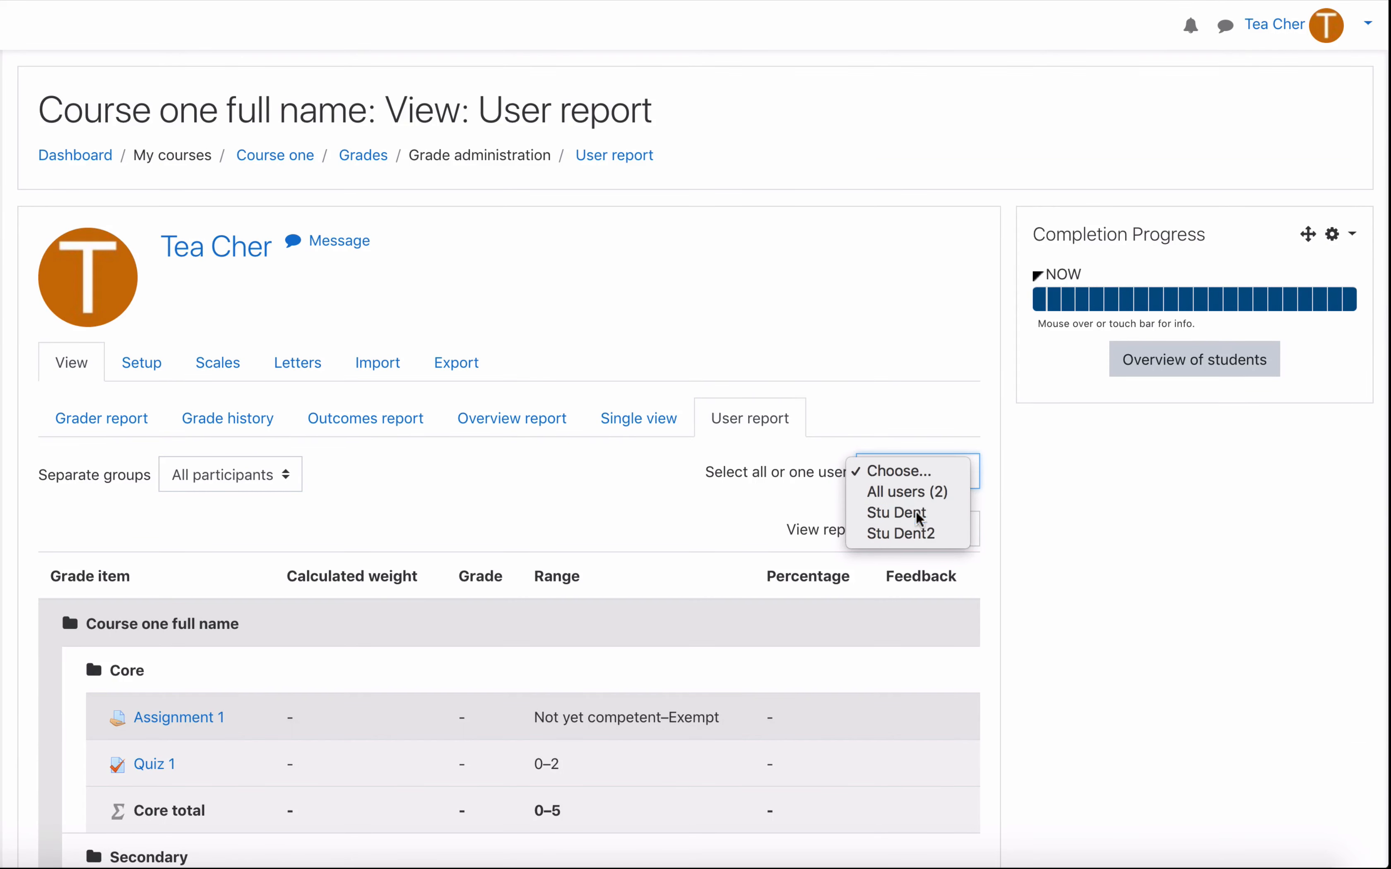
{"action": "left_click", "coordinate": [896, 512]}
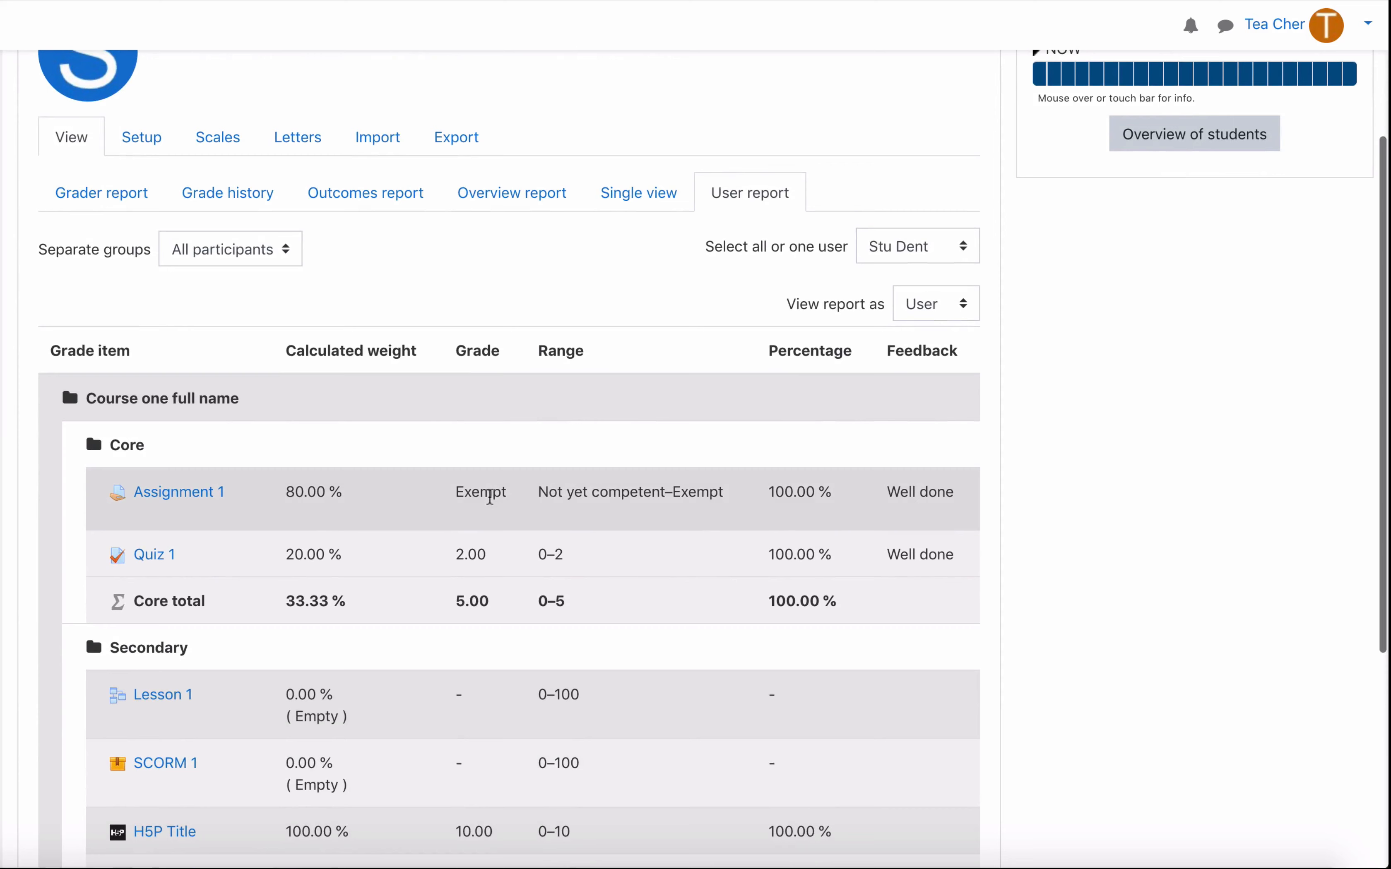
{"action": "double_click", "coordinate": [480, 492]}
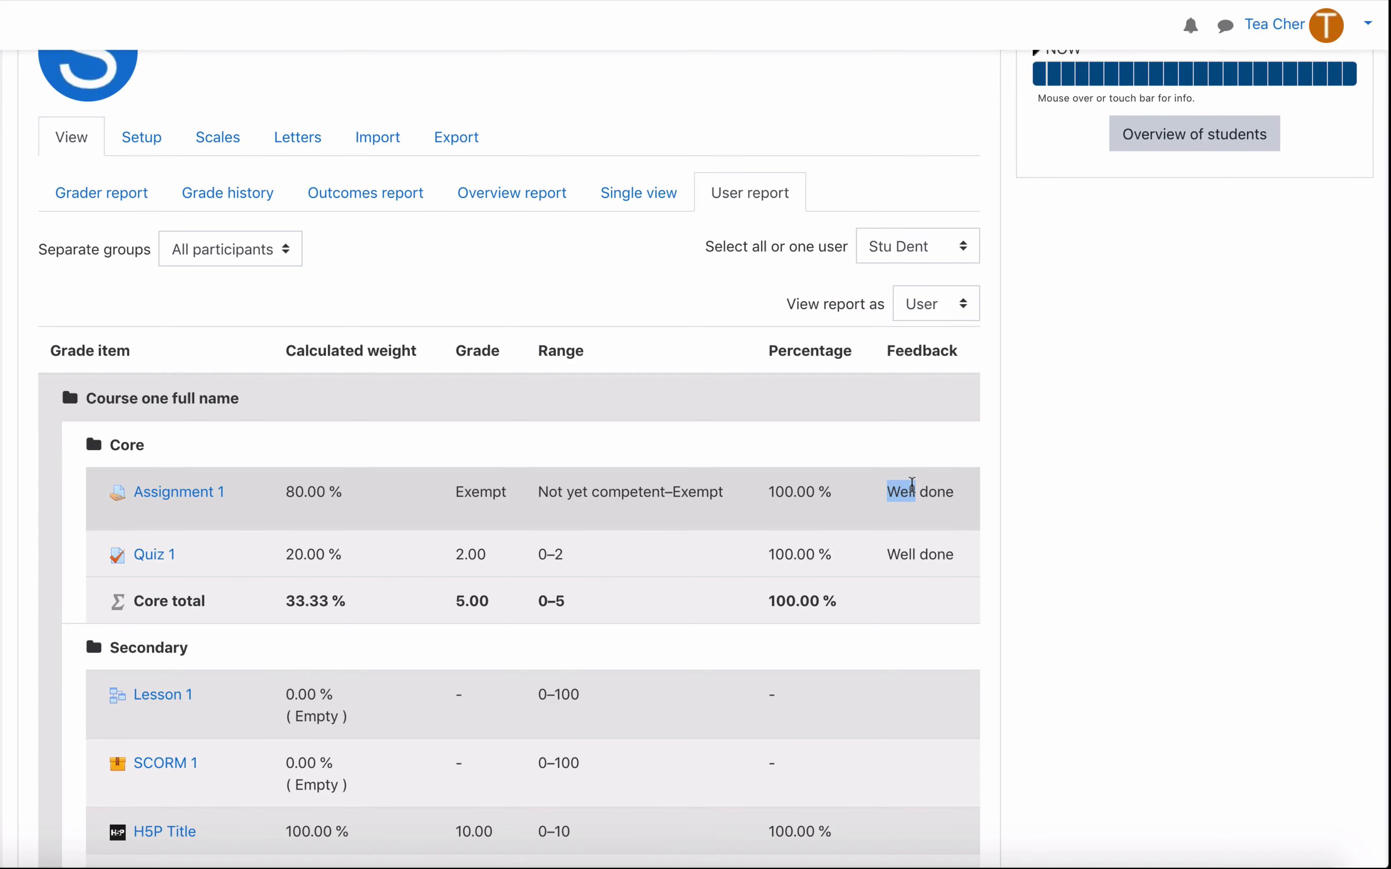
{"action": "left_click", "coordinate": [217, 138]}
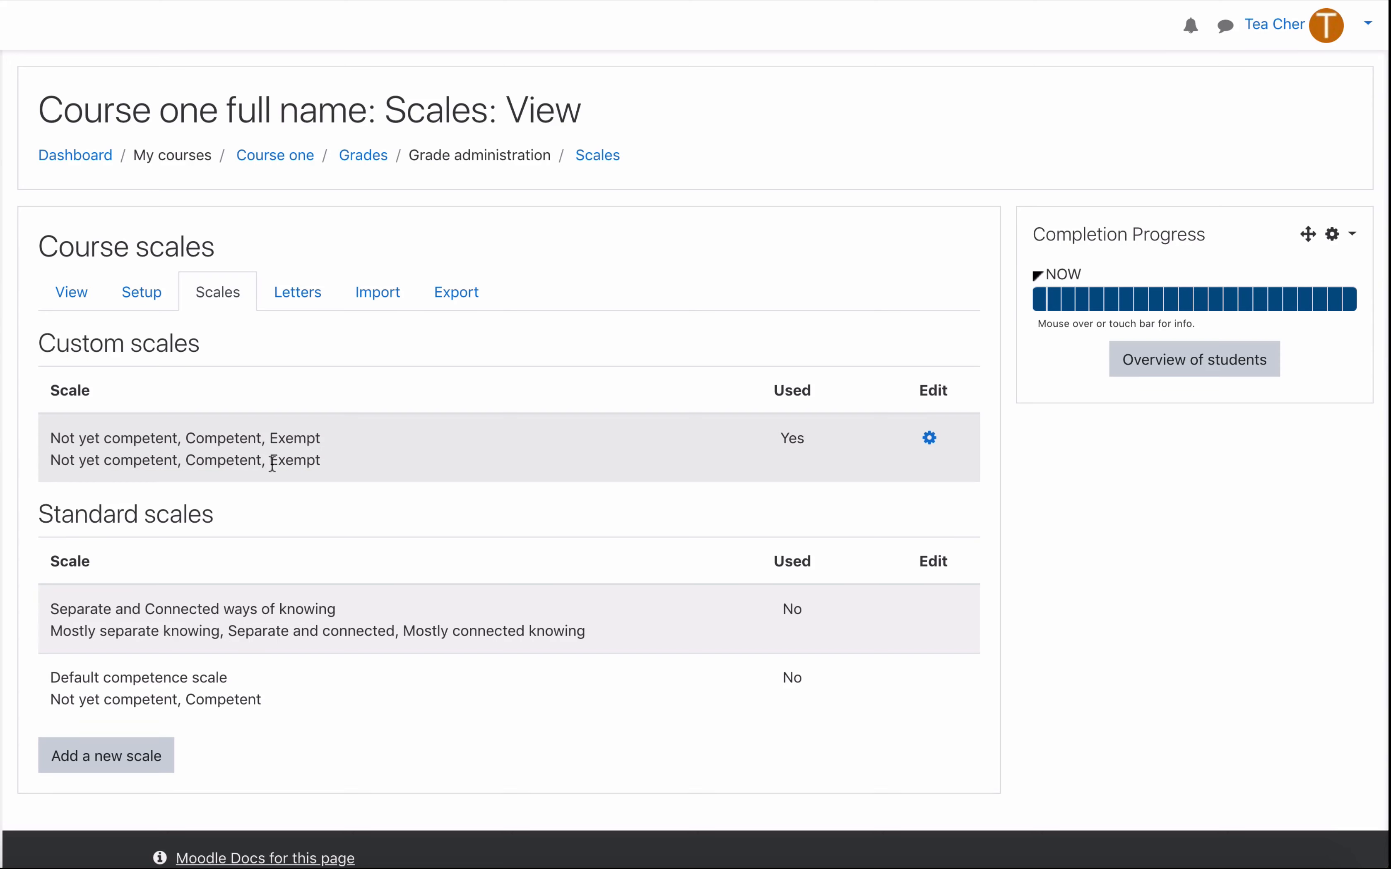
{"action": "mouse_move", "coordinate": [71, 167]}
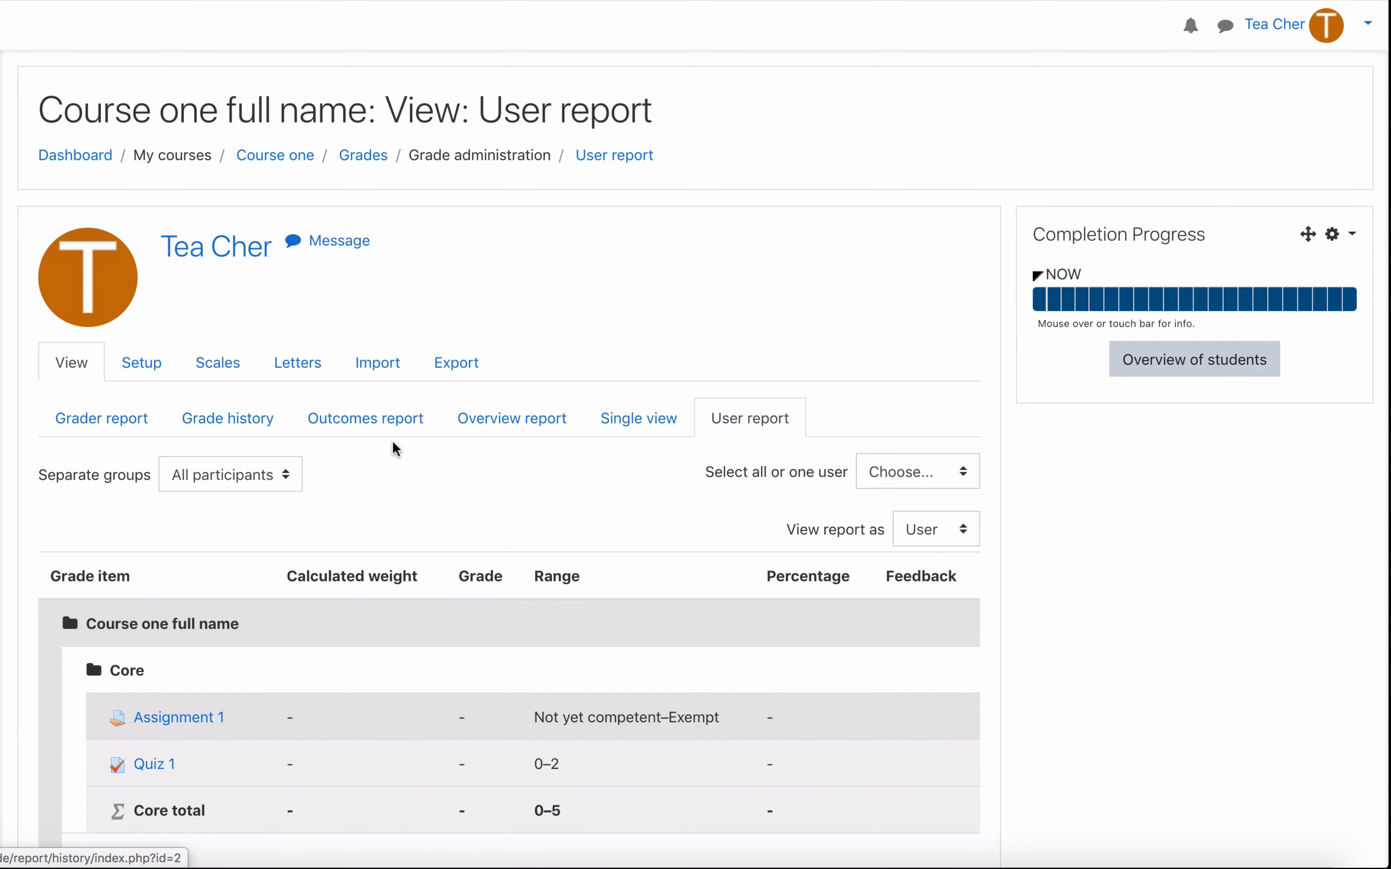
{"action": "scroll", "scroll_direction": "down", "scroll_amount": 3}
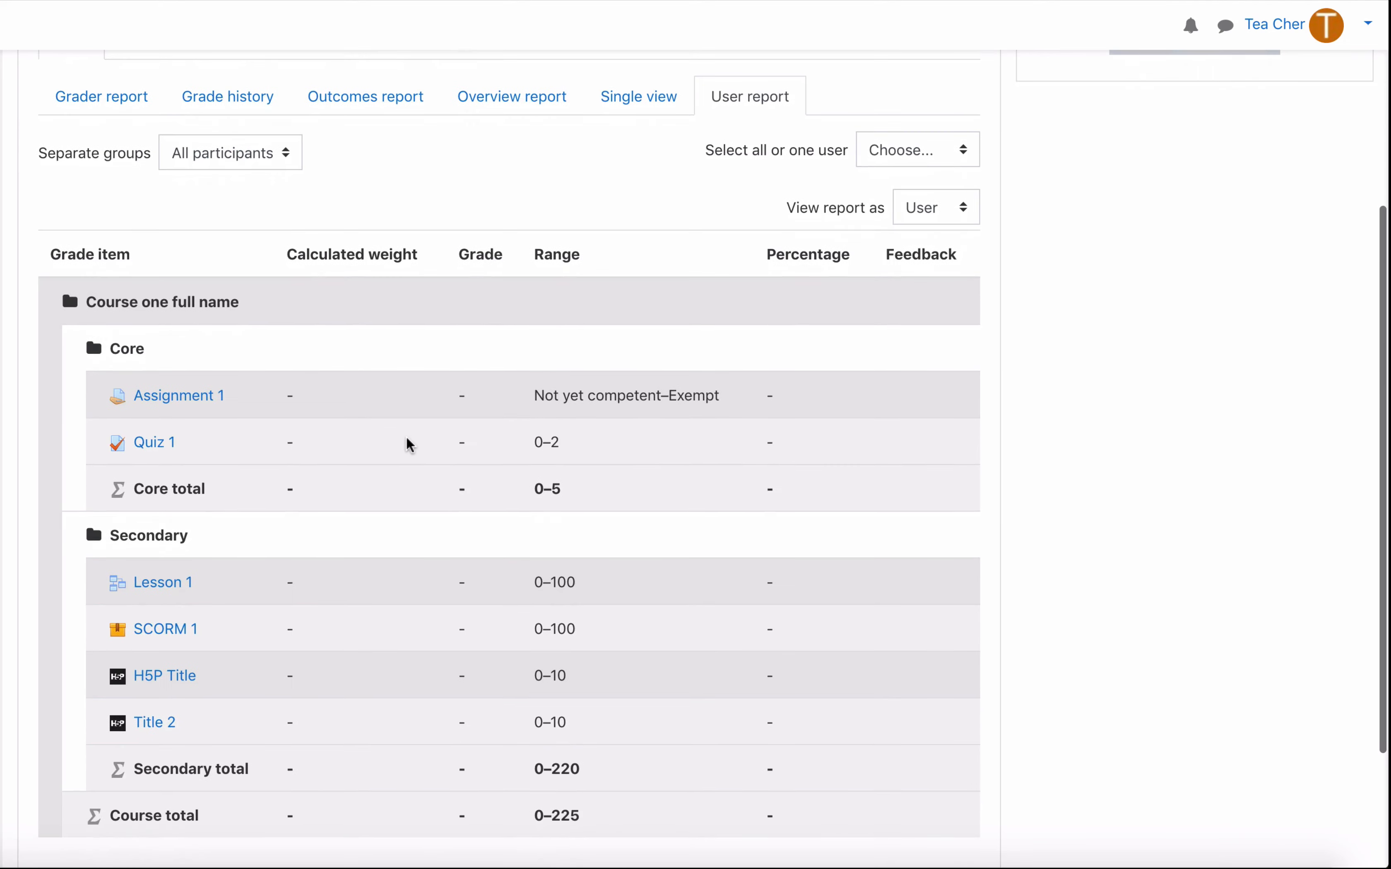
{"action": "scroll", "scroll_direction": "down", "scroll_amount": 3}
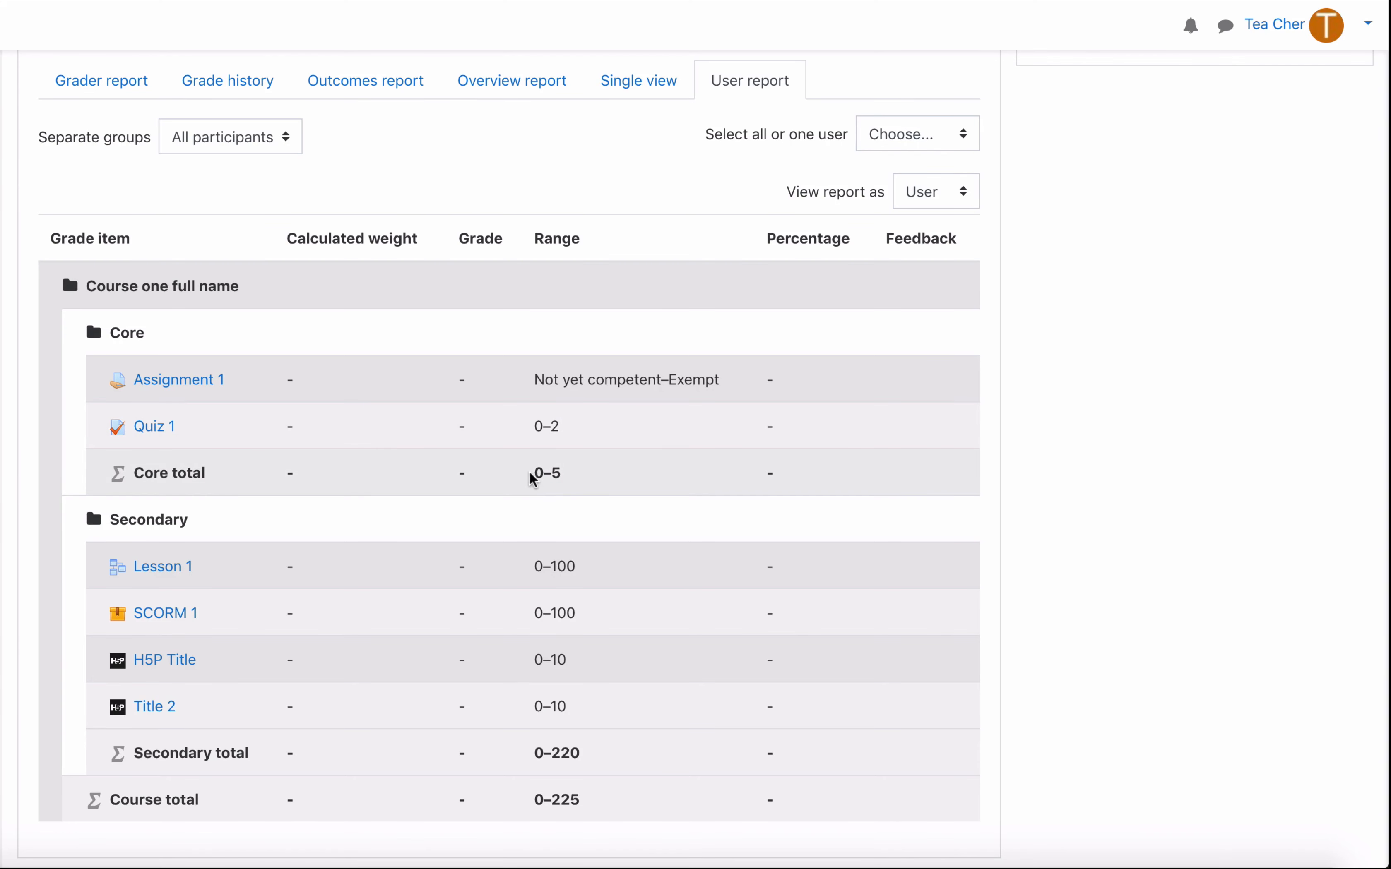
{"action": "mouse_move", "coordinate": [562, 480]}
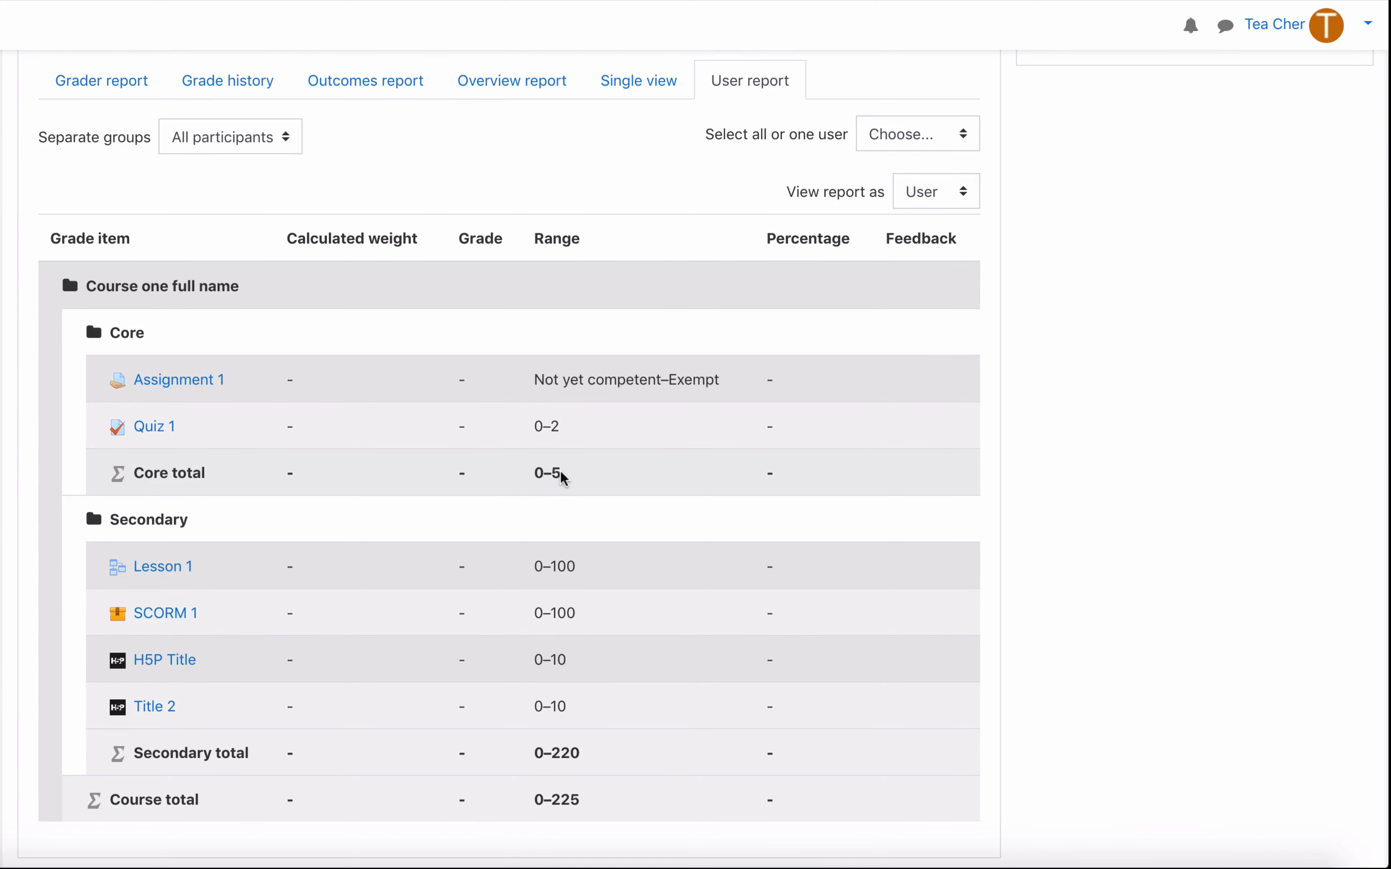